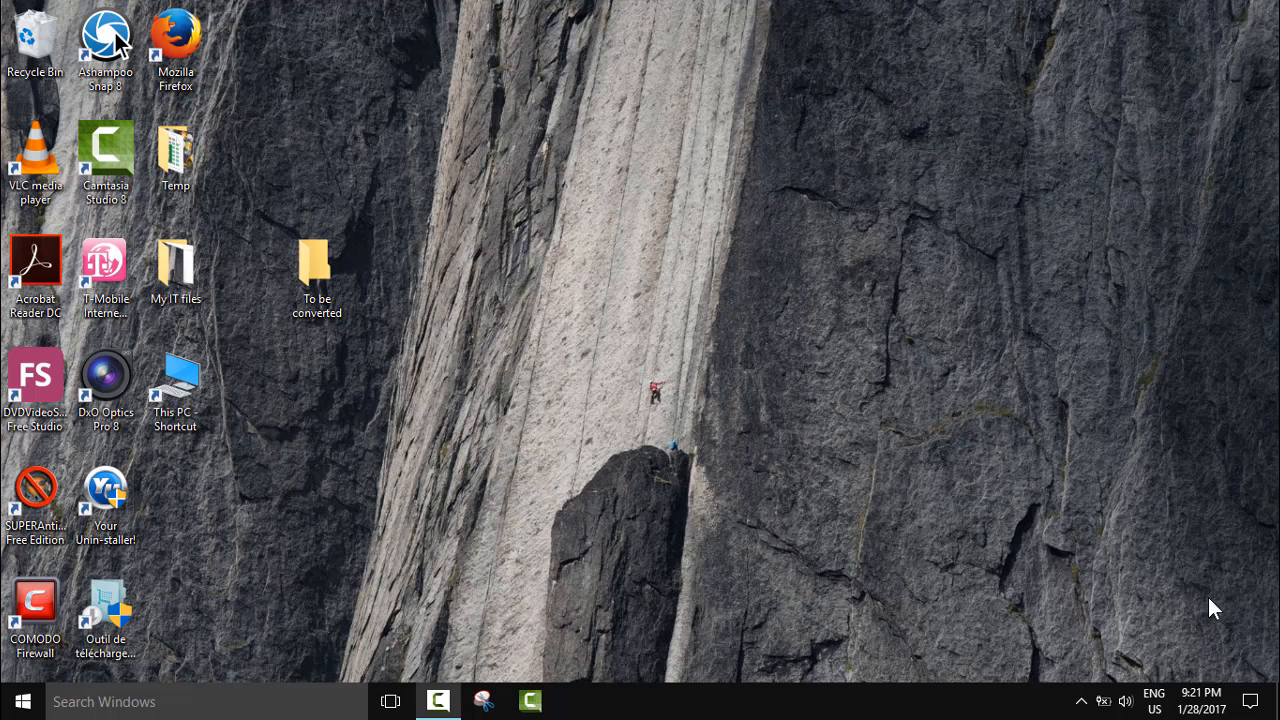
mouse_move(570, 696)
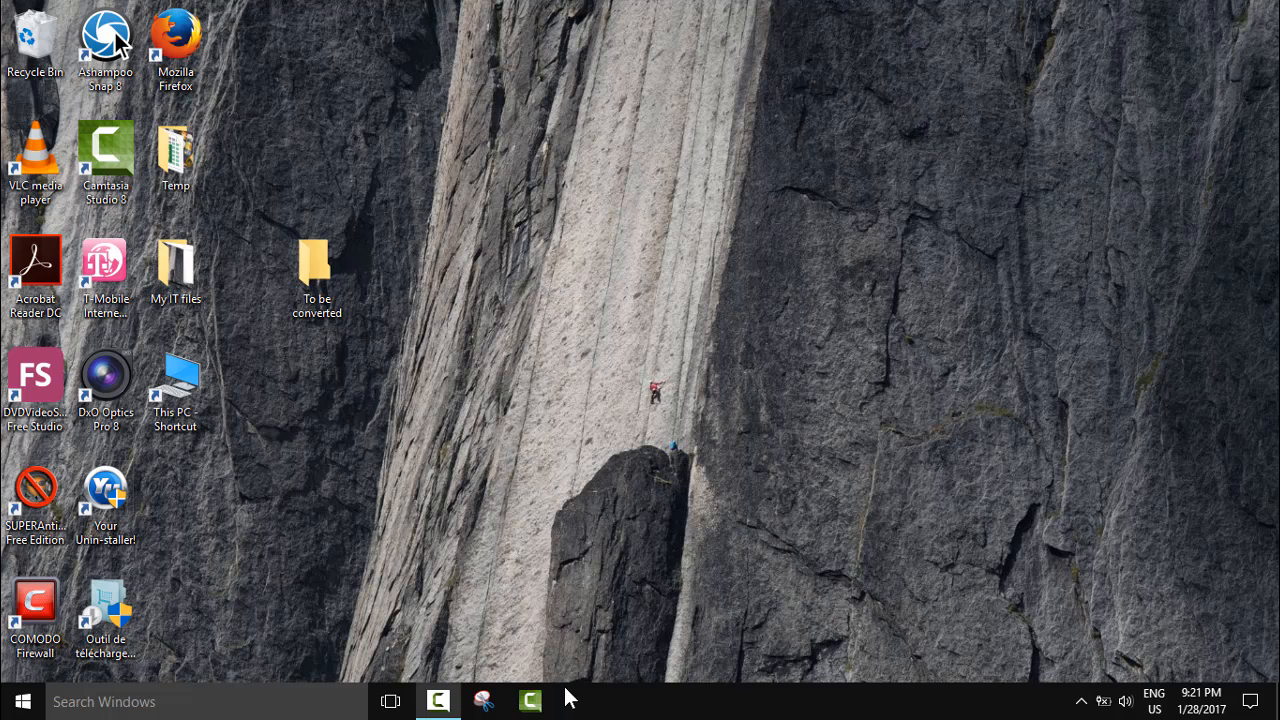
mouse_move(530, 700)
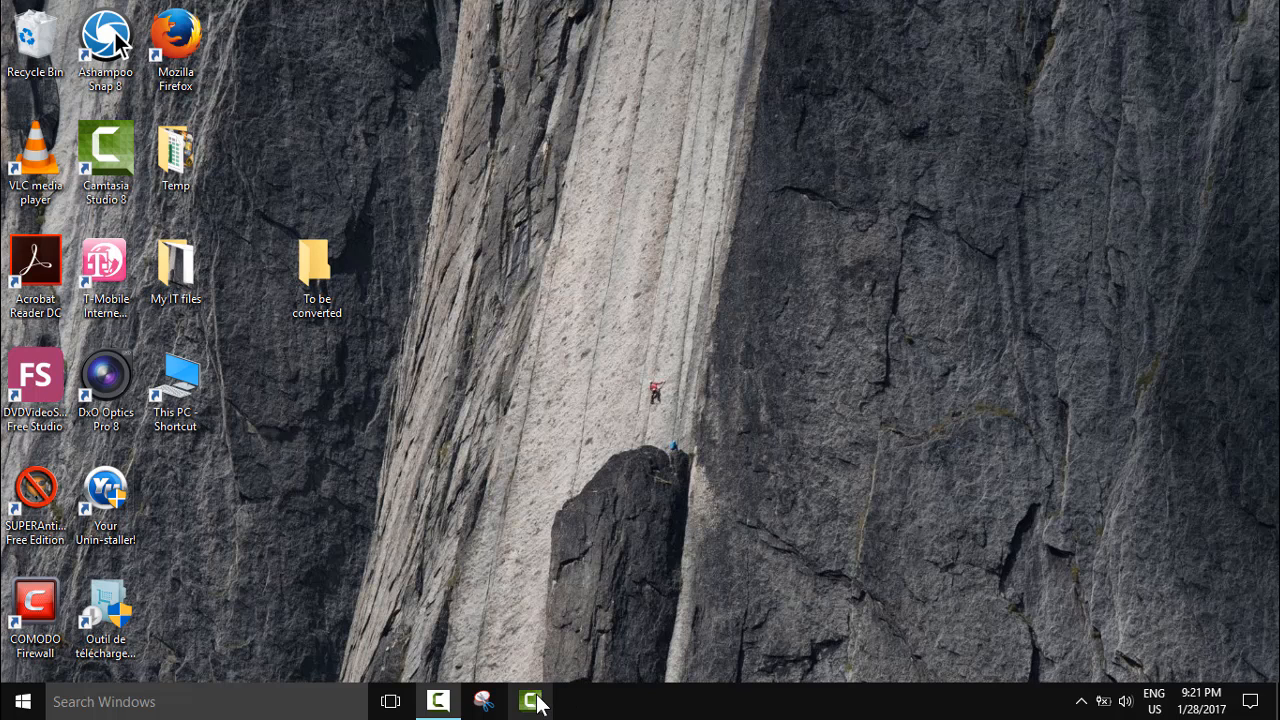
mouse_move(616, 458)
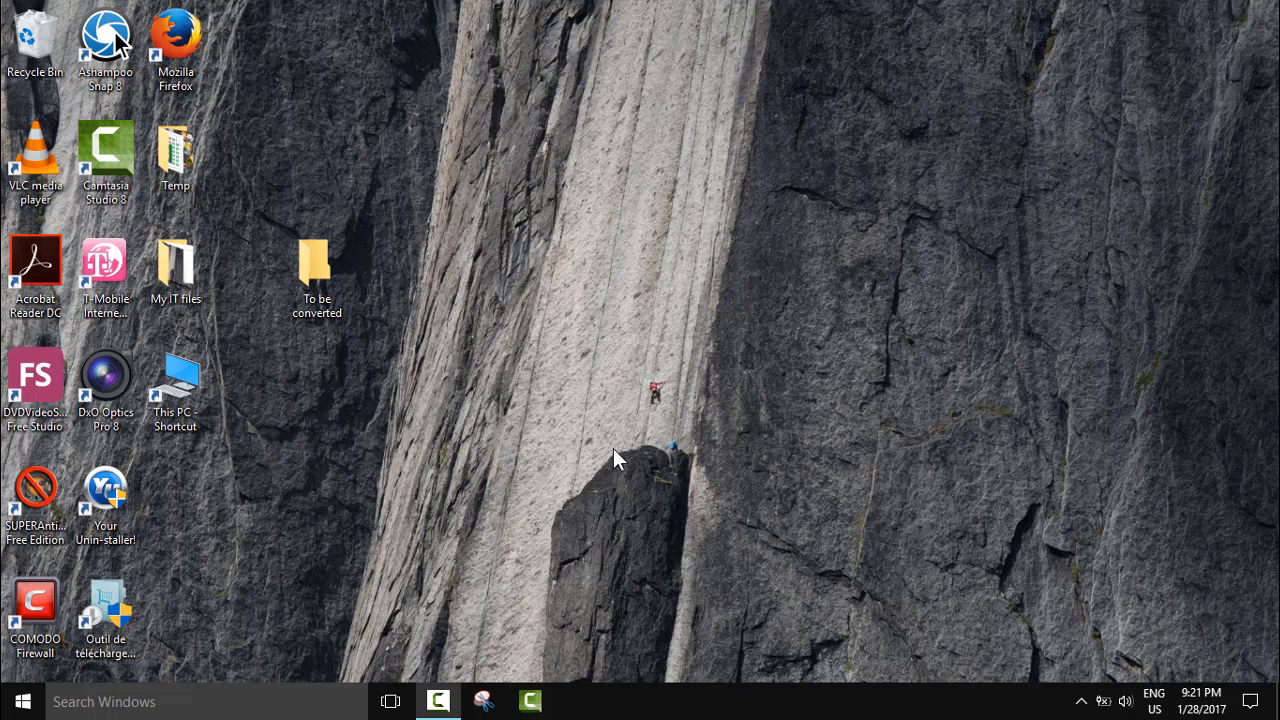
Step: Launch Camtasia Studio from its desktop shortcut and dismiss the Welcome dialog
left_click(438, 700)
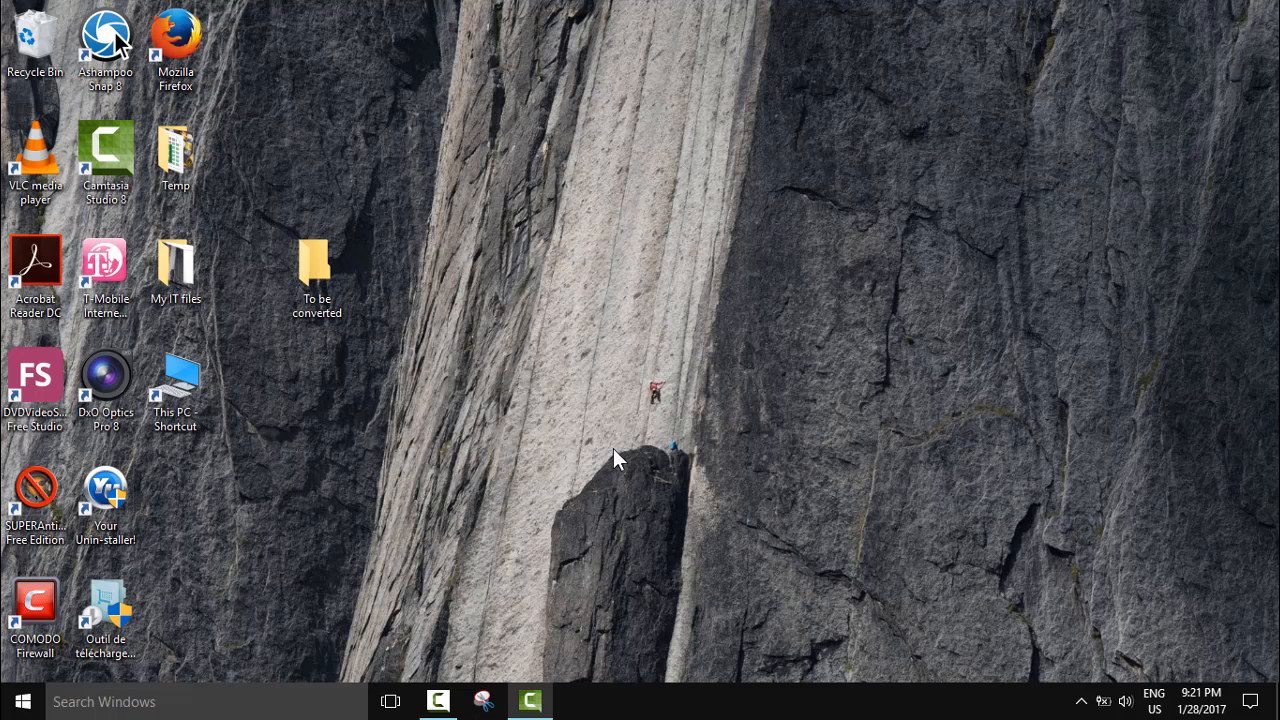
mouse_move(532, 640)
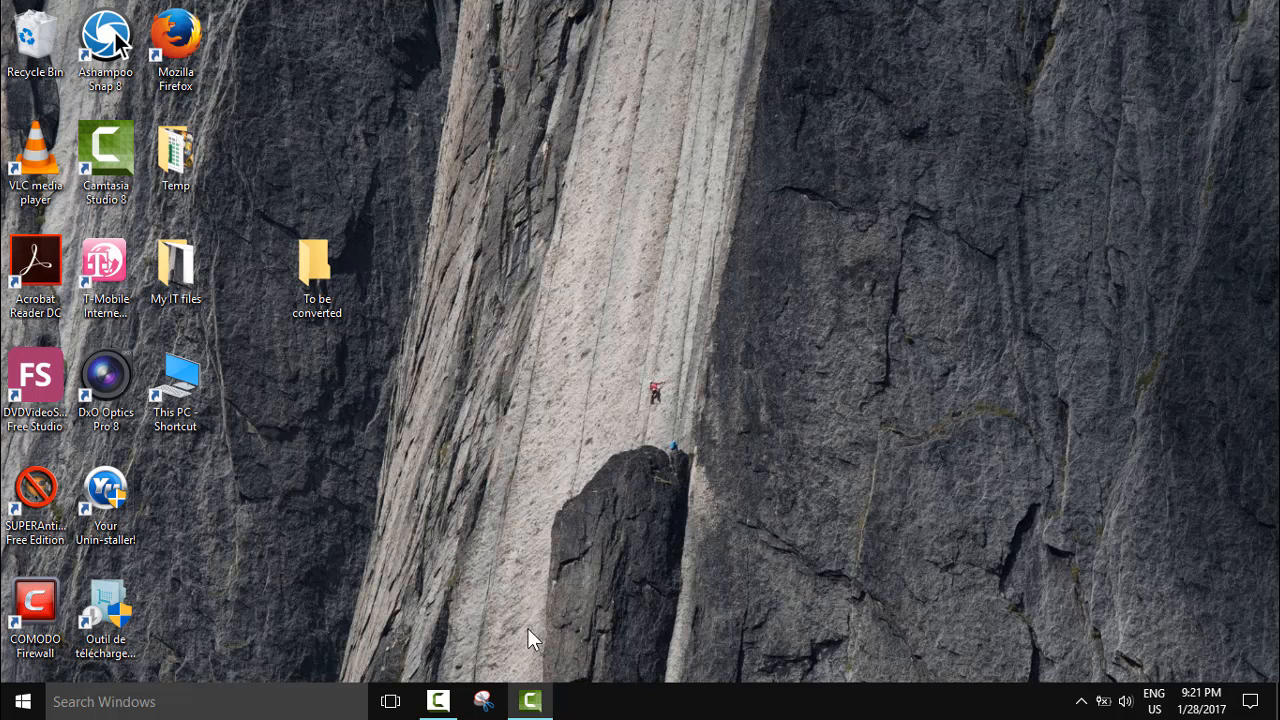
double_click(104, 144)
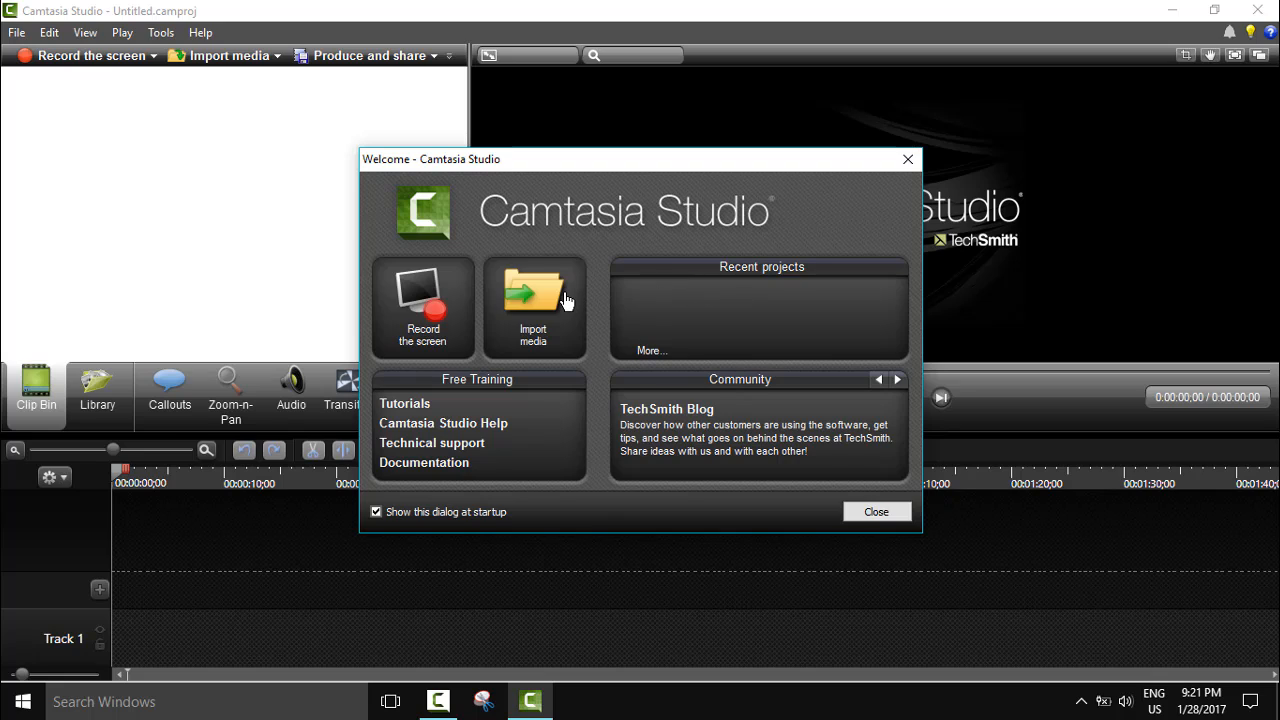
mouse_move(468, 524)
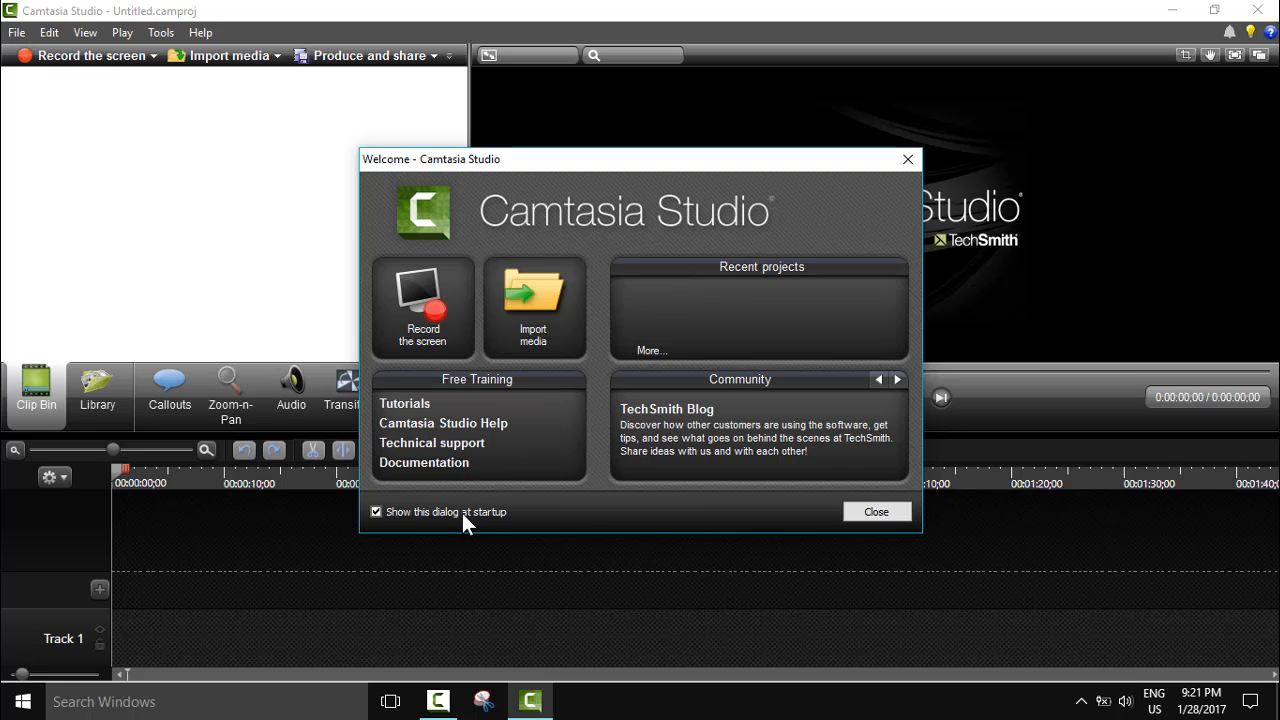
mouse_move(568, 284)
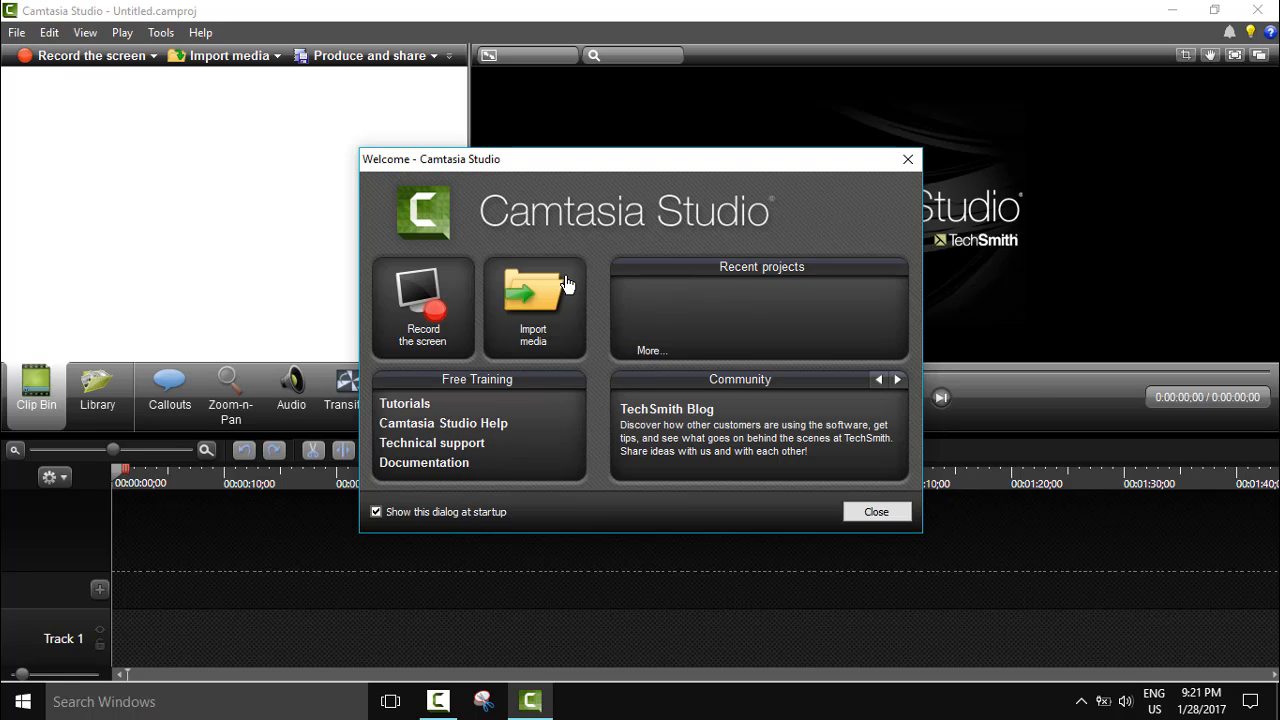
mouse_move(378, 558)
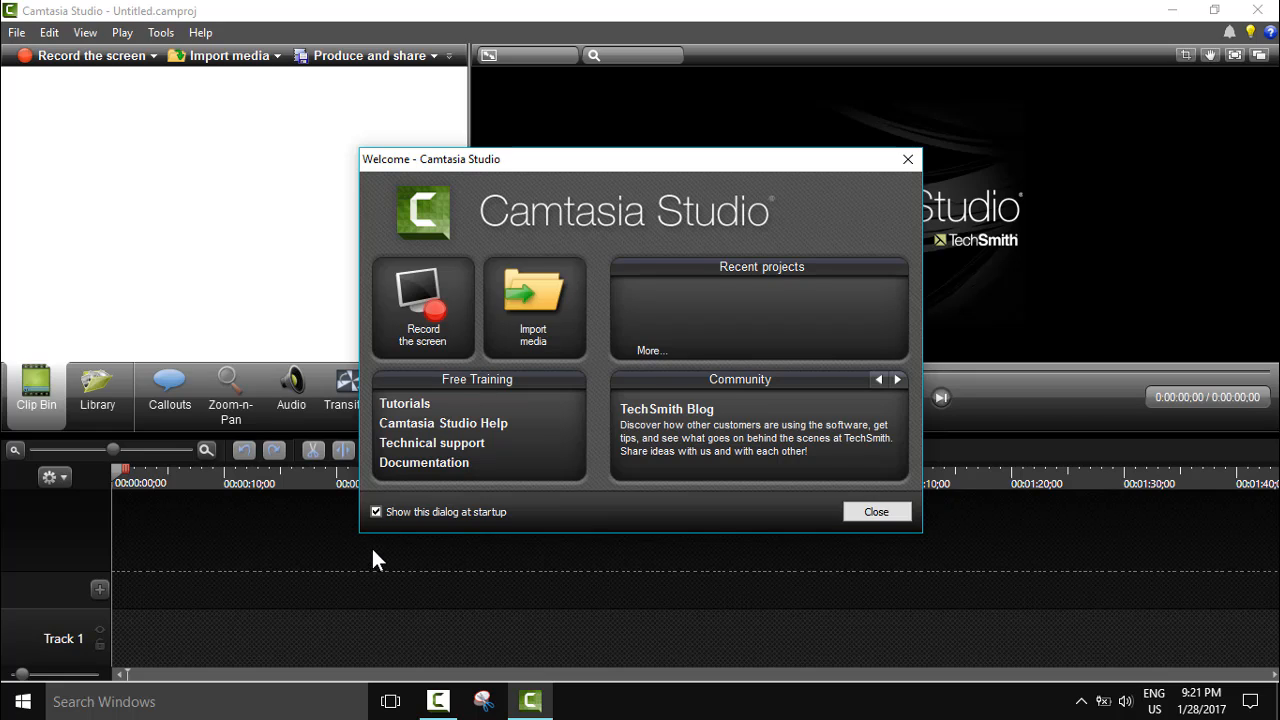
mouse_move(428, 504)
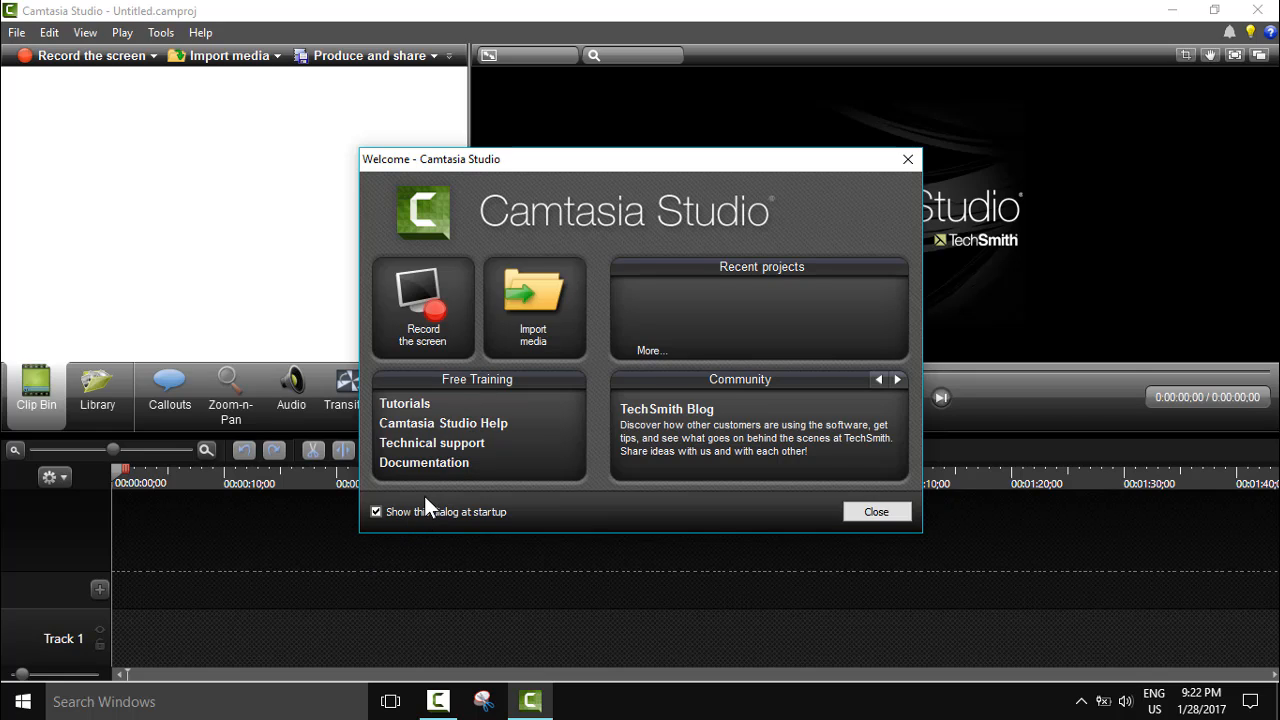
mouse_move(812, 512)
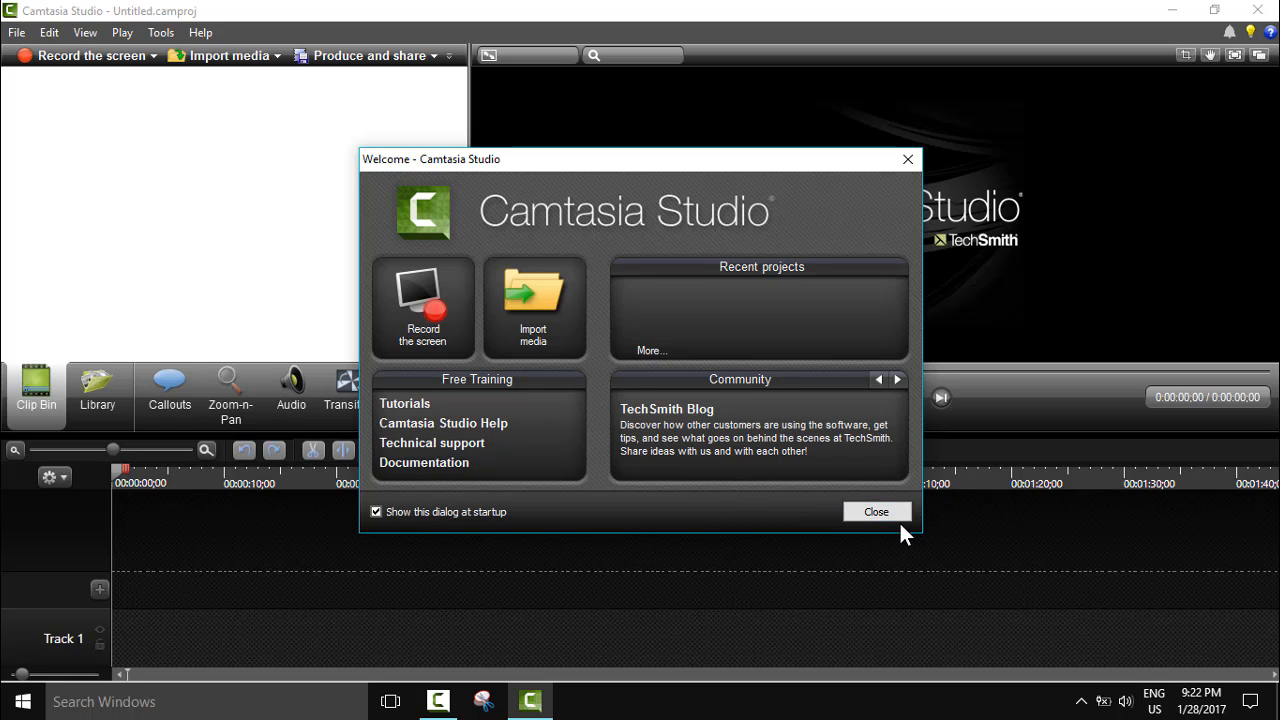
left_click(876, 512)
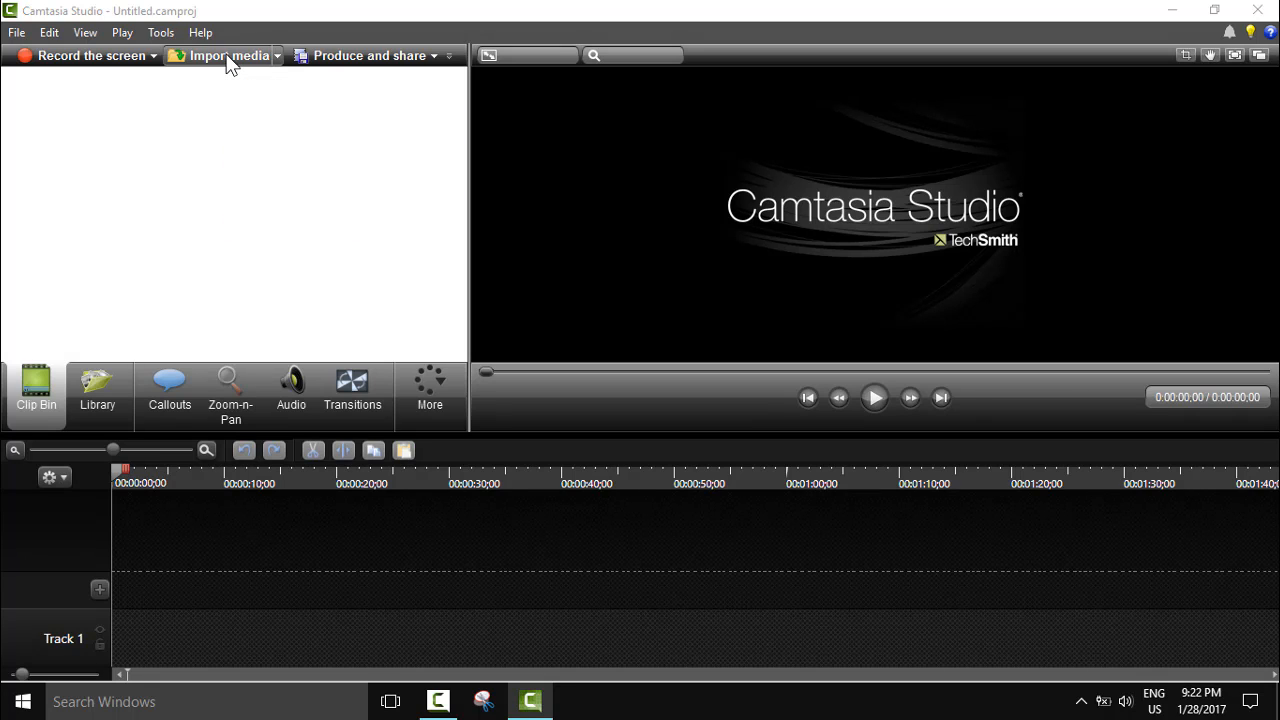
Step: Import the partition recording from Desktop > To be converted into the clip bin and select it
left_click(224, 56)
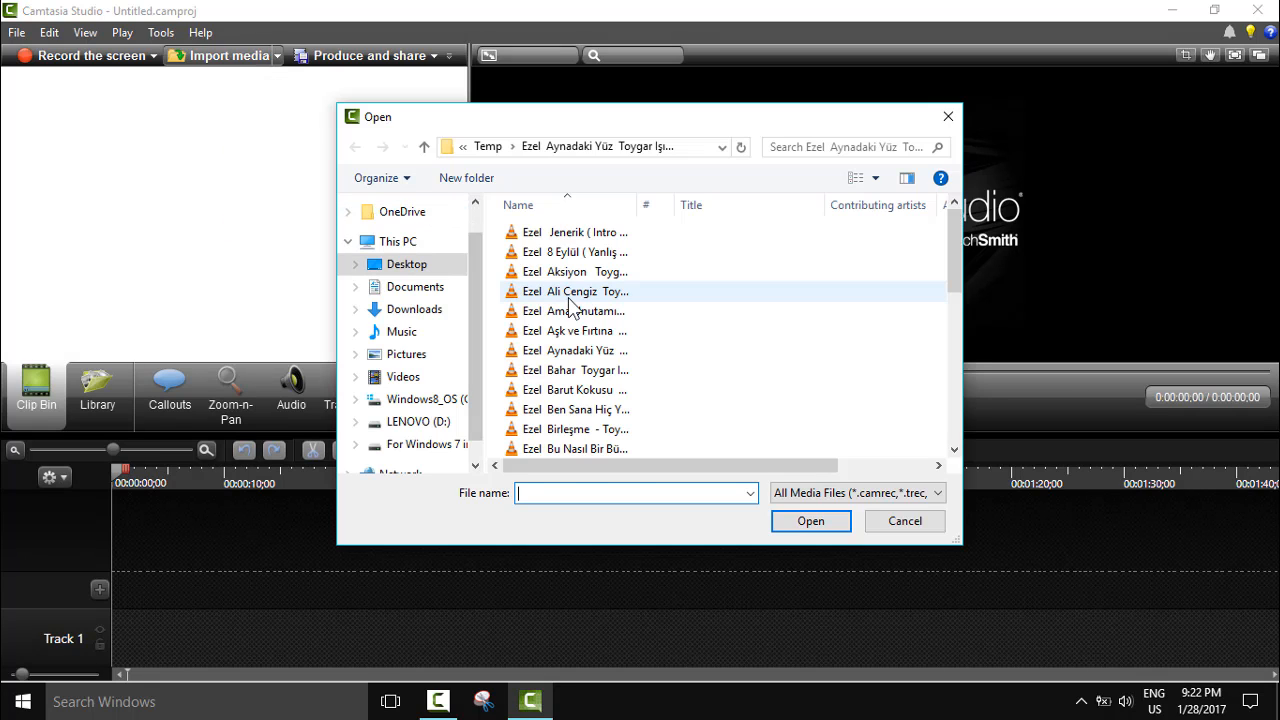
left_click(576, 272)
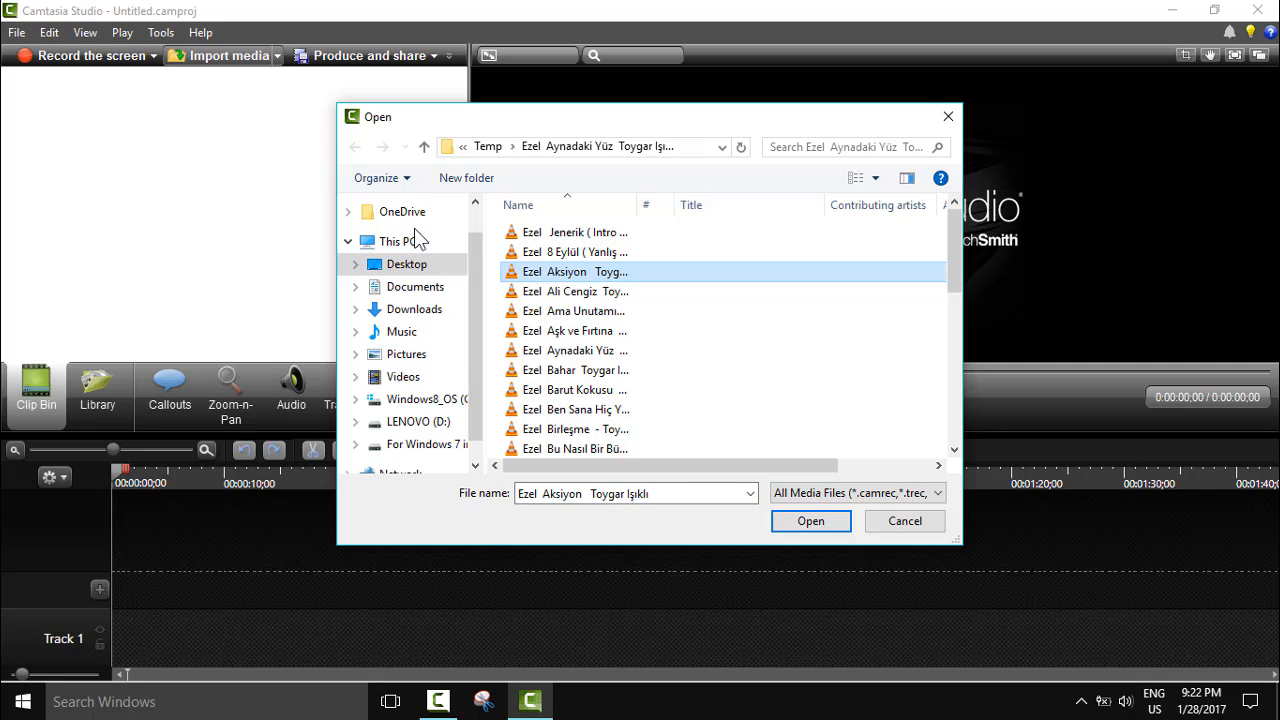
left_click(408, 264)
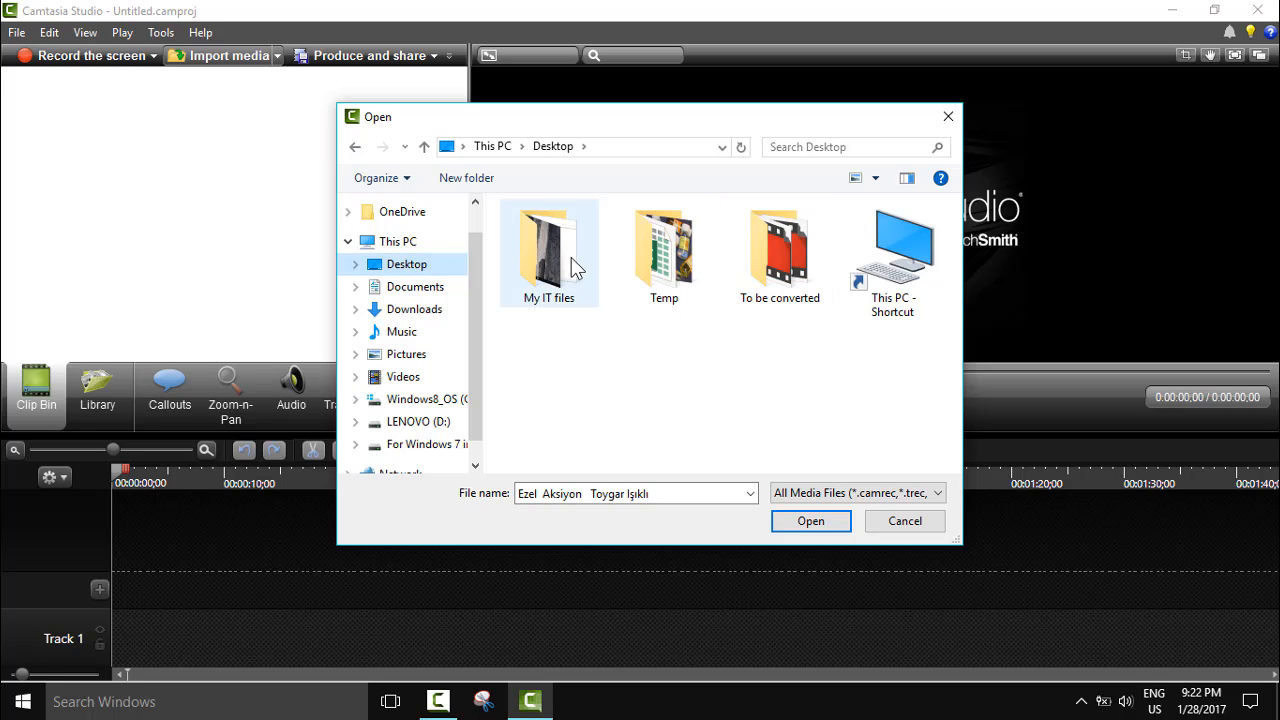
double_click(780, 244)
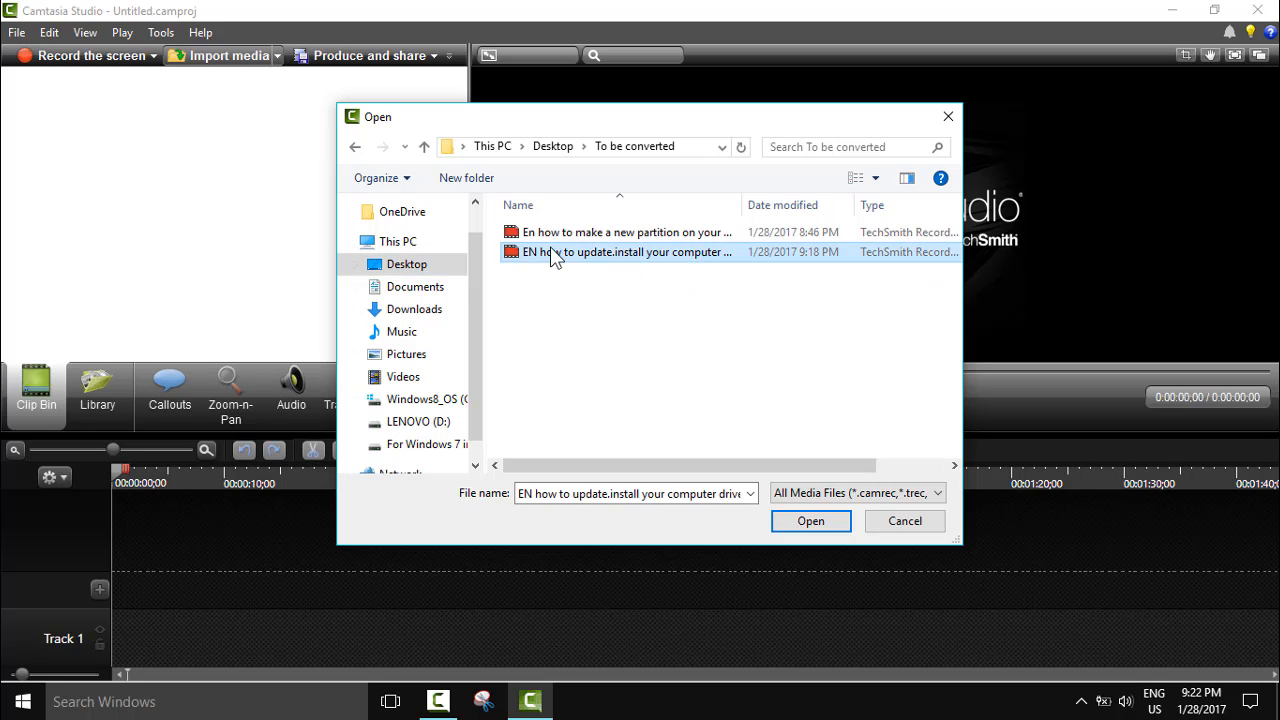
left_click(624, 232)
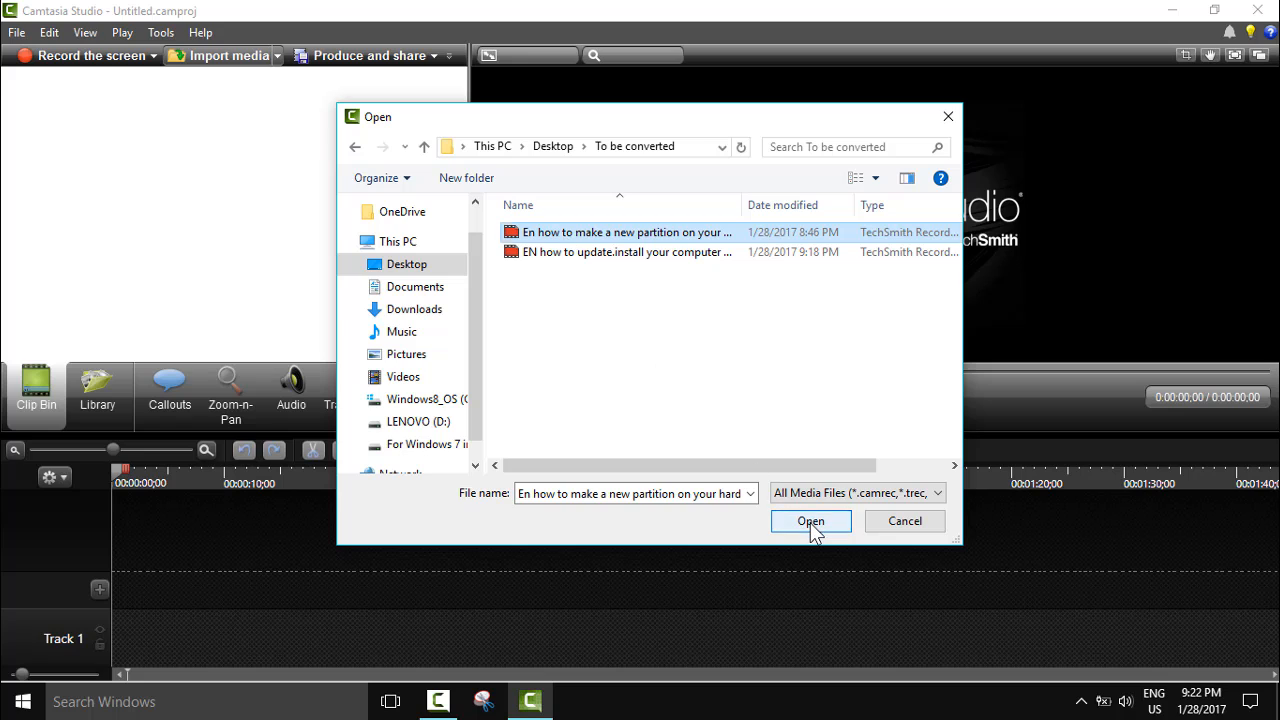
left_click(810, 520)
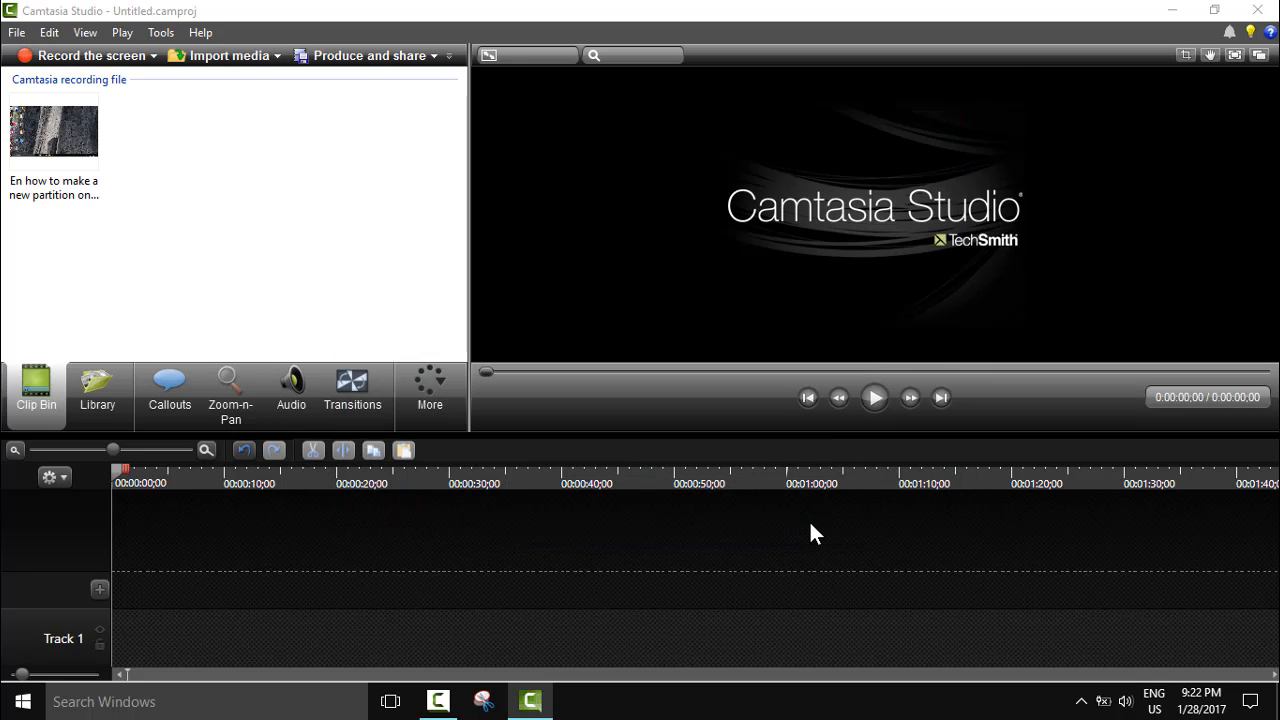
left_click(54, 130)
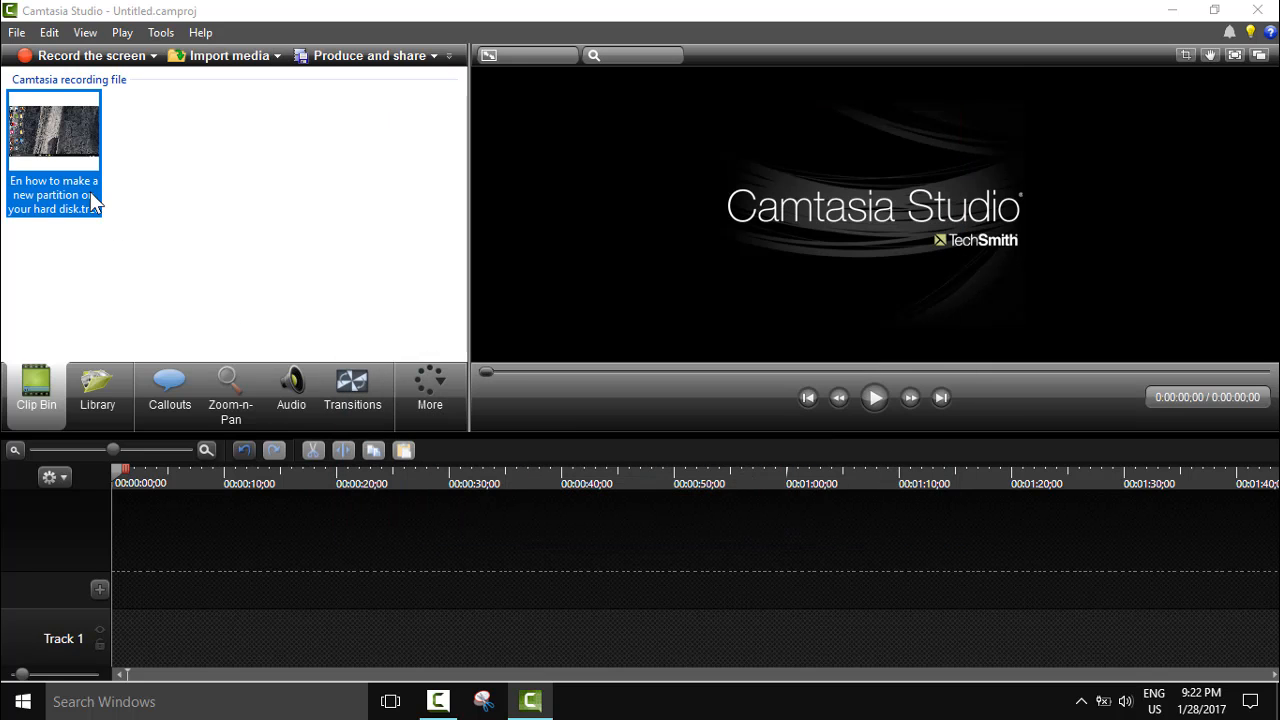
Step: Add the imported partition recording to the timeline at the playhead
right_click(54, 124)
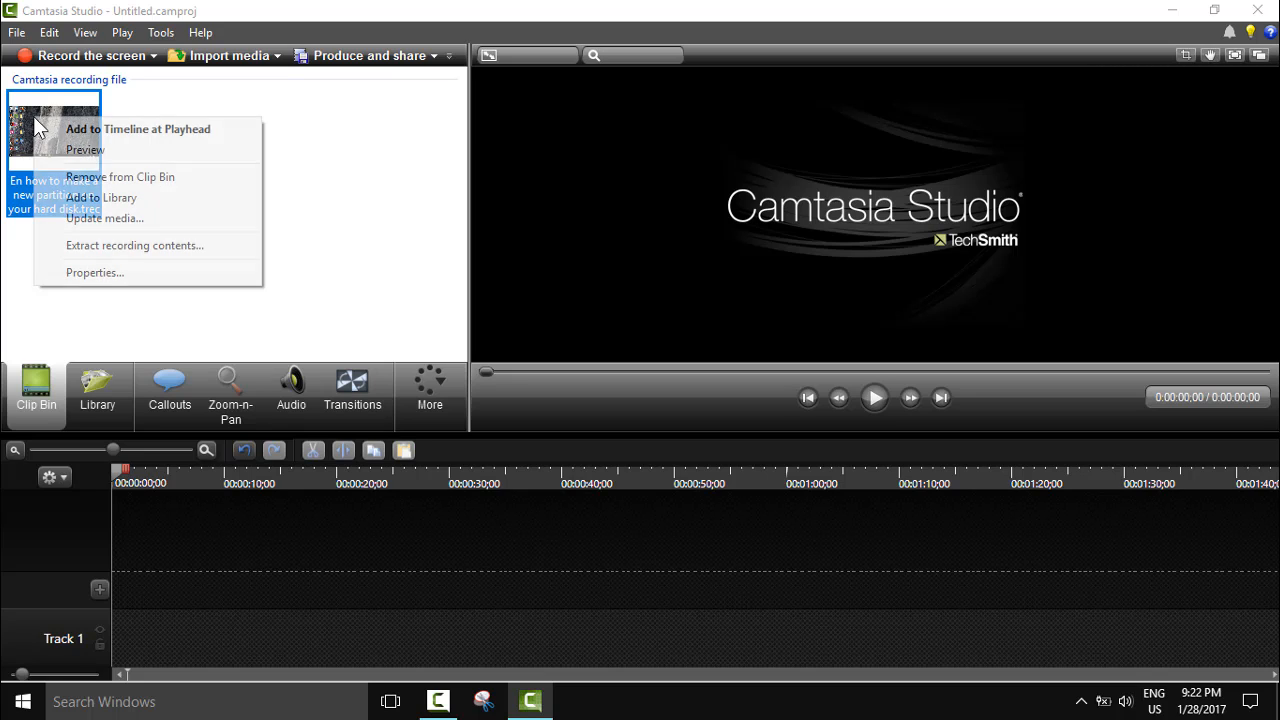
left_click(84, 150)
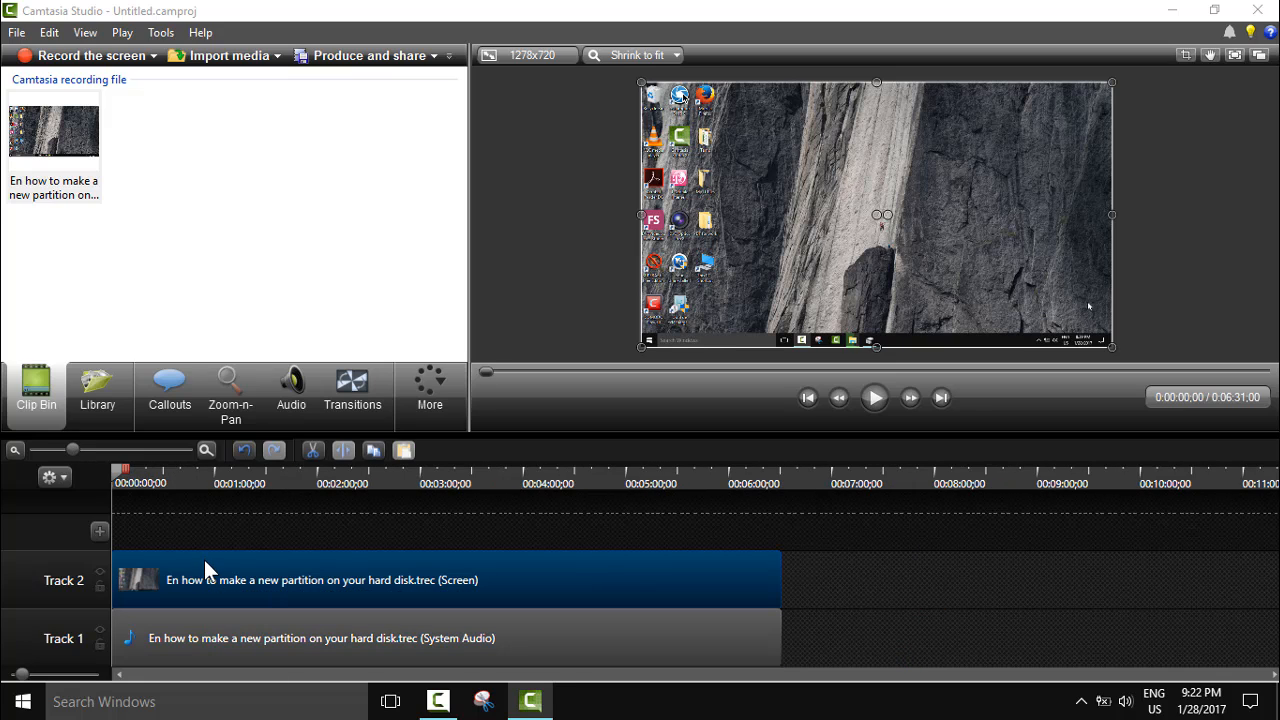
mouse_move(204, 572)
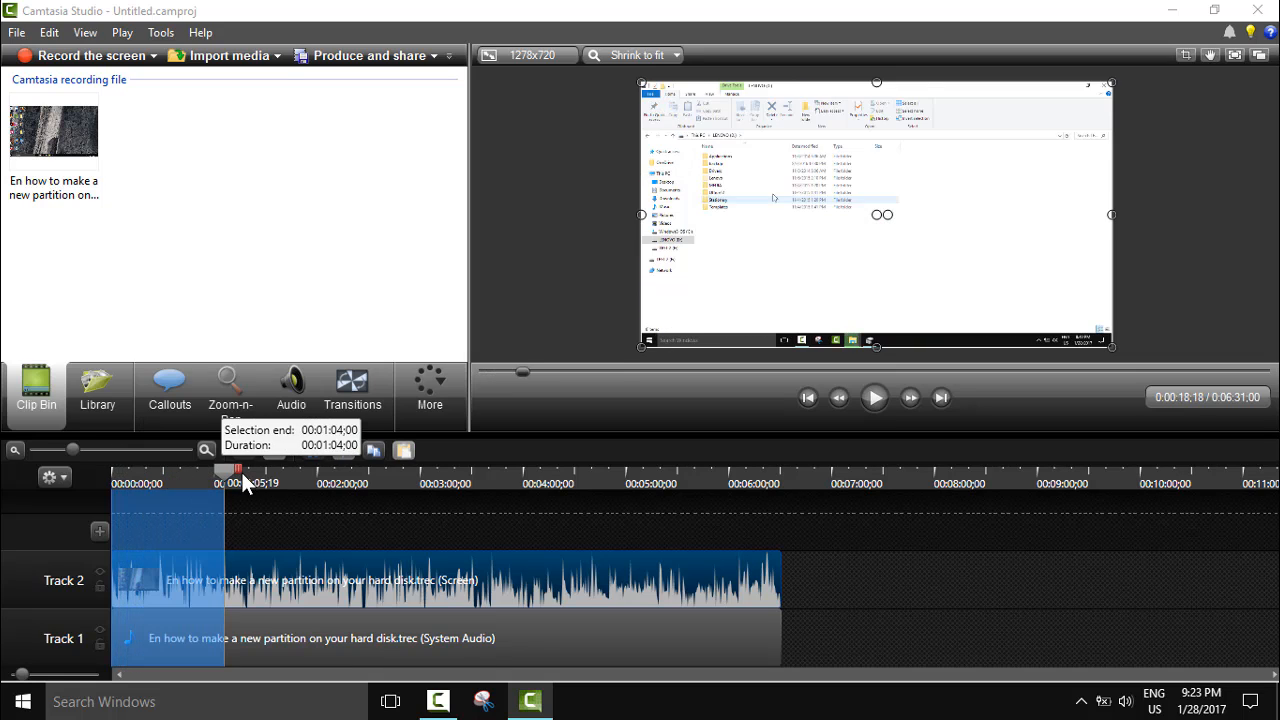
Step: Select the whole 6:31 partition clip on the timeline through to its end
left_click_drag(244, 470, 676, 470)
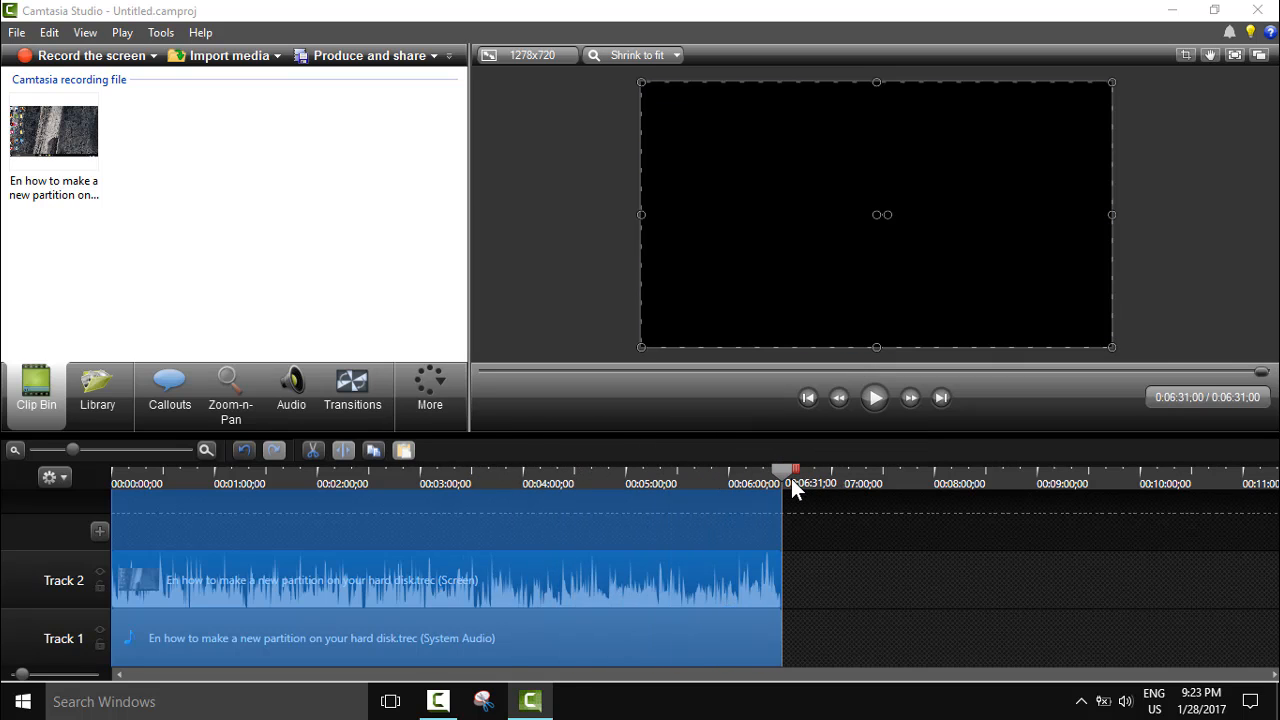
mouse_move(744, 616)
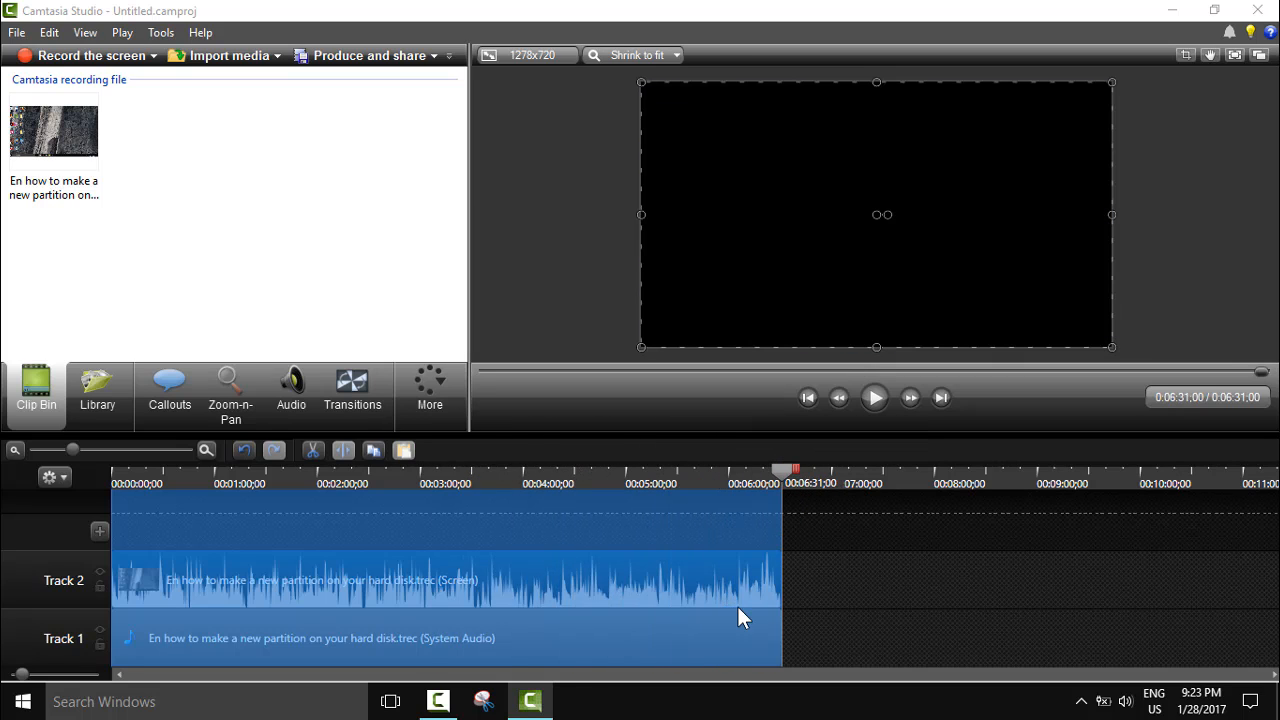
mouse_move(658, 310)
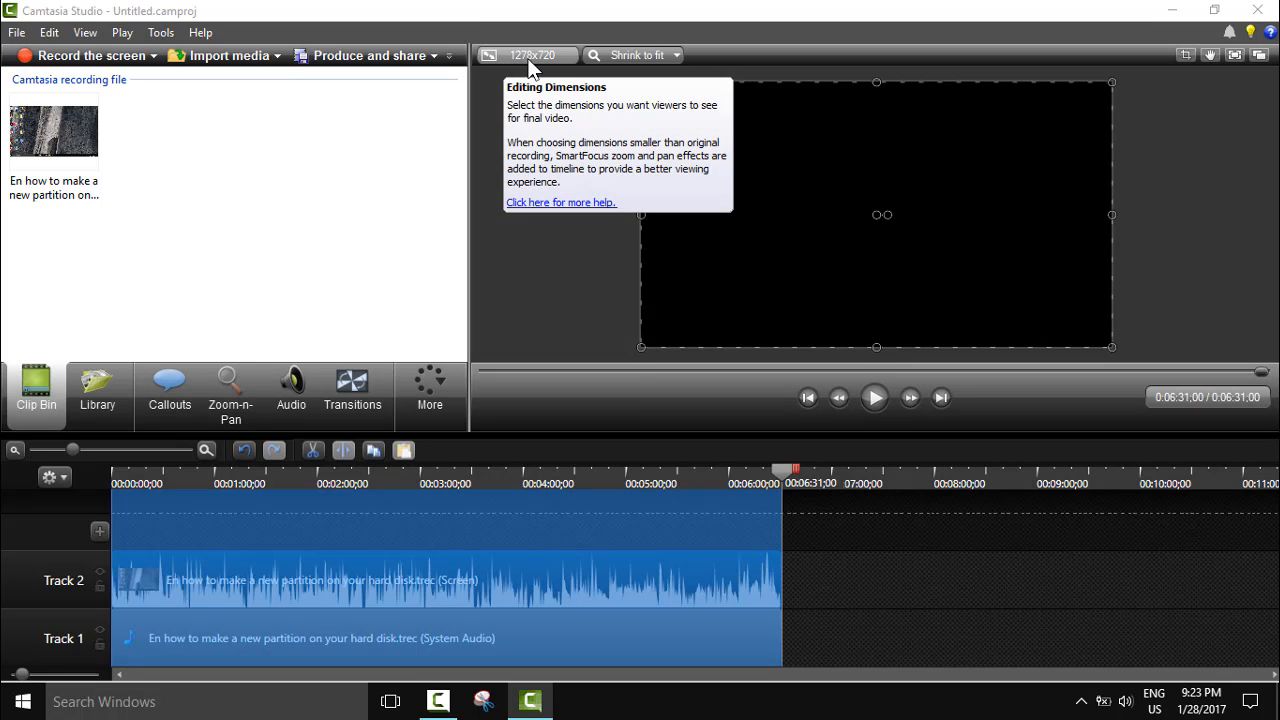
mouse_move(556, 72)
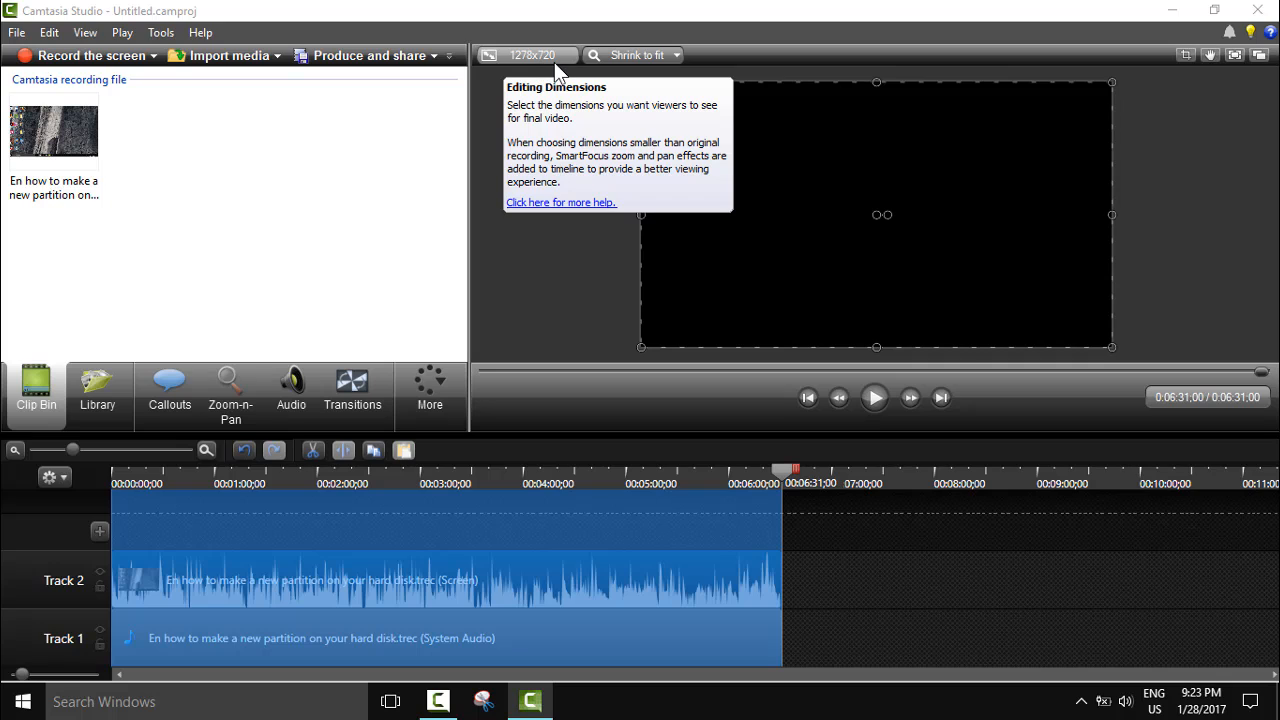
mouse_move(696, 96)
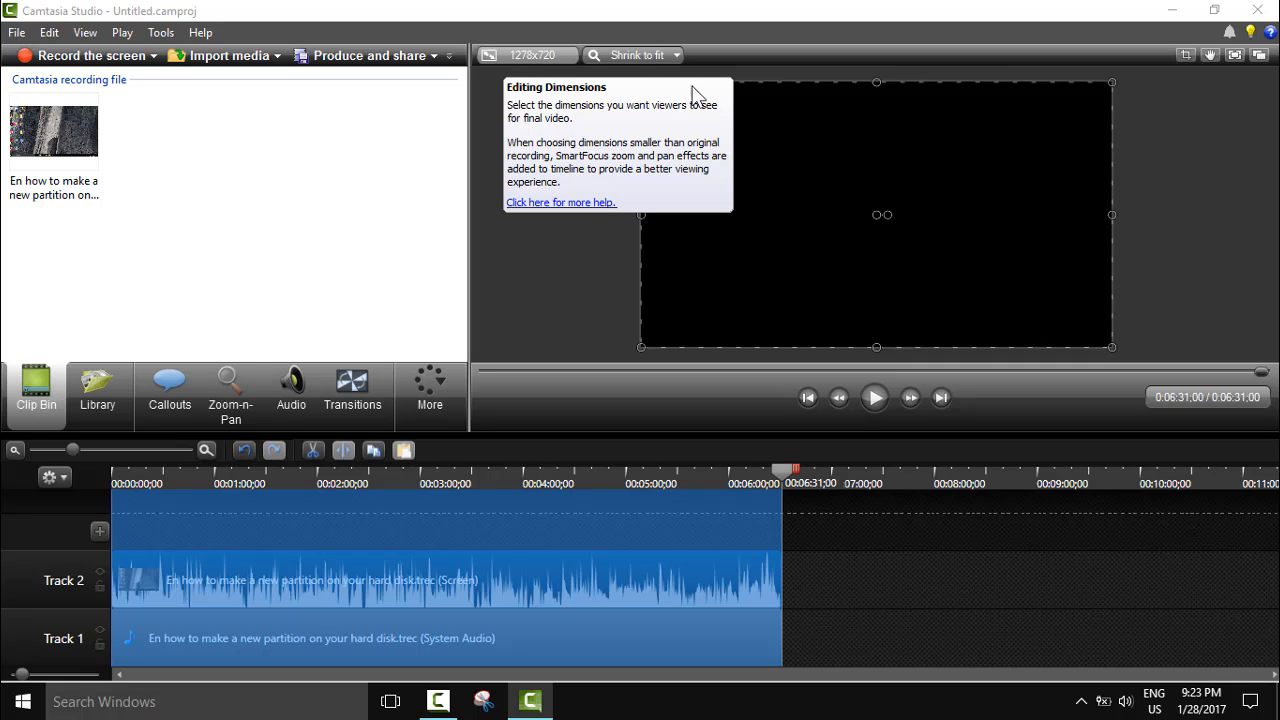
mouse_move(470, 98)
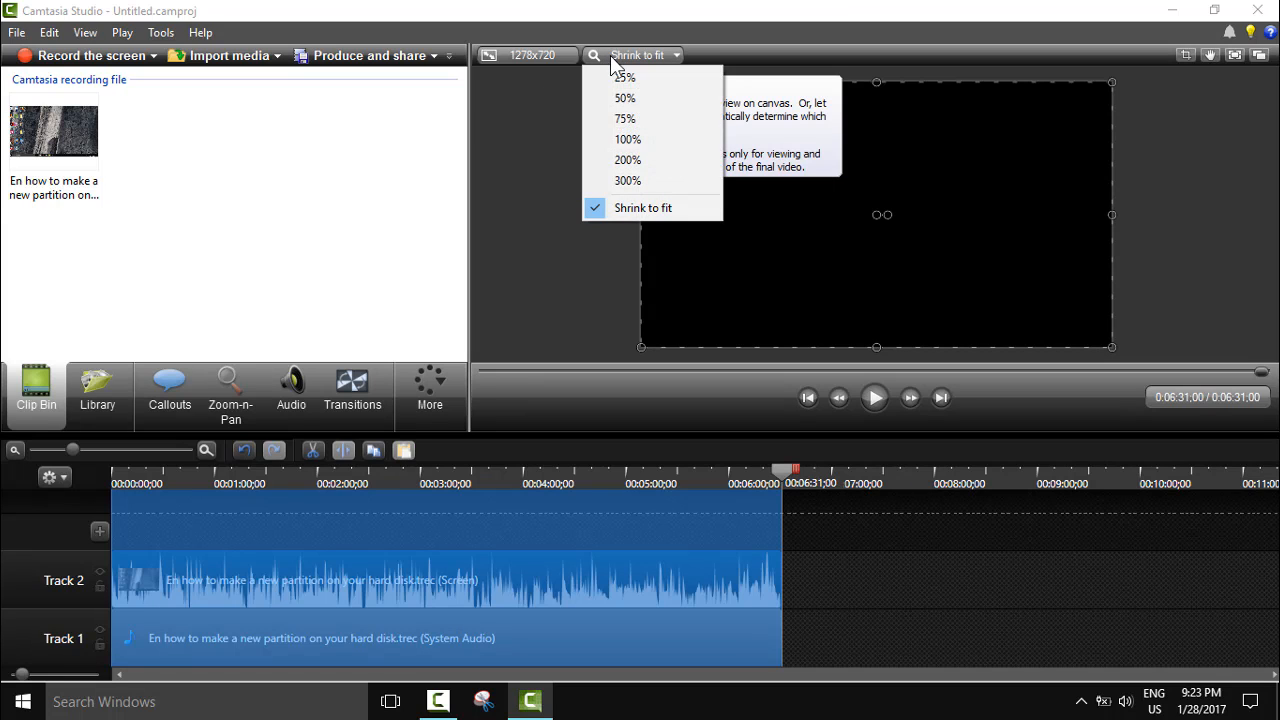
mouse_move(624, 78)
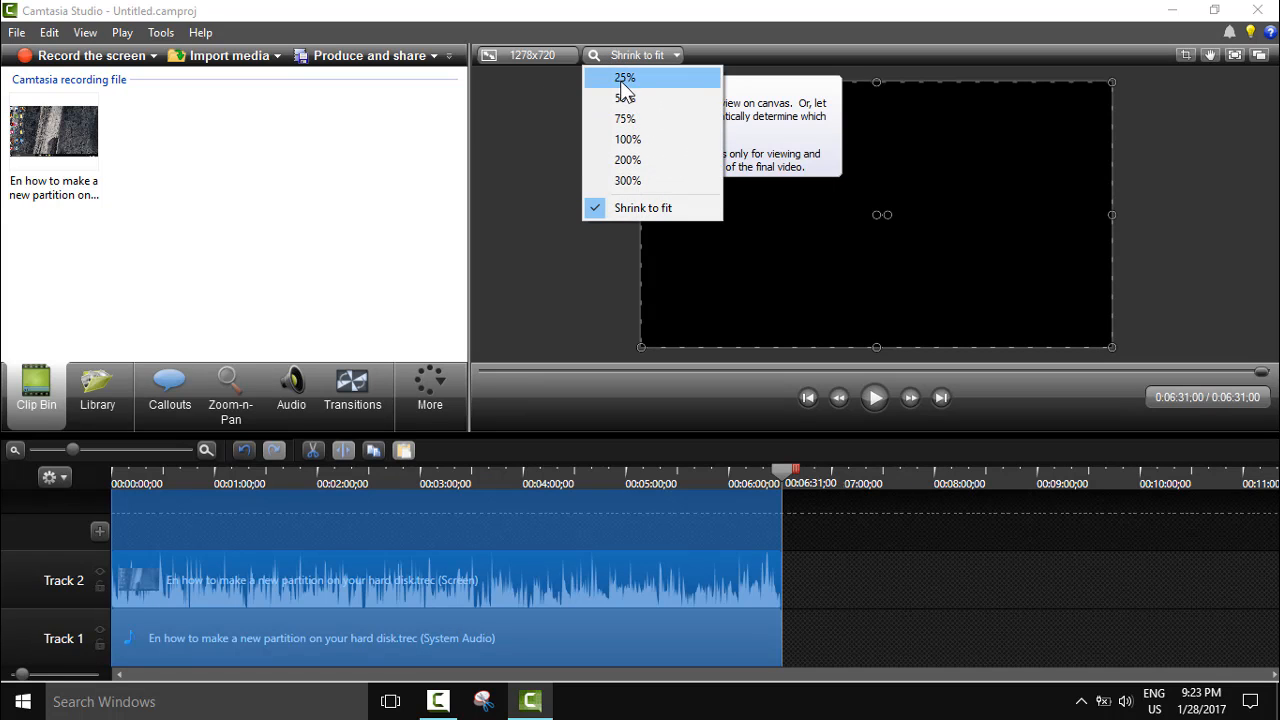
mouse_move(628, 140)
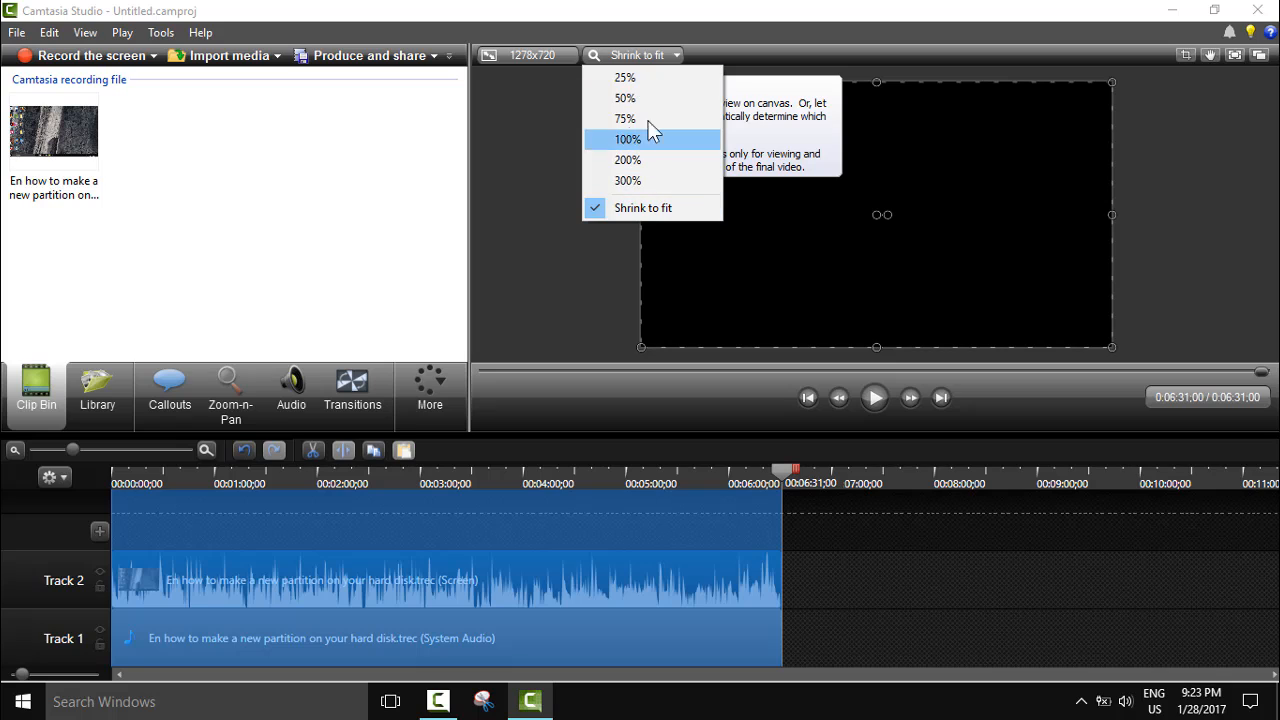
mouse_move(892, 272)
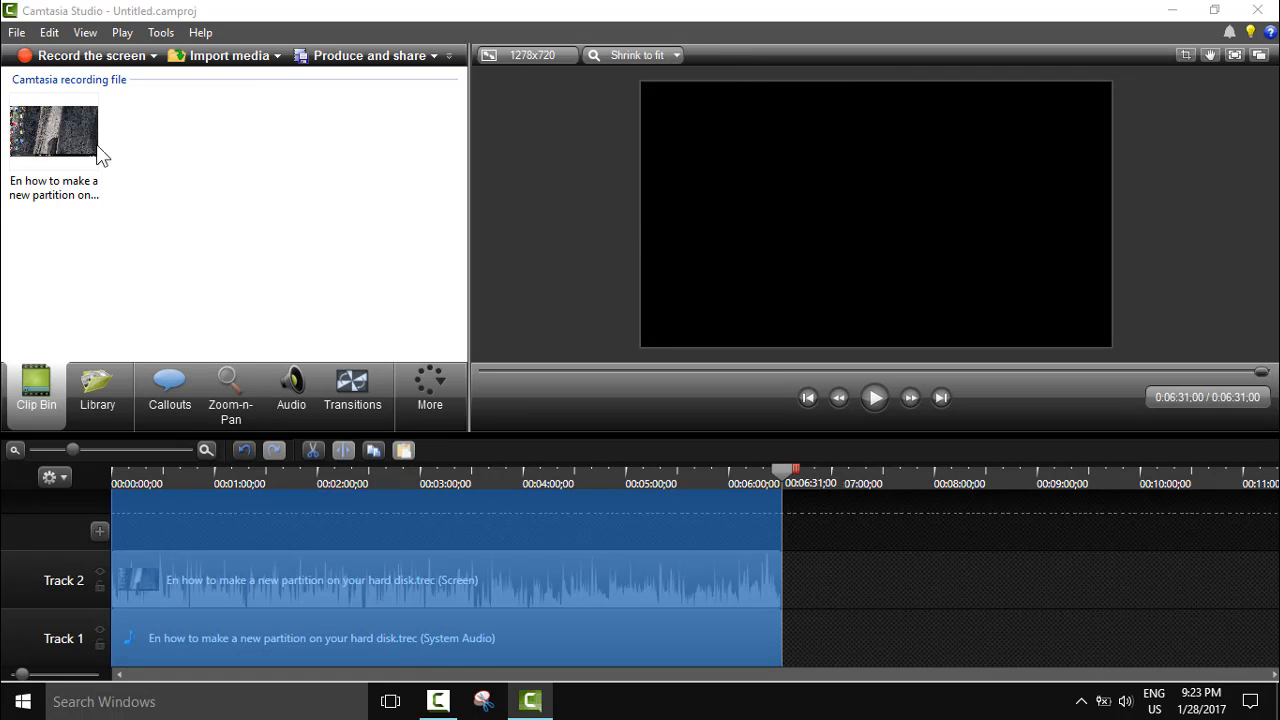
Step: Start Produce selection as from the File menu and show the Production Wizard preset list
left_click(16, 32)
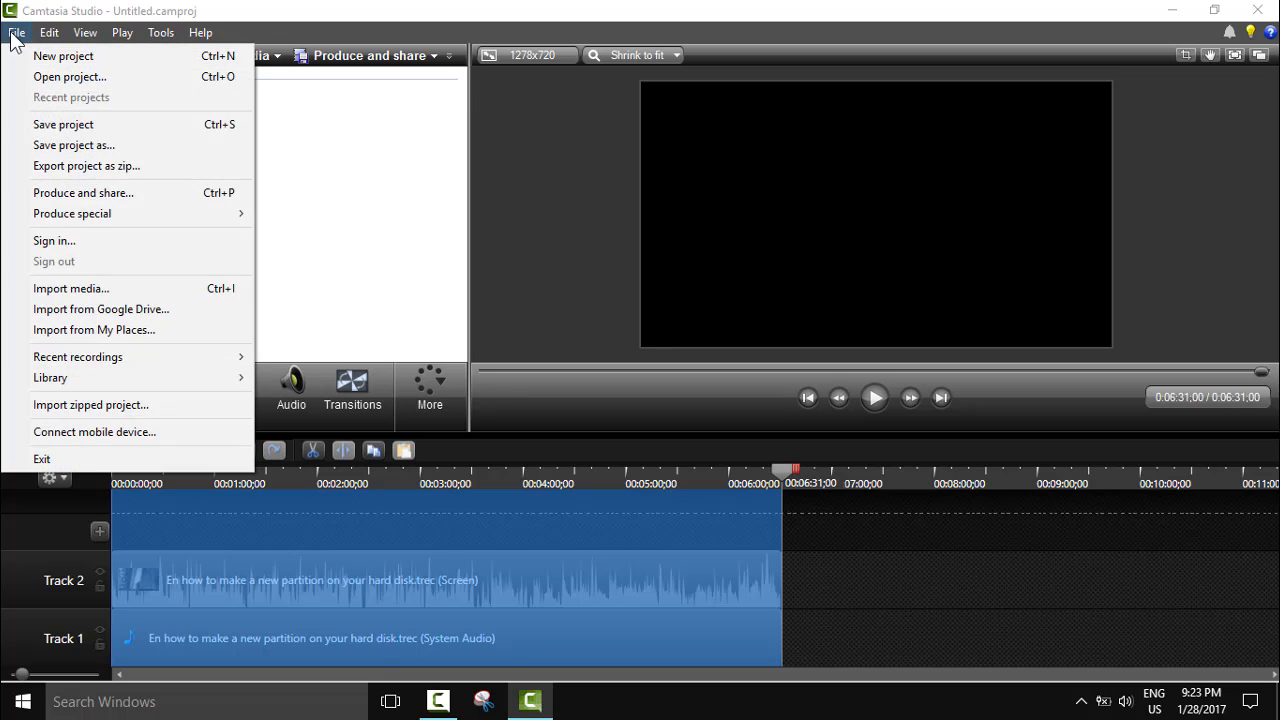
mouse_move(204, 272)
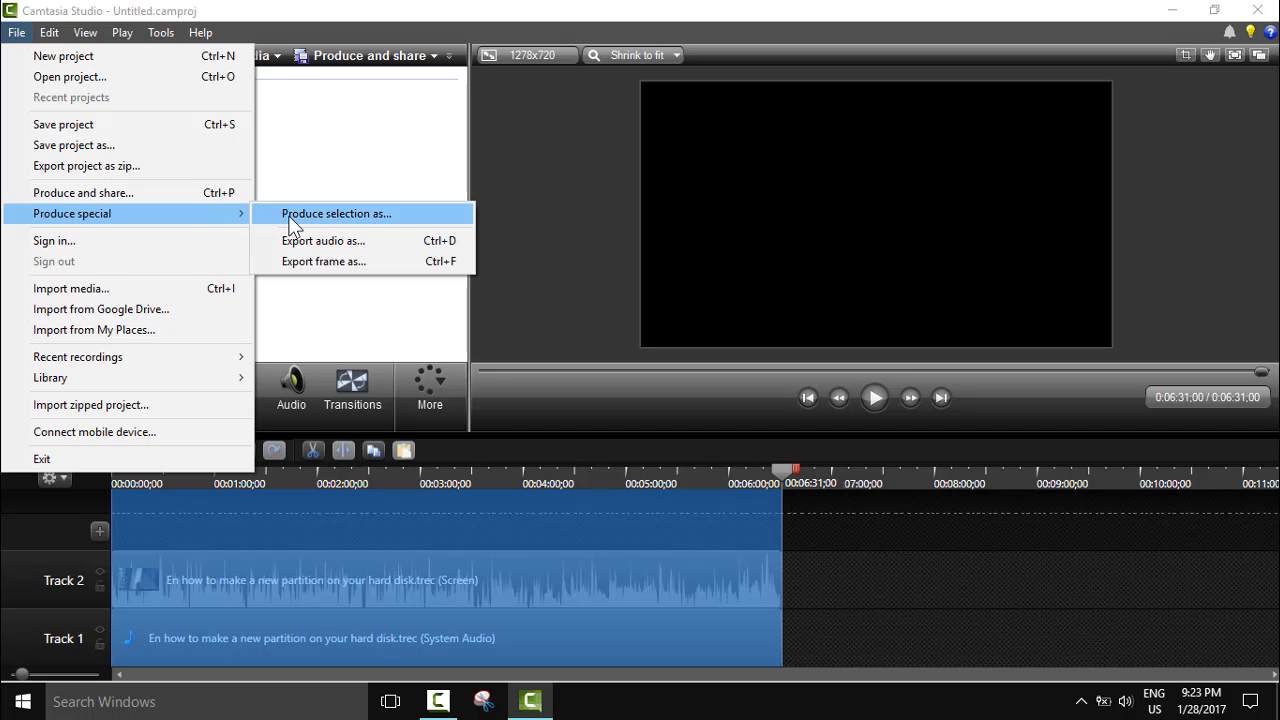
left_click(336, 212)
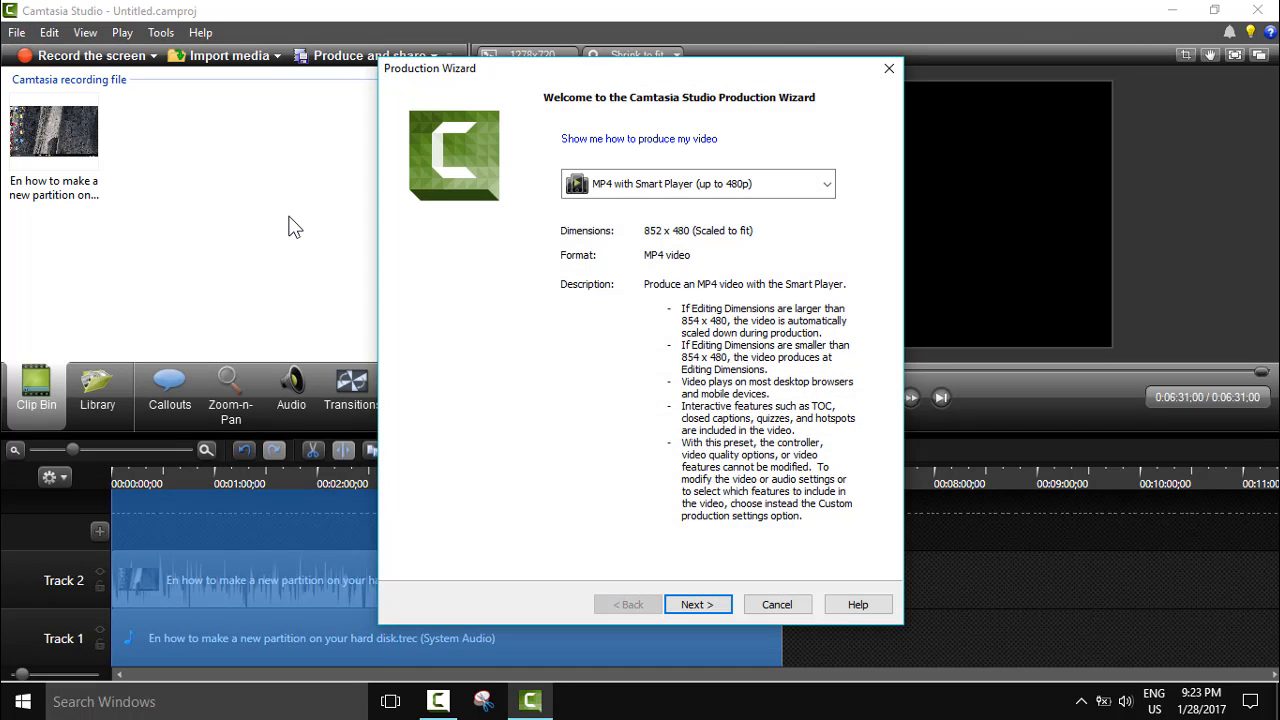
left_click(826, 184)
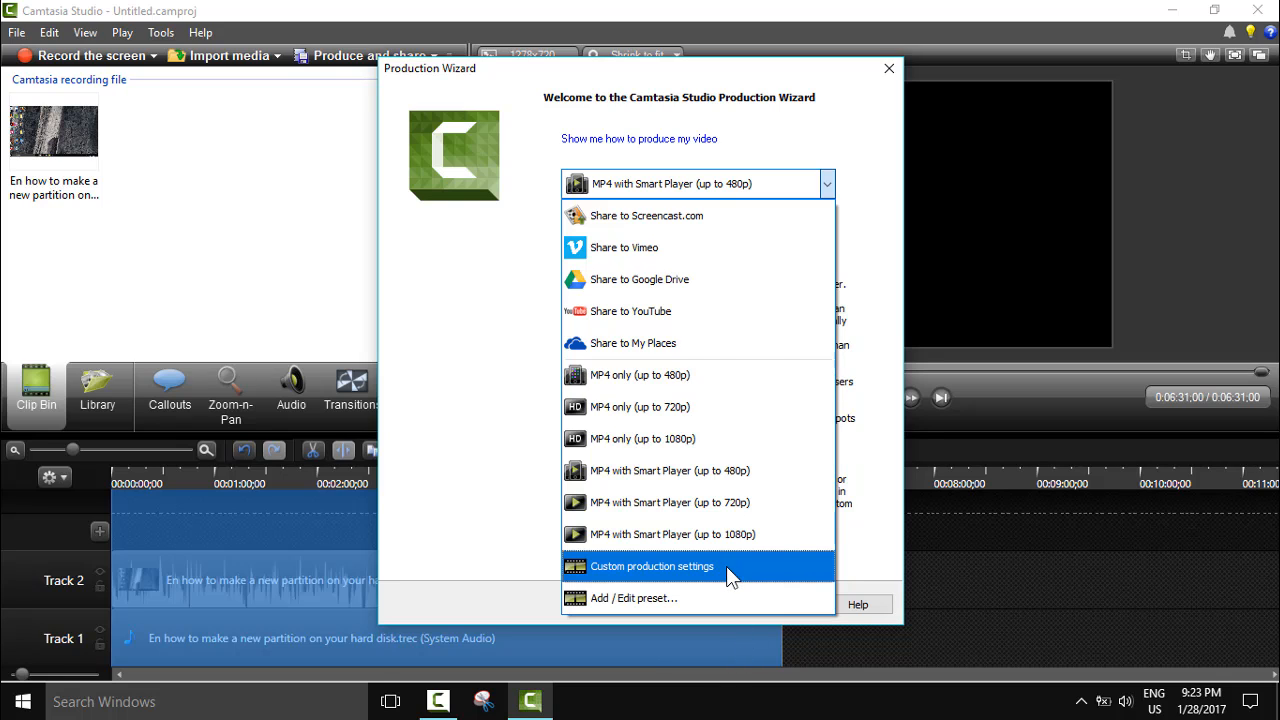
Step: Choose Custom production settings and, after trying WMV, set MP4 – Smart Player as the format
left_click(652, 566)
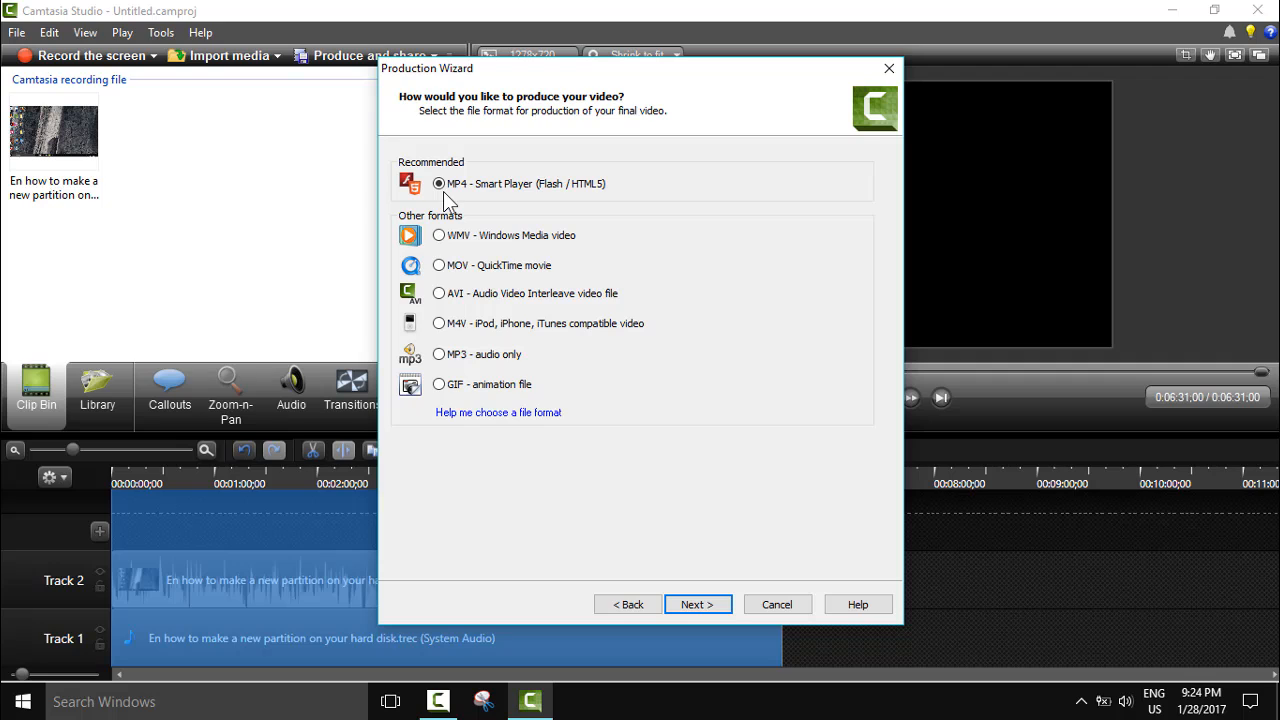
left_click(438, 184)
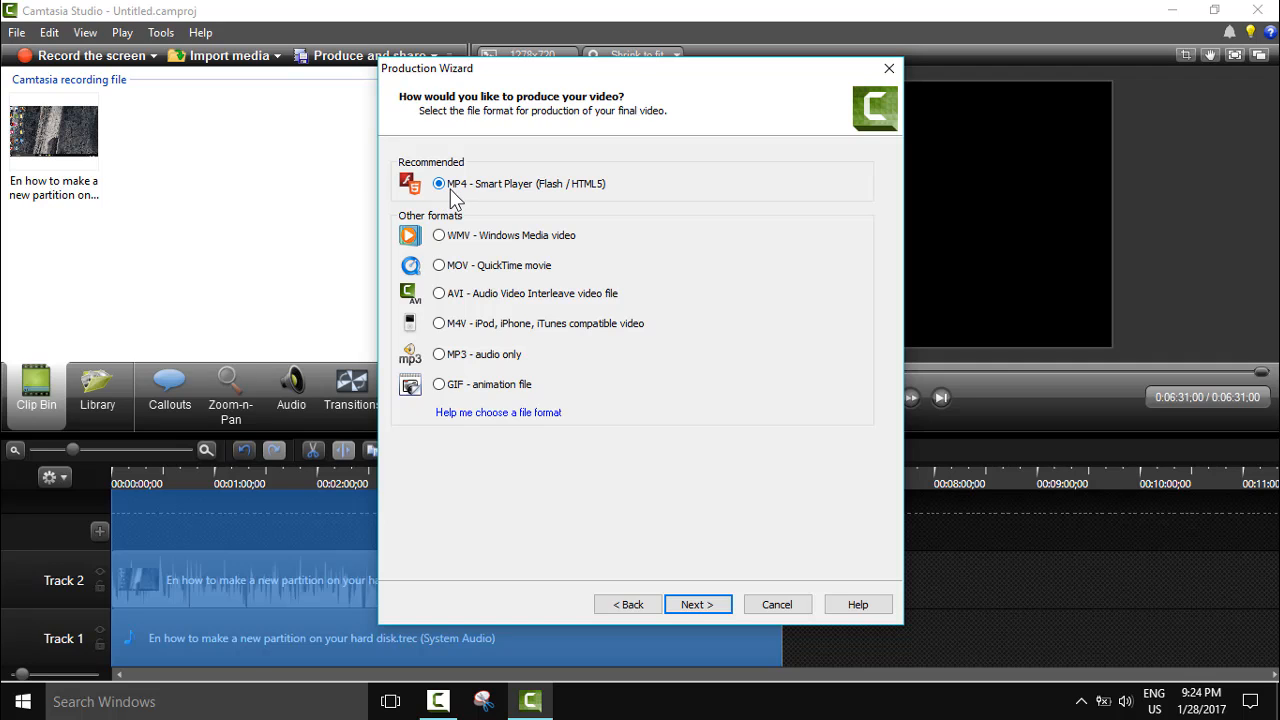
mouse_move(490, 210)
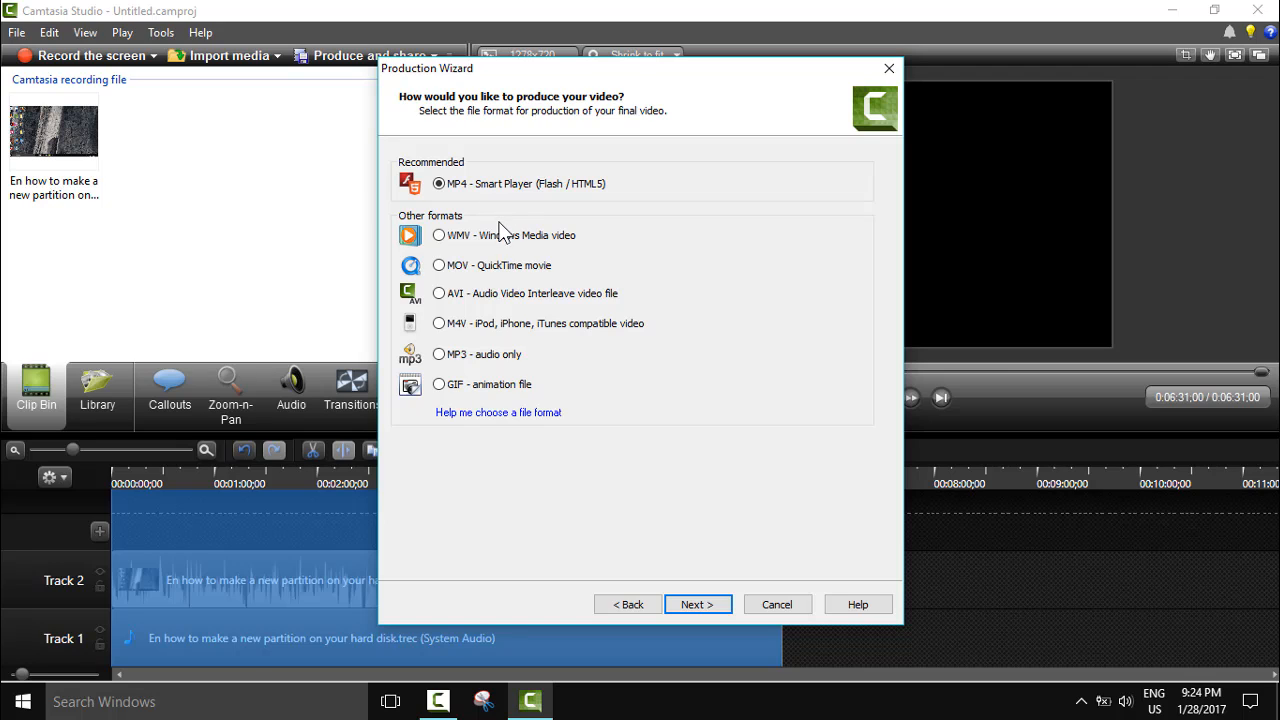
left_click(438, 236)
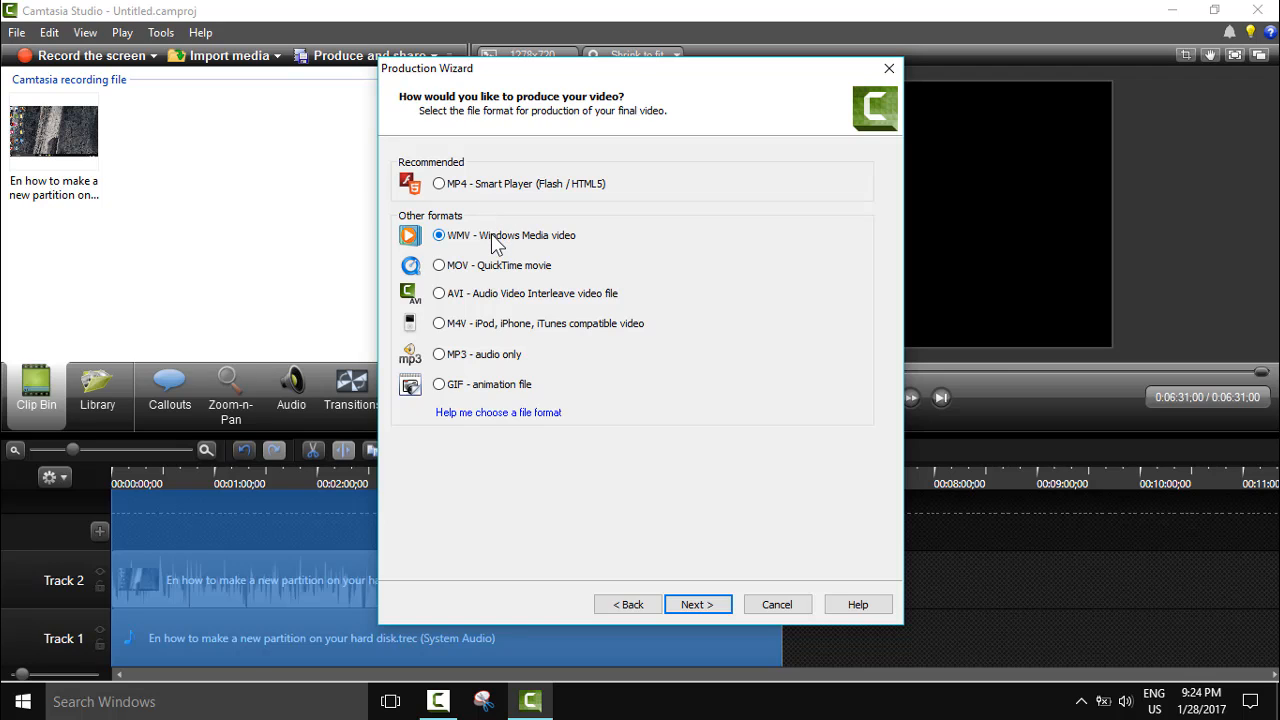
mouse_move(476, 252)
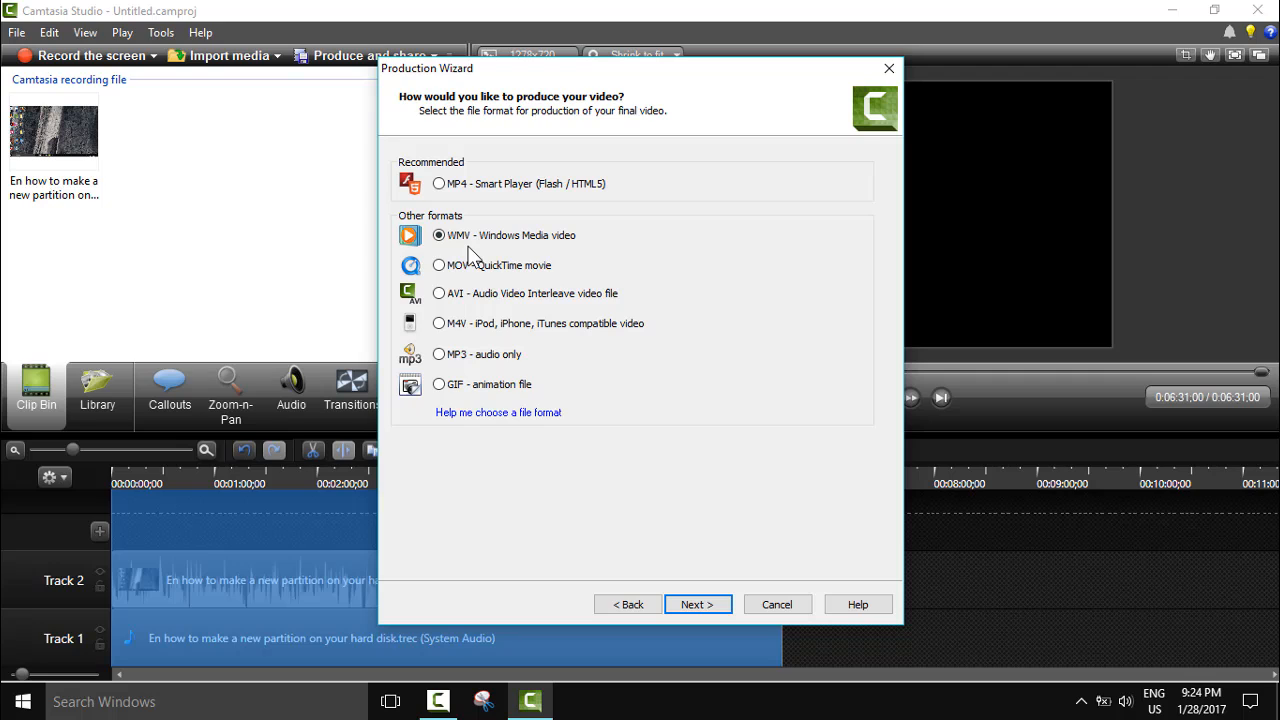
mouse_move(504, 276)
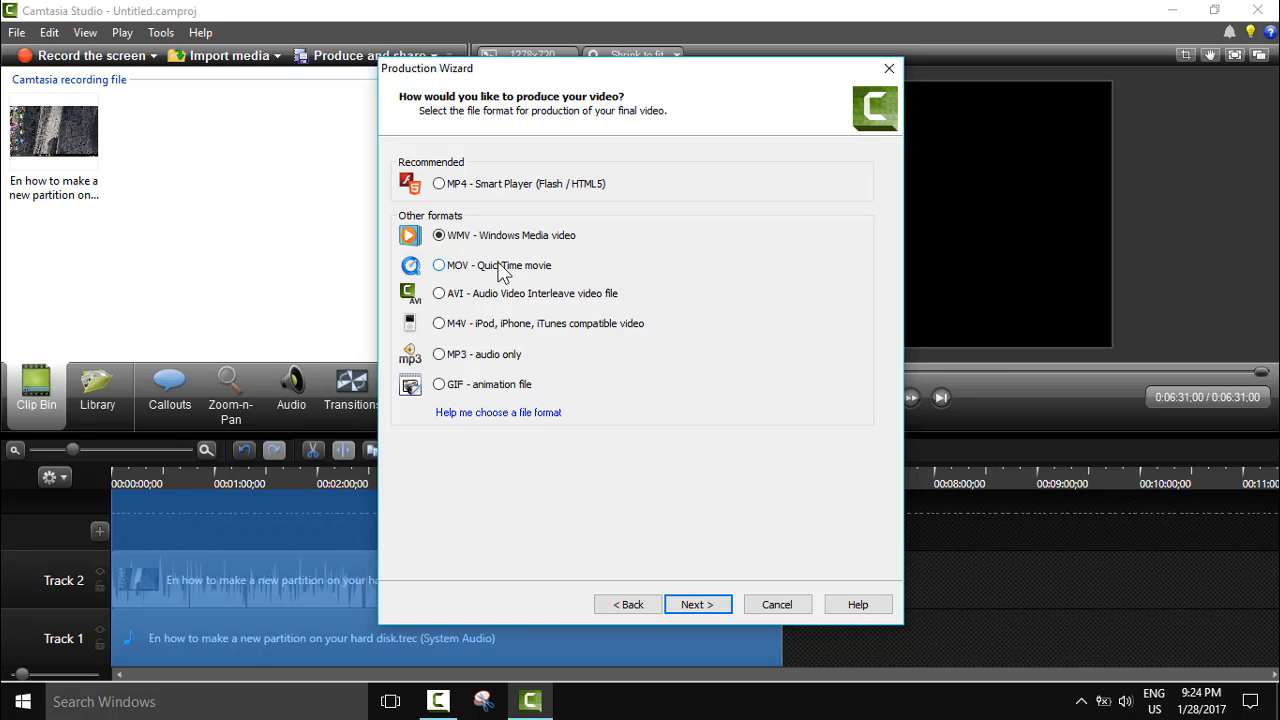
mouse_move(500, 290)
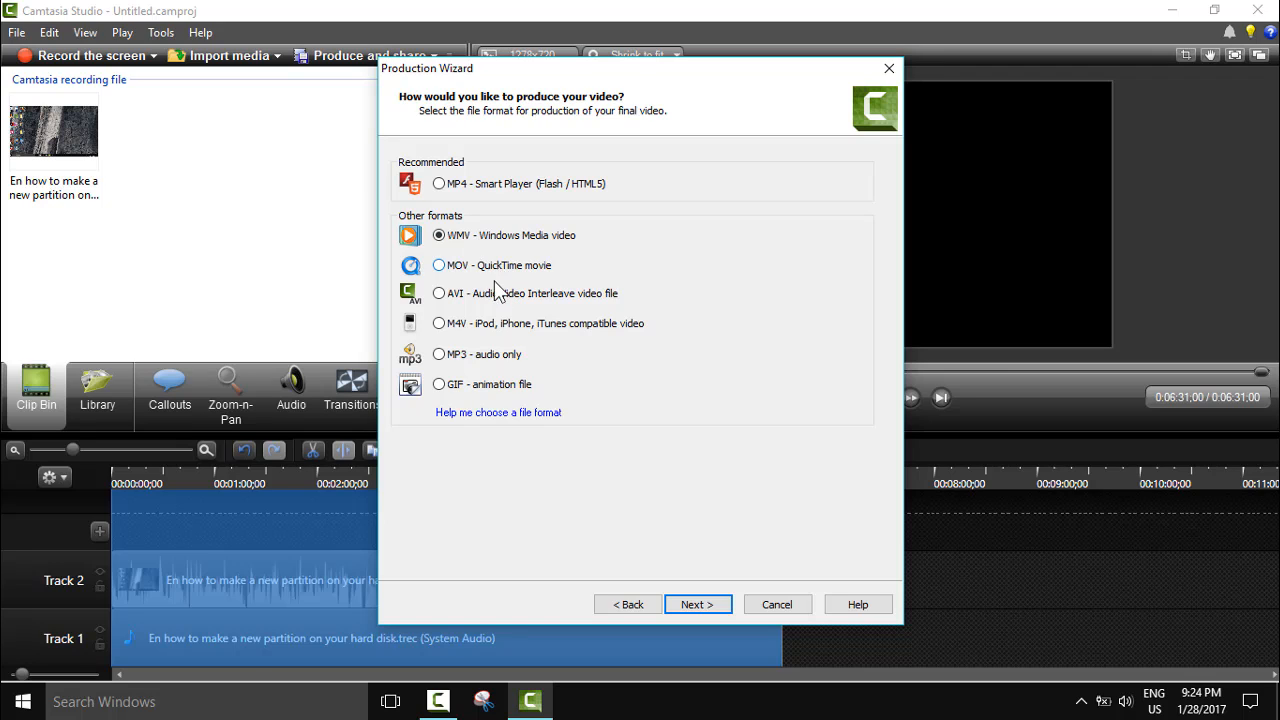
mouse_move(488, 344)
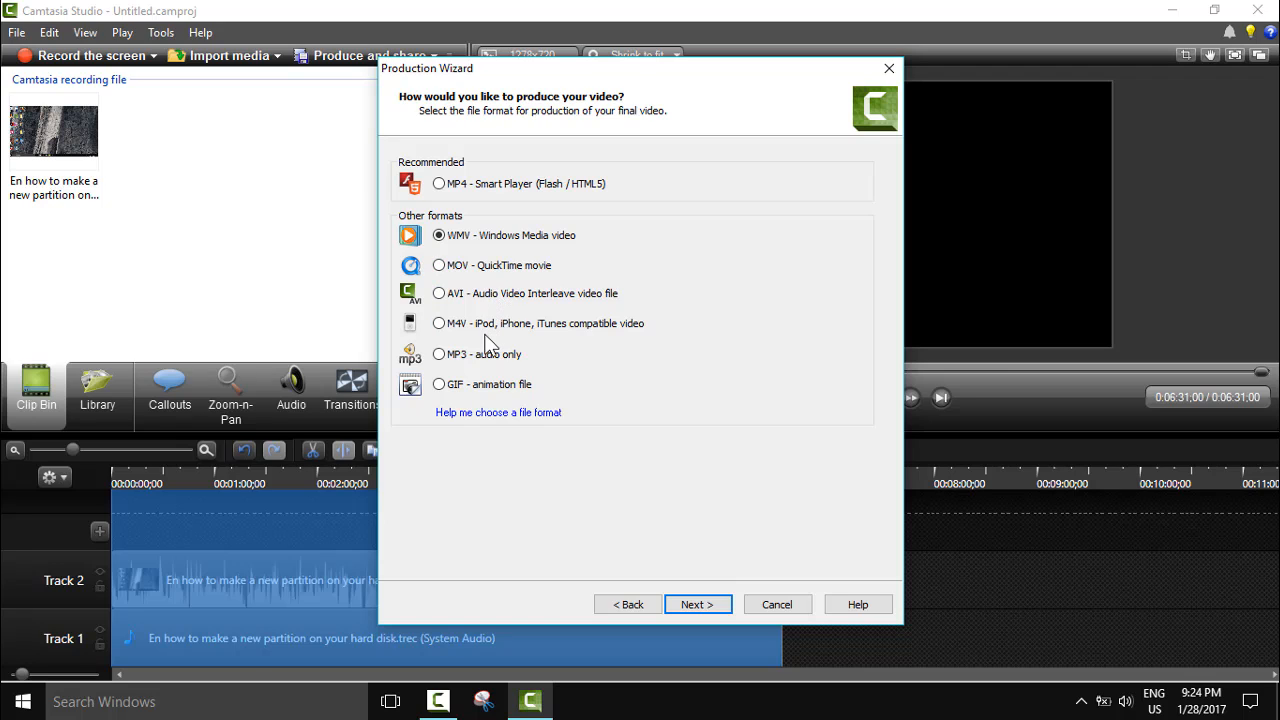
mouse_move(504, 332)
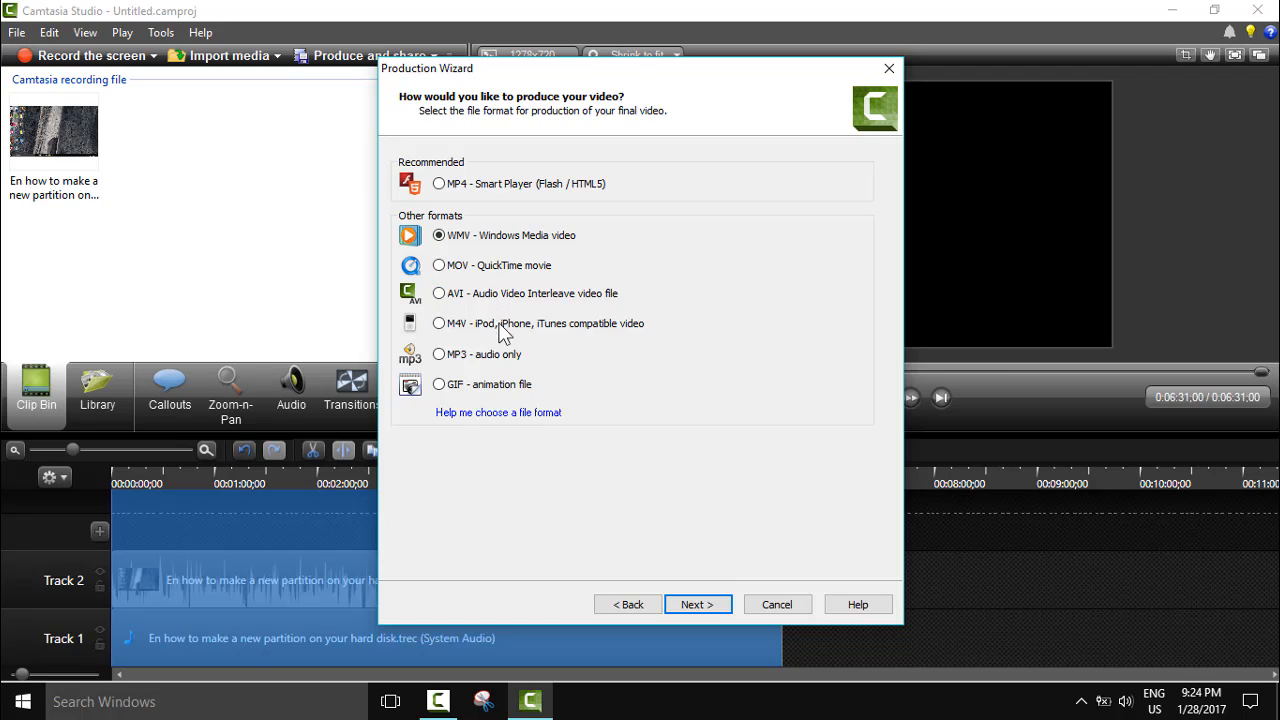
left_click(438, 184)
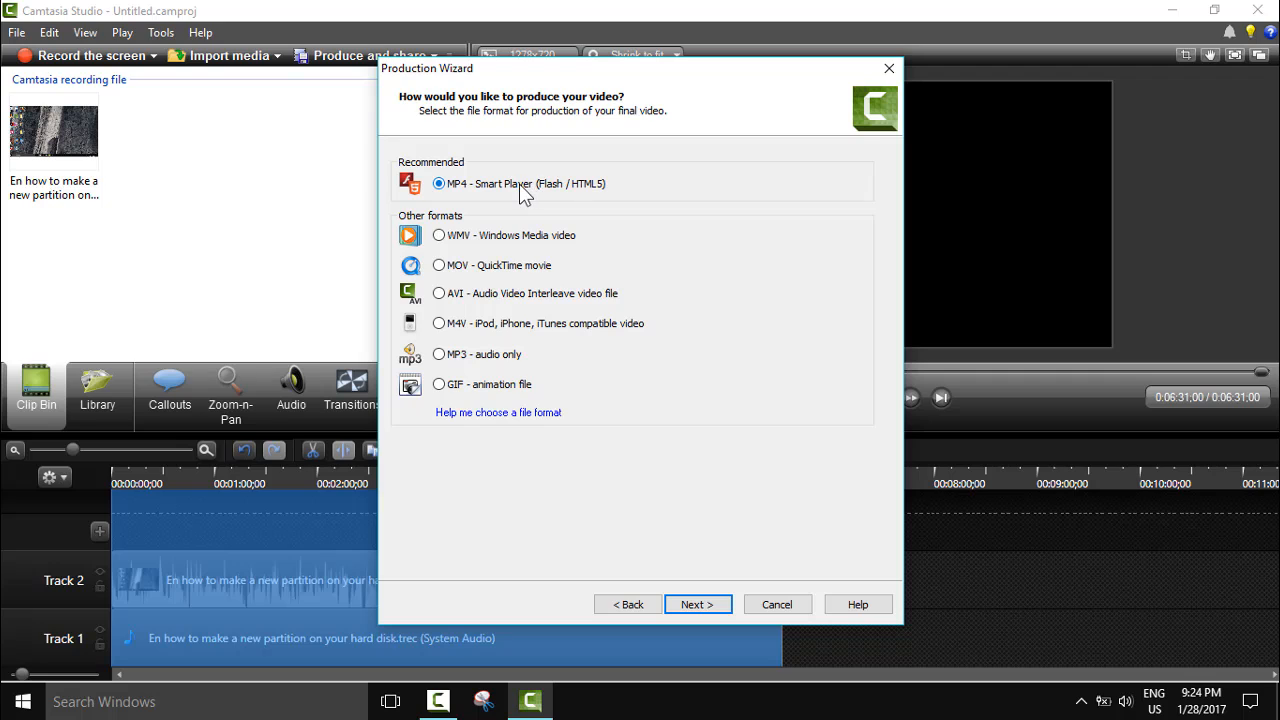
mouse_move(510, 198)
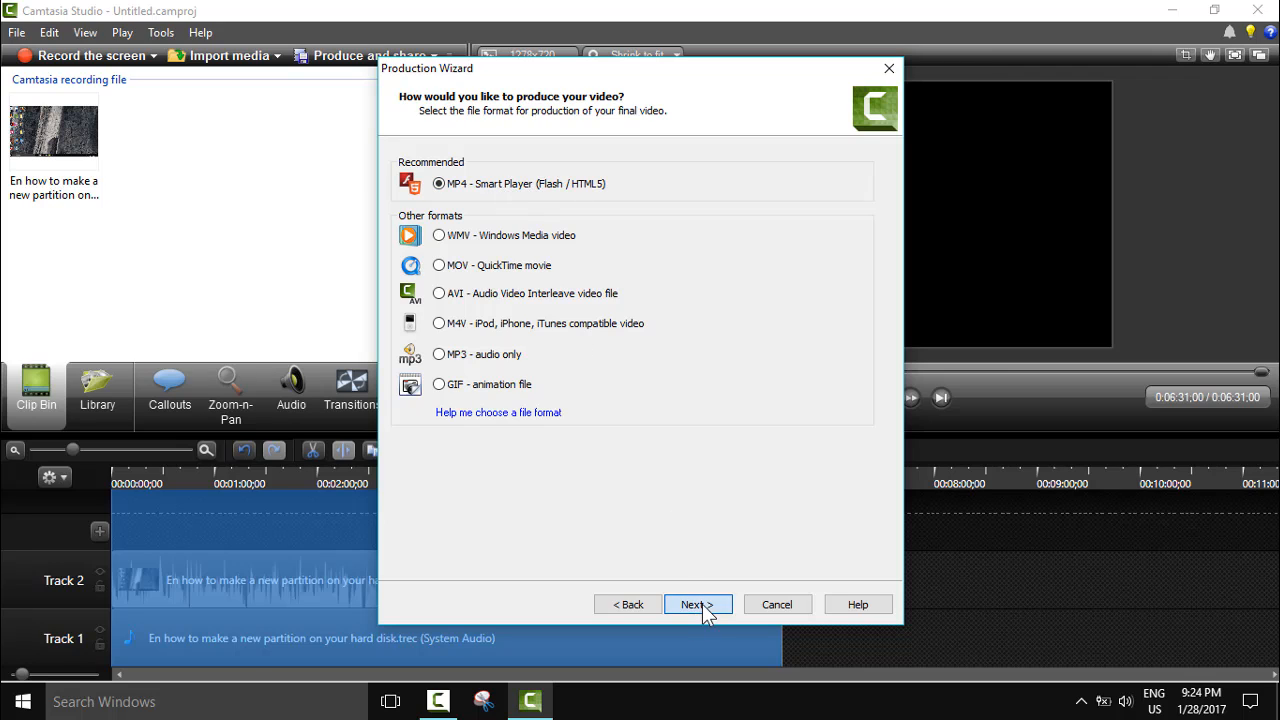
Step: Turn off Produce with controller, review the Size, Video and Audio settings, and advance to Video Options
left_click(696, 604)
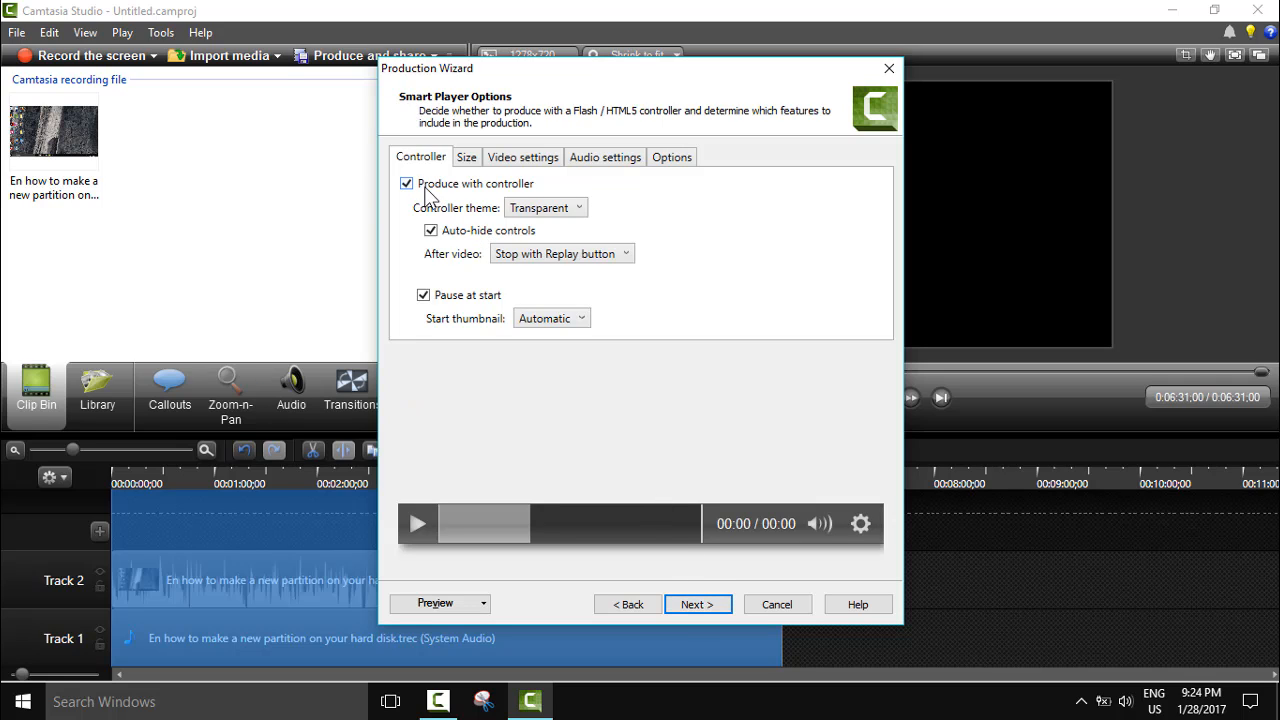
left_click(406, 184)
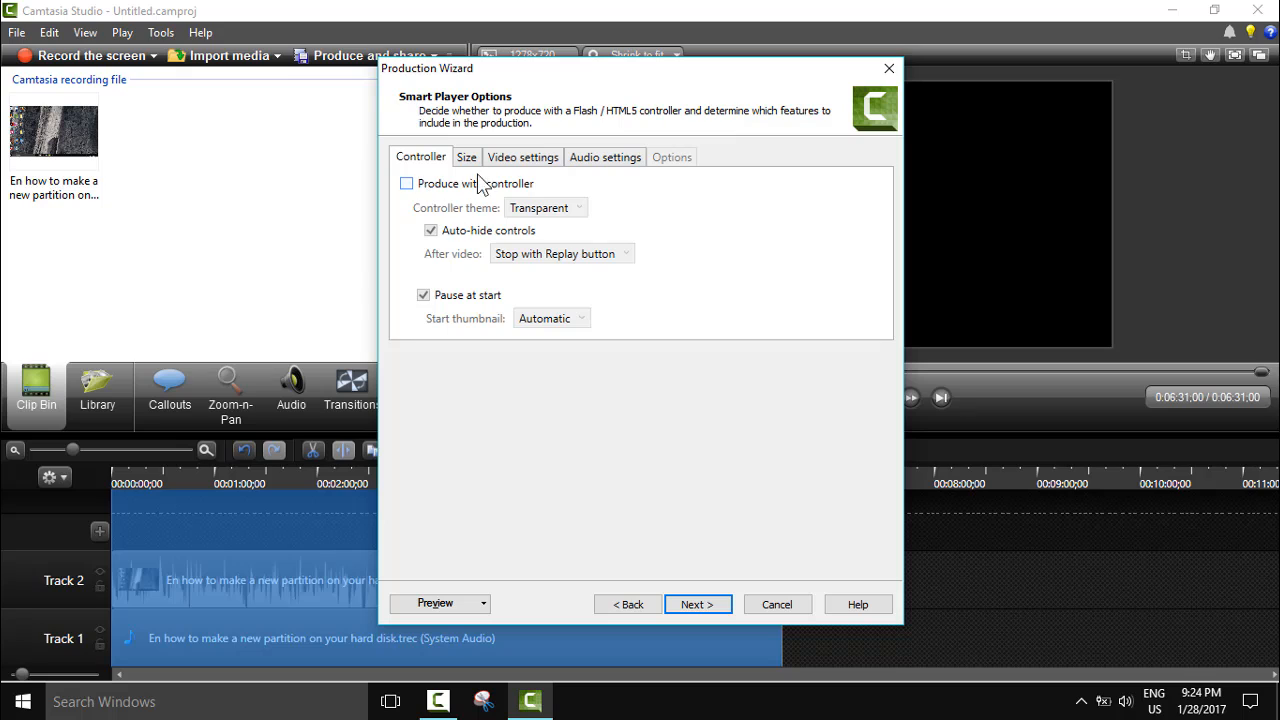
left_click(466, 156)
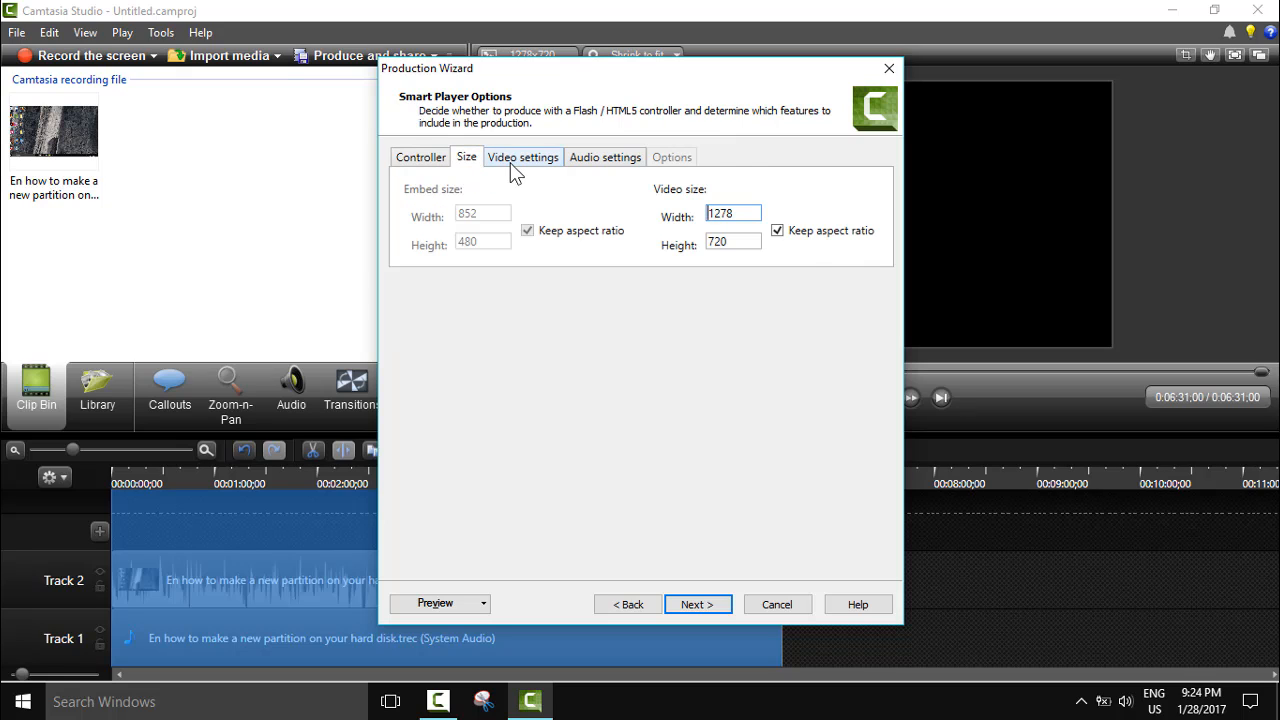
left_click(522, 156)
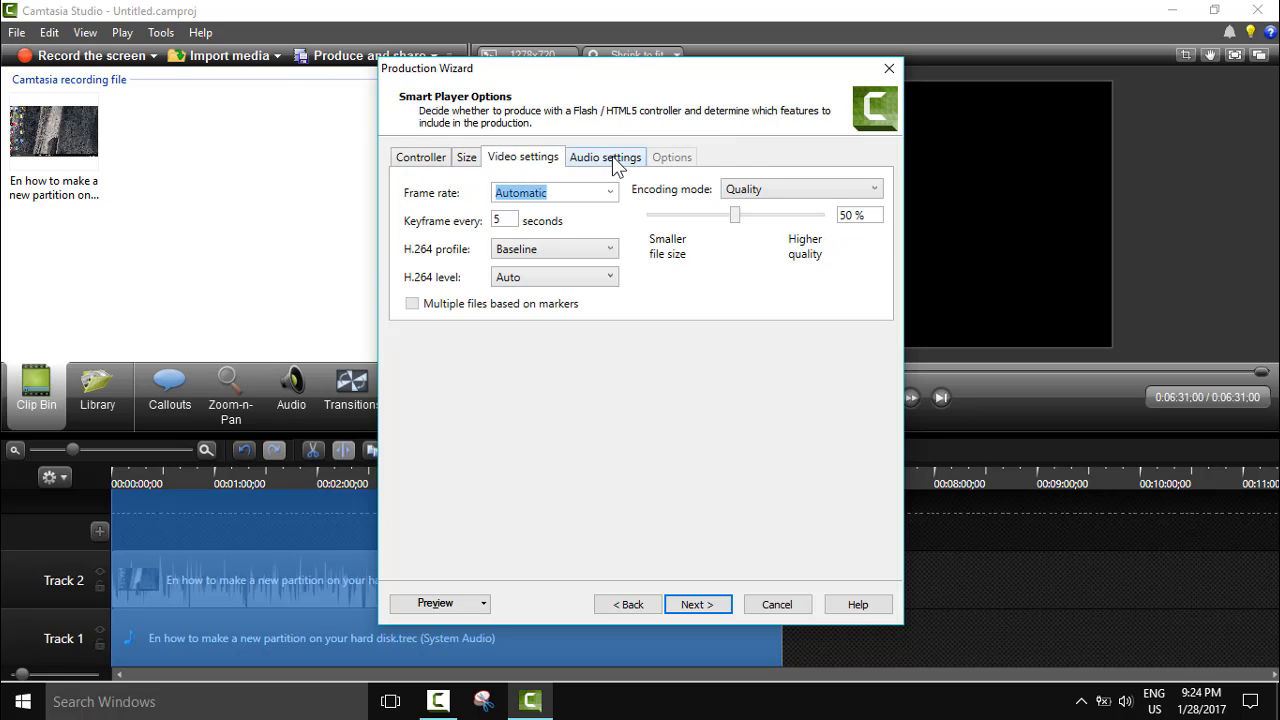
mouse_move(632, 182)
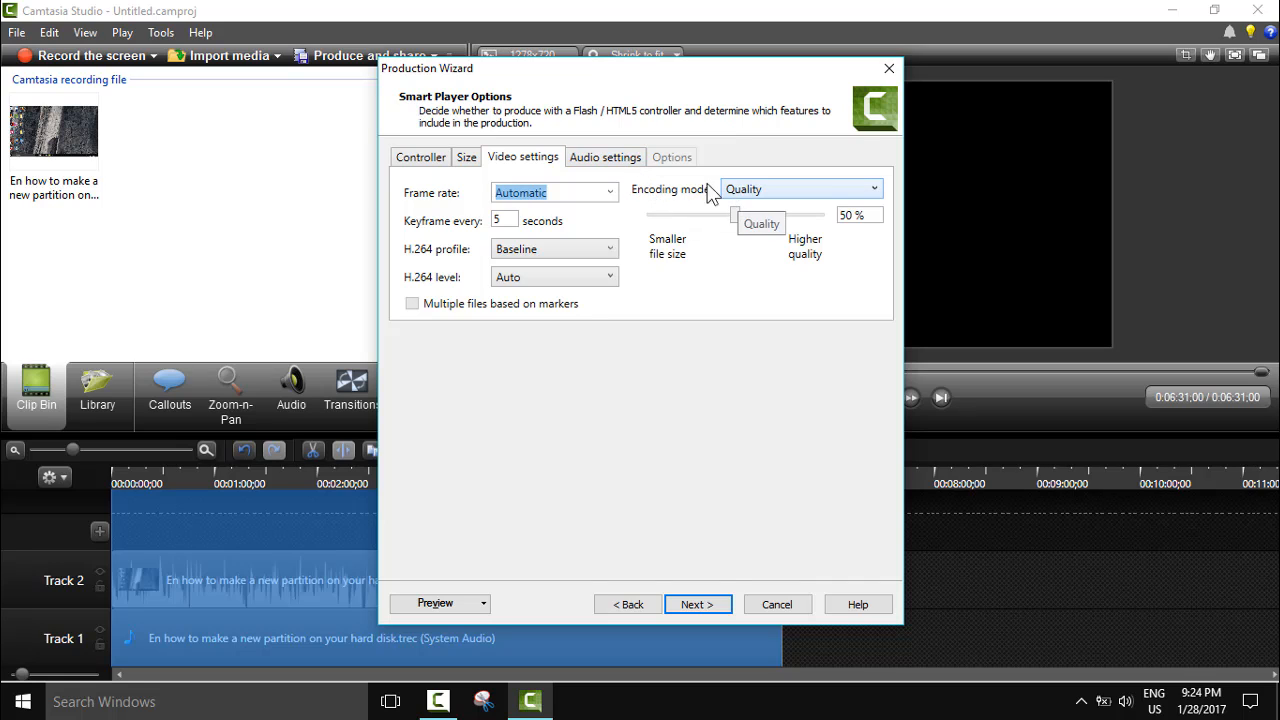
left_click(604, 156)
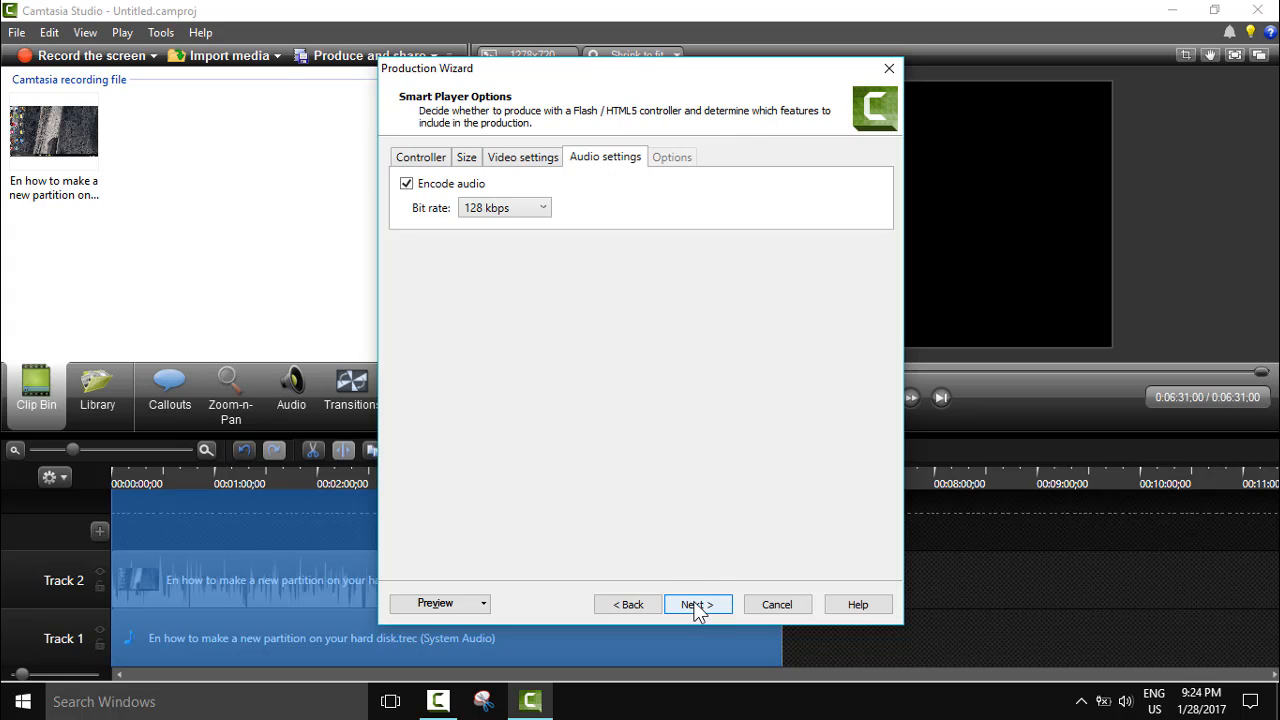
left_click(696, 604)
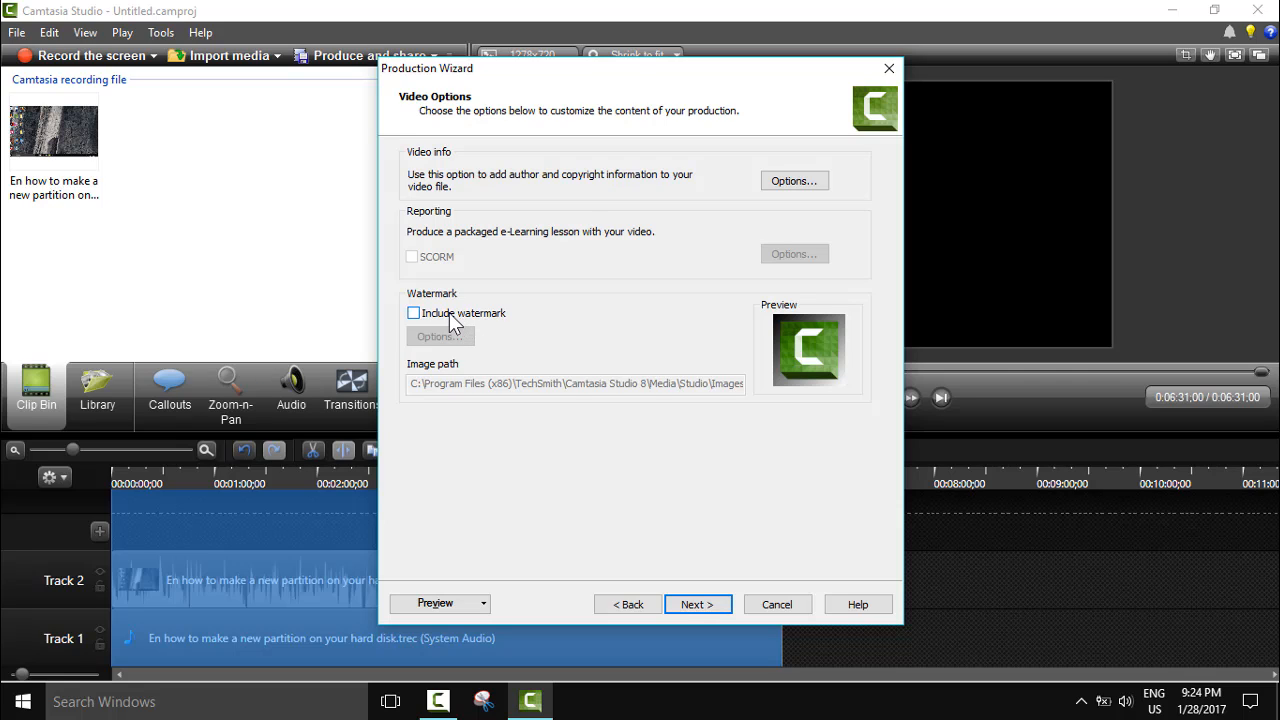
Step: Enable a watermark and set its image to the fox logo from Desktop > My IT files > Intro Official
left_click(412, 312)
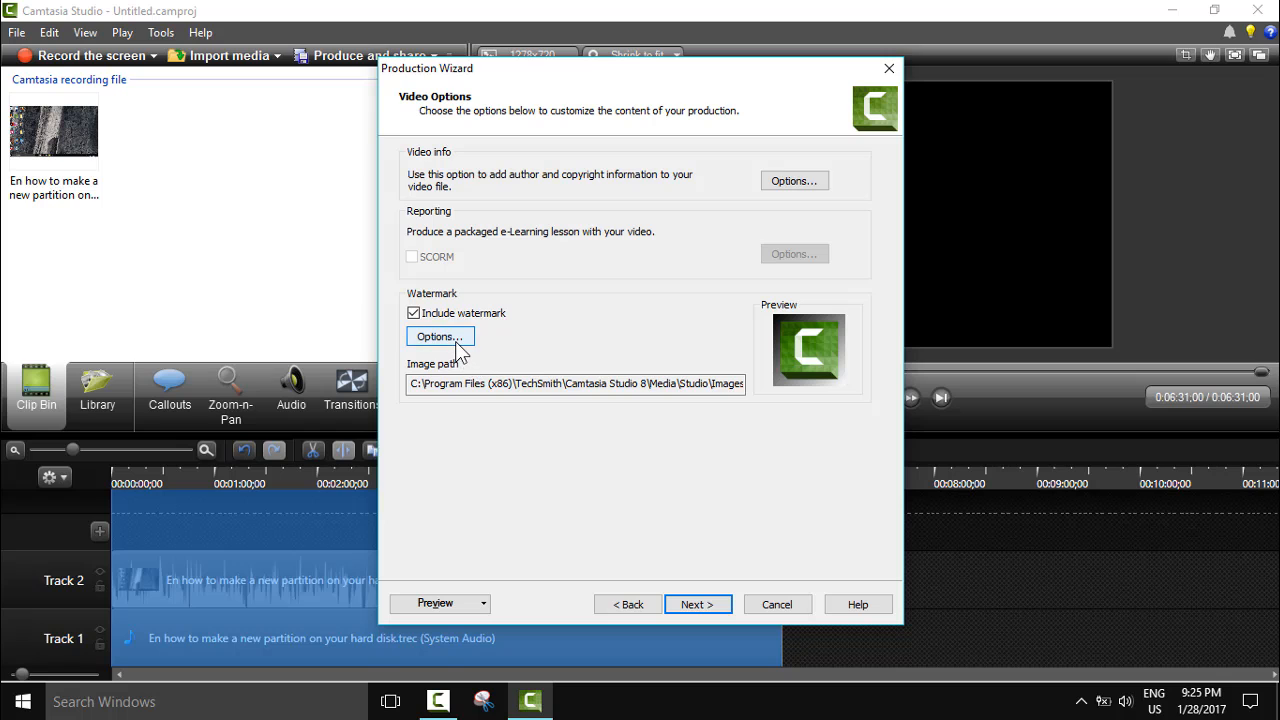
left_click(440, 336)
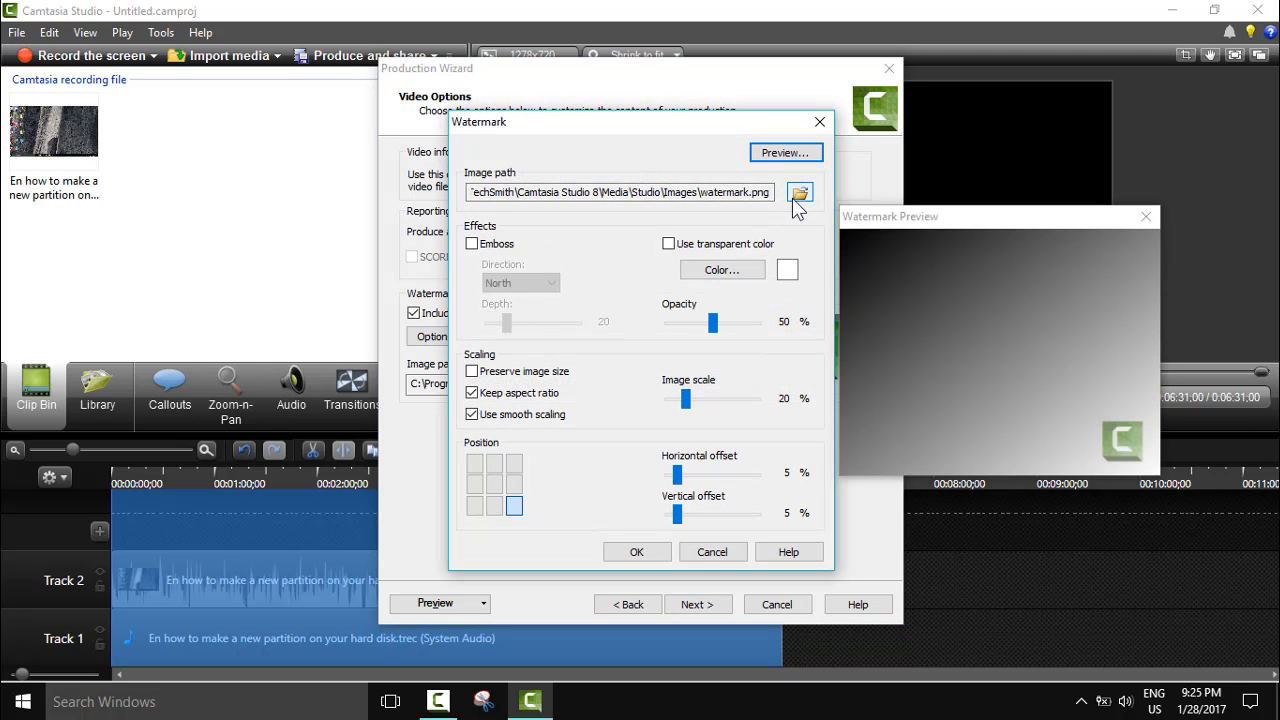
left_click(800, 192)
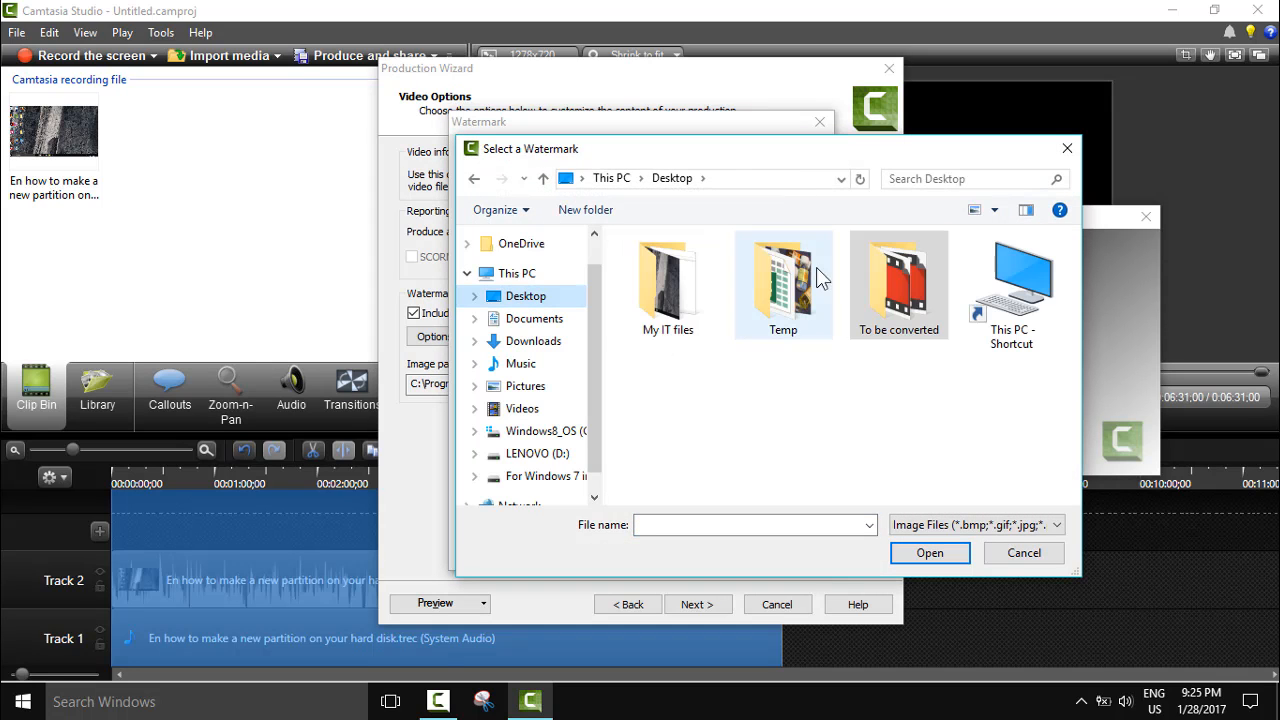
left_click(668, 280)
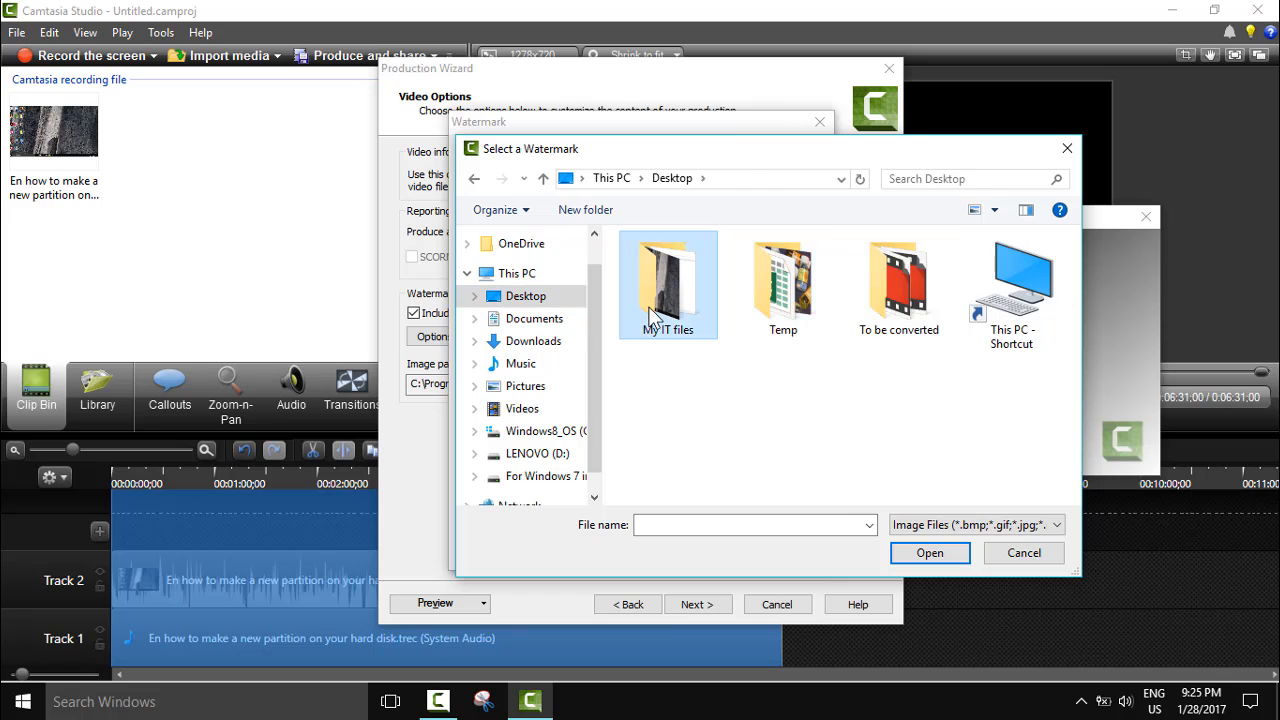
double_click(668, 284)
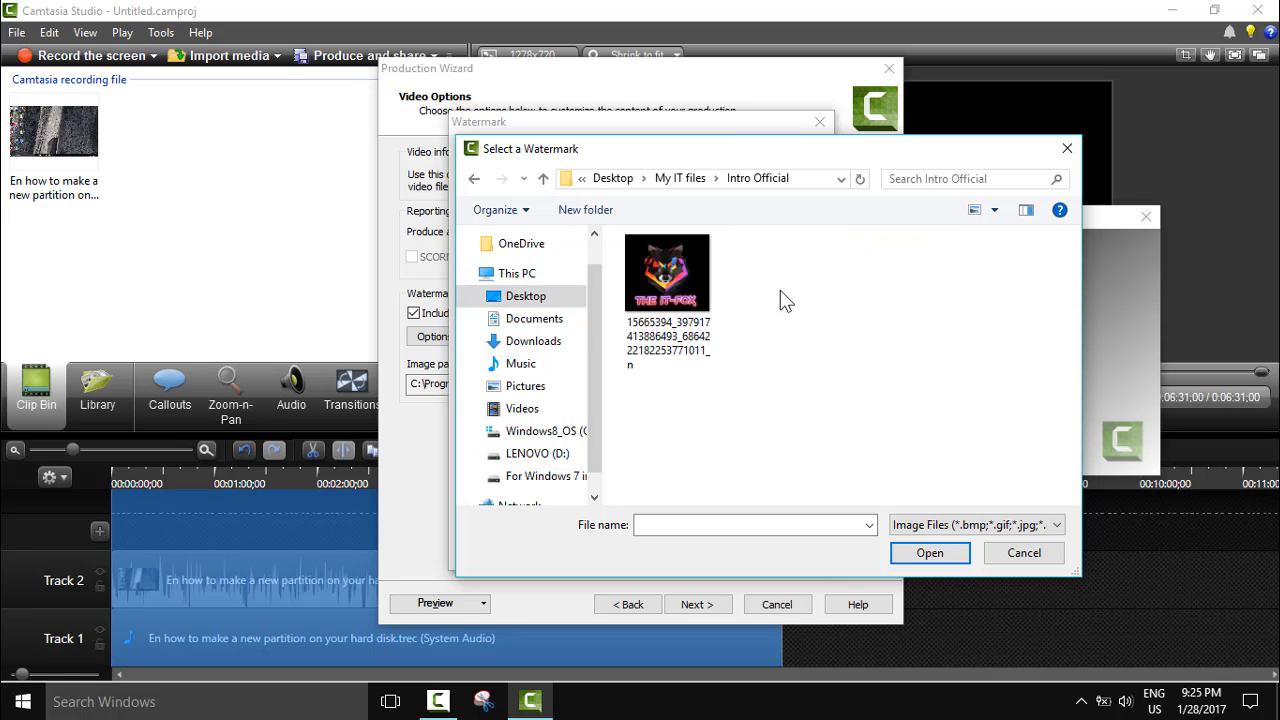
left_click(668, 272)
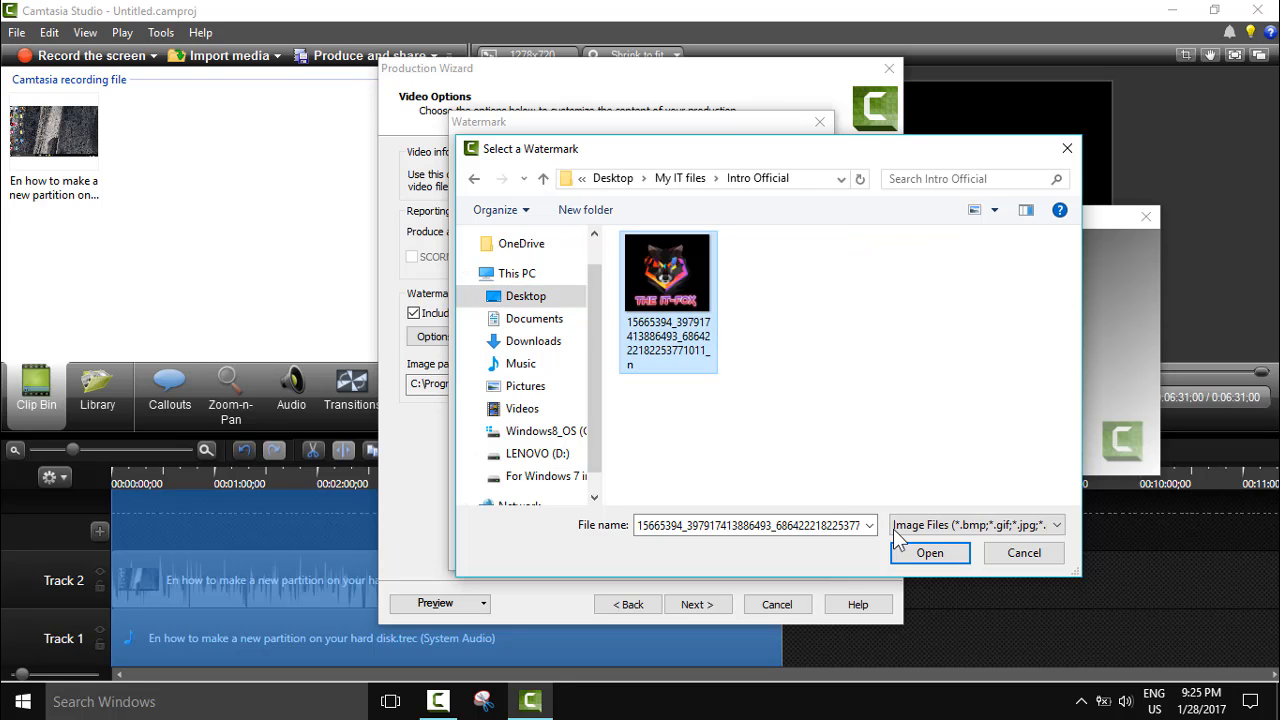
left_click(928, 552)
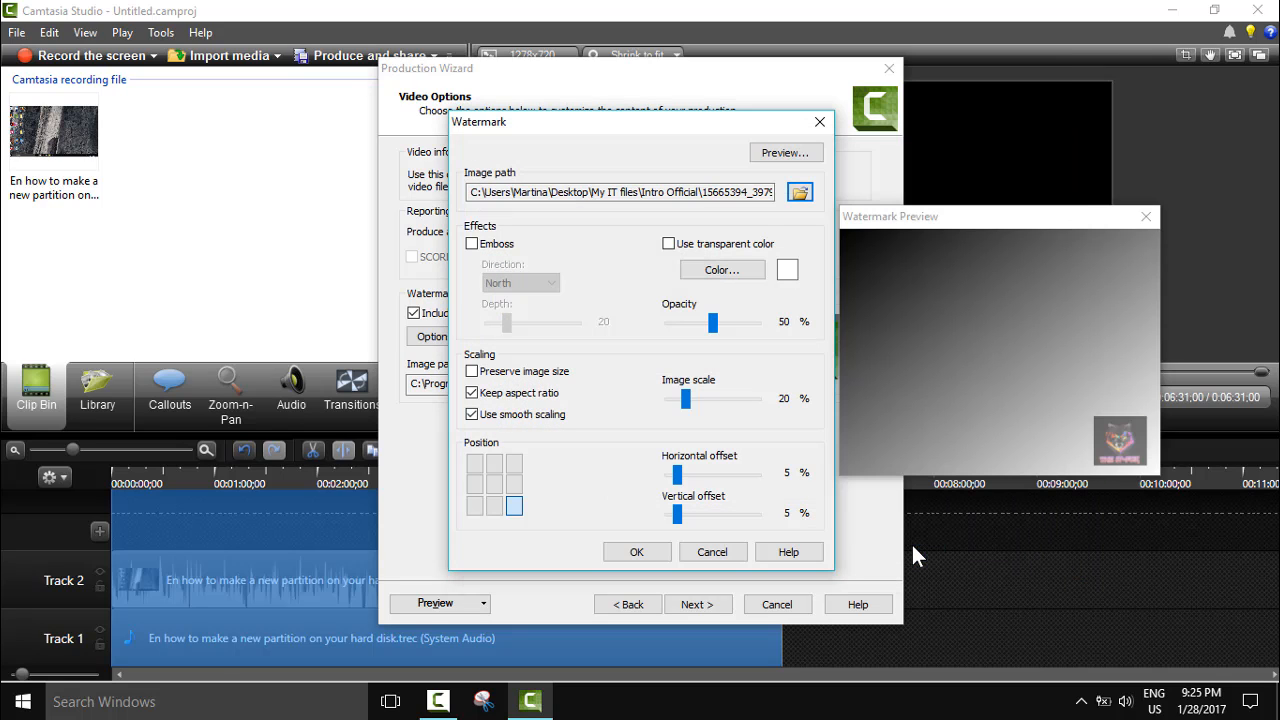
mouse_move(708, 340)
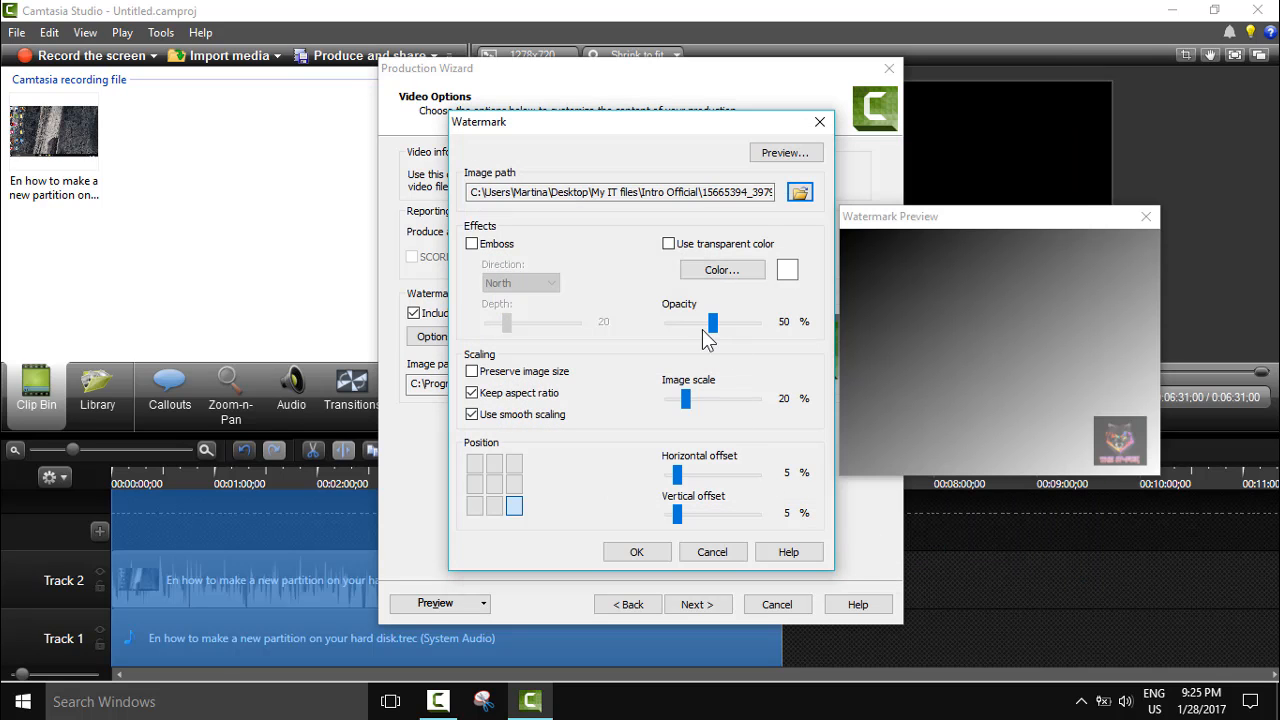
mouse_move(658, 296)
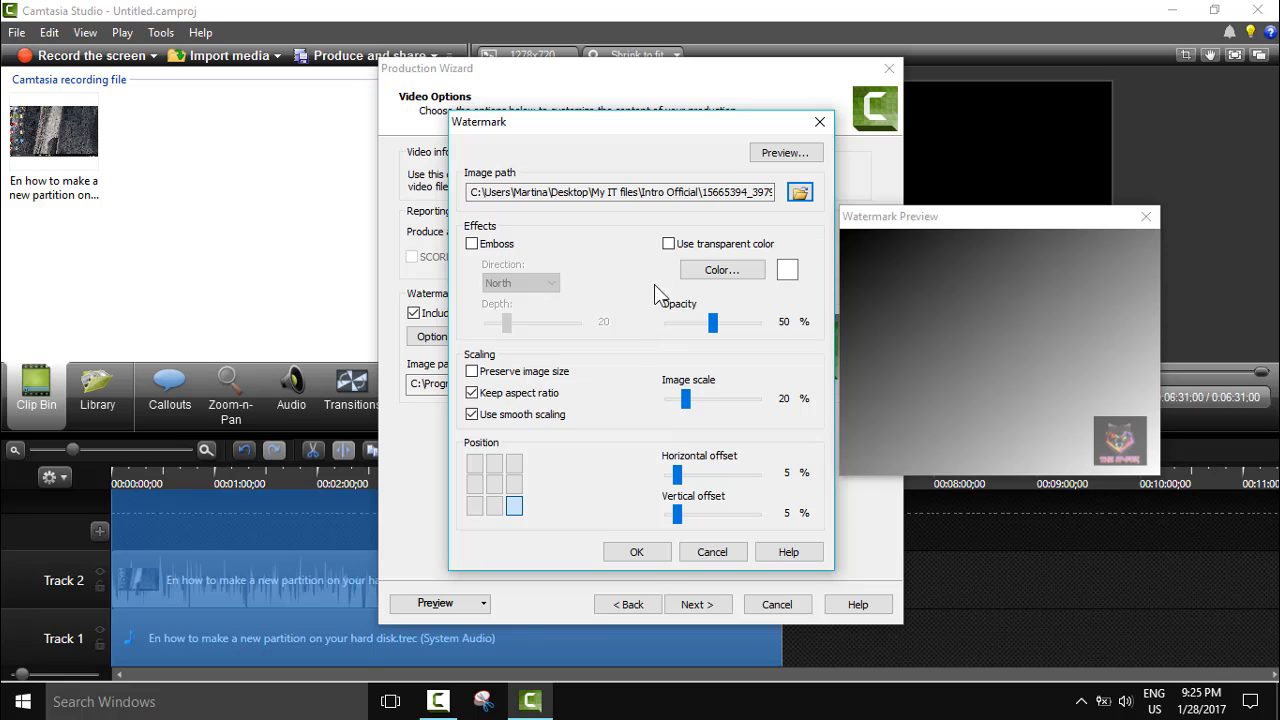
mouse_move(1144, 508)
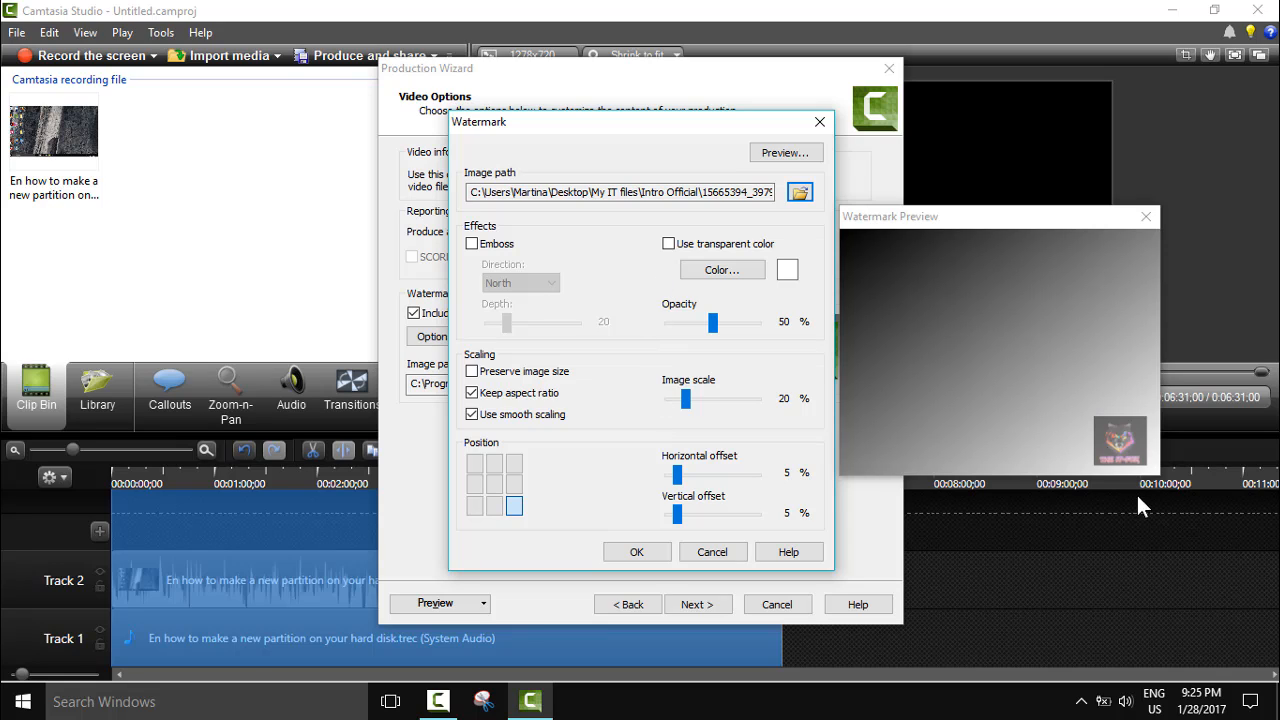
mouse_move(1116, 418)
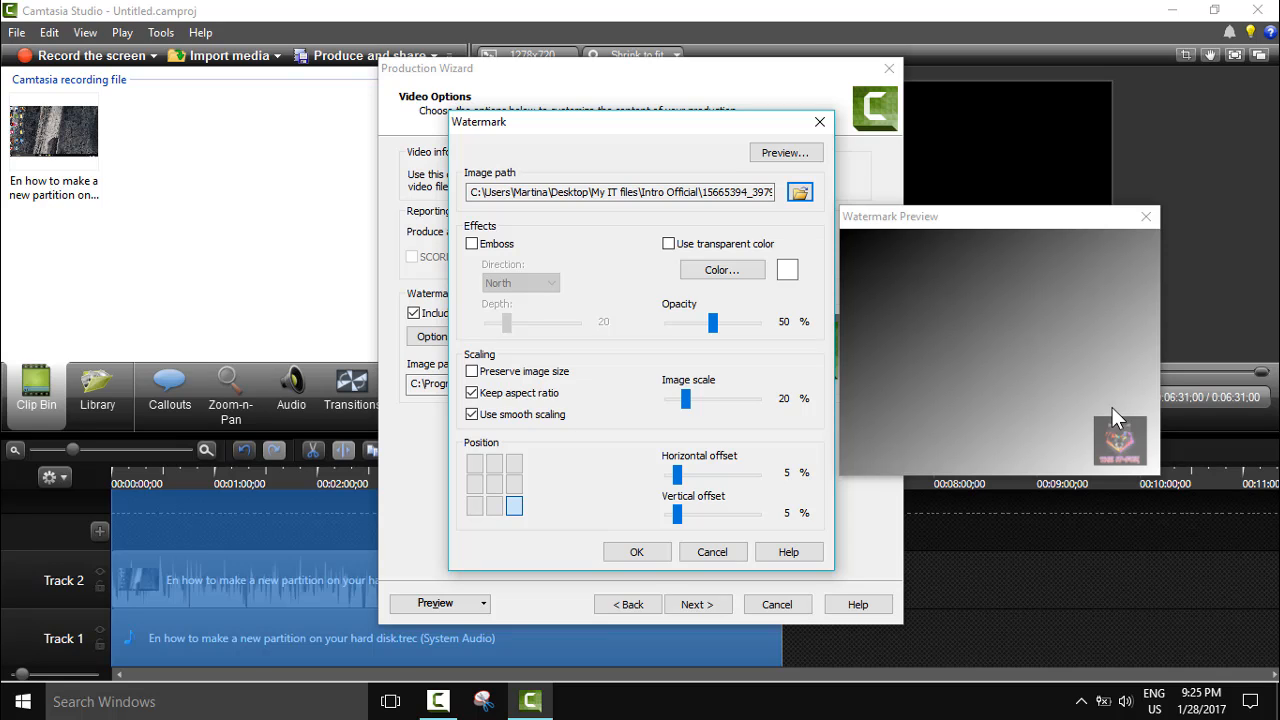
mouse_move(572, 430)
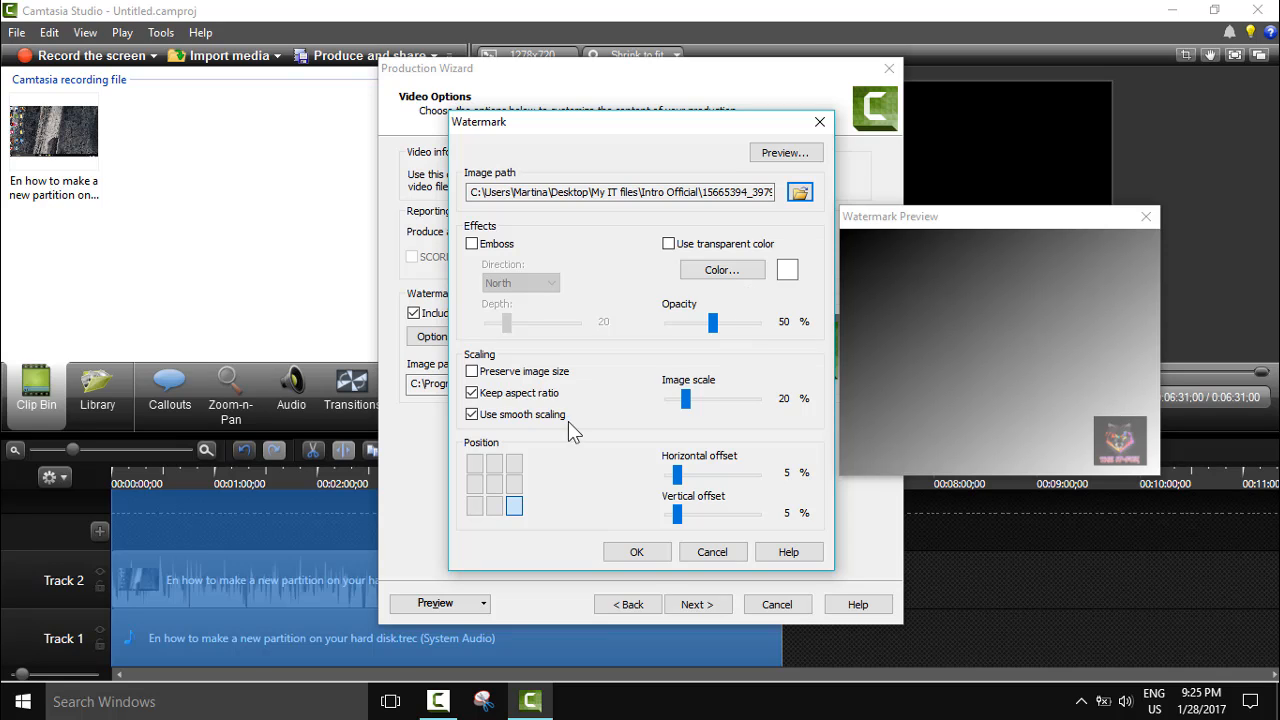
Step: Try several Position grid cells for the watermark, finishing with it in the top-right corner
left_click(514, 464)
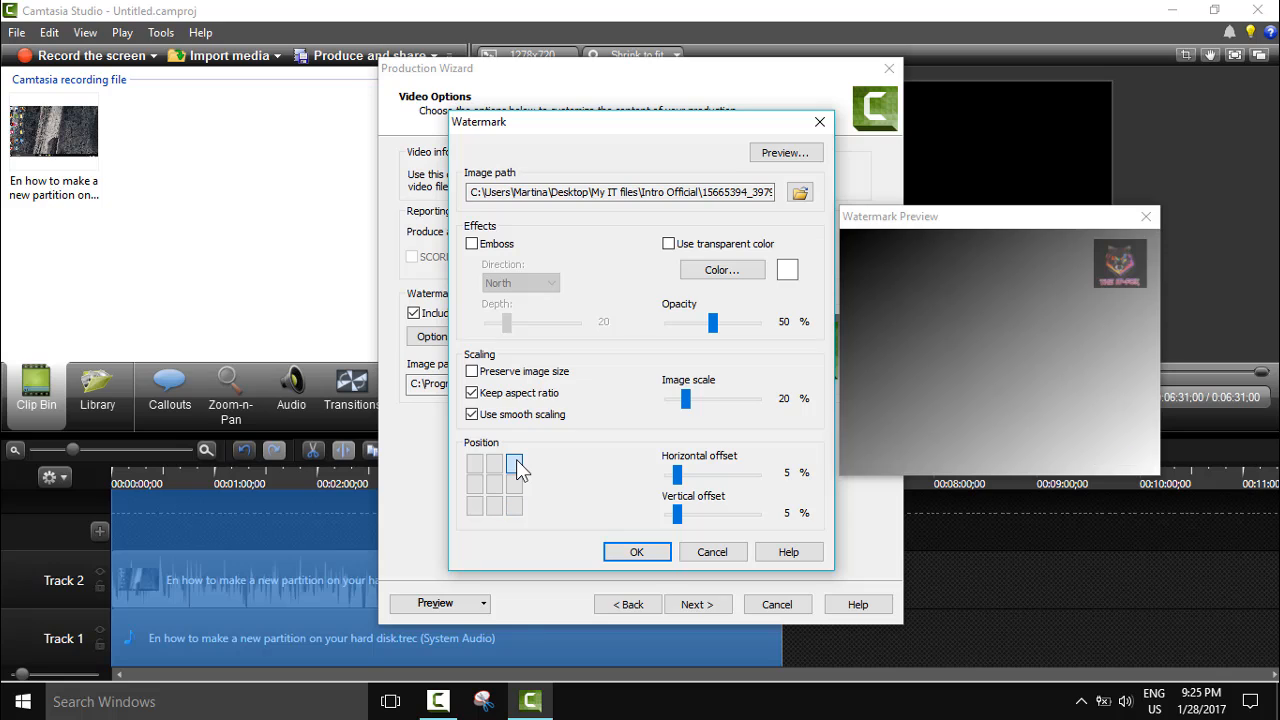
left_click(514, 504)
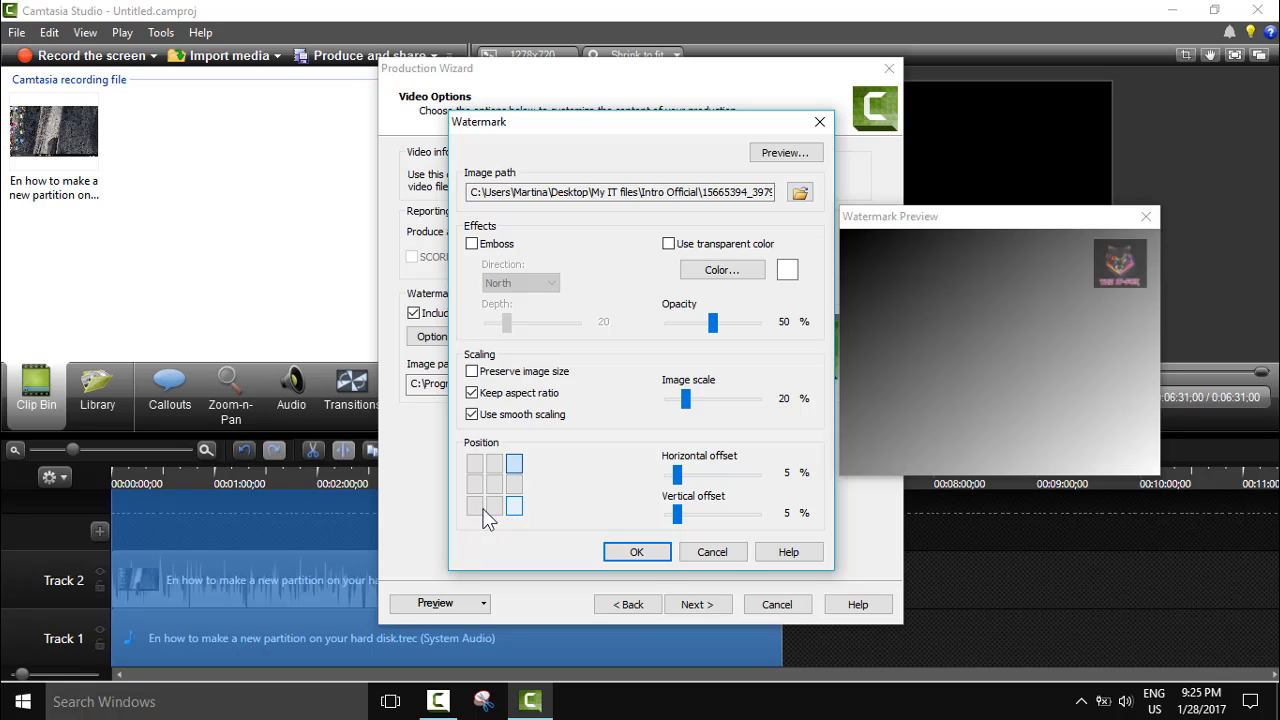
left_click(476, 504)
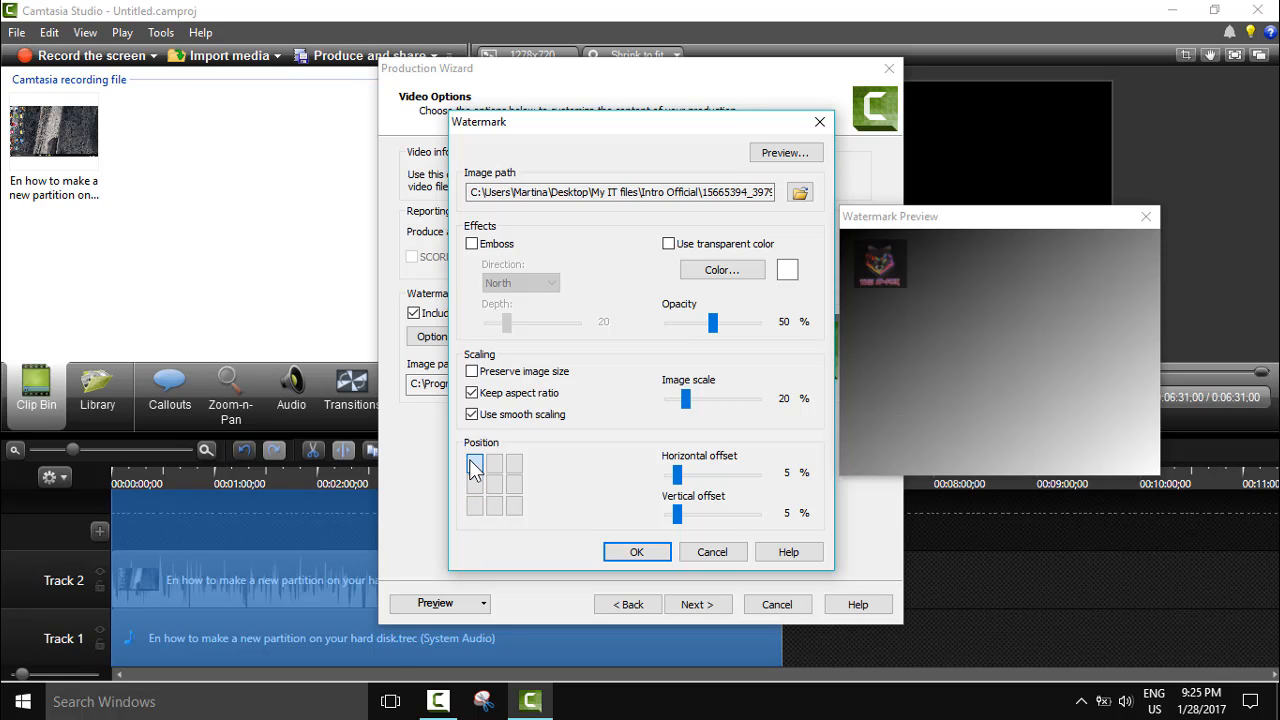
left_click(474, 462)
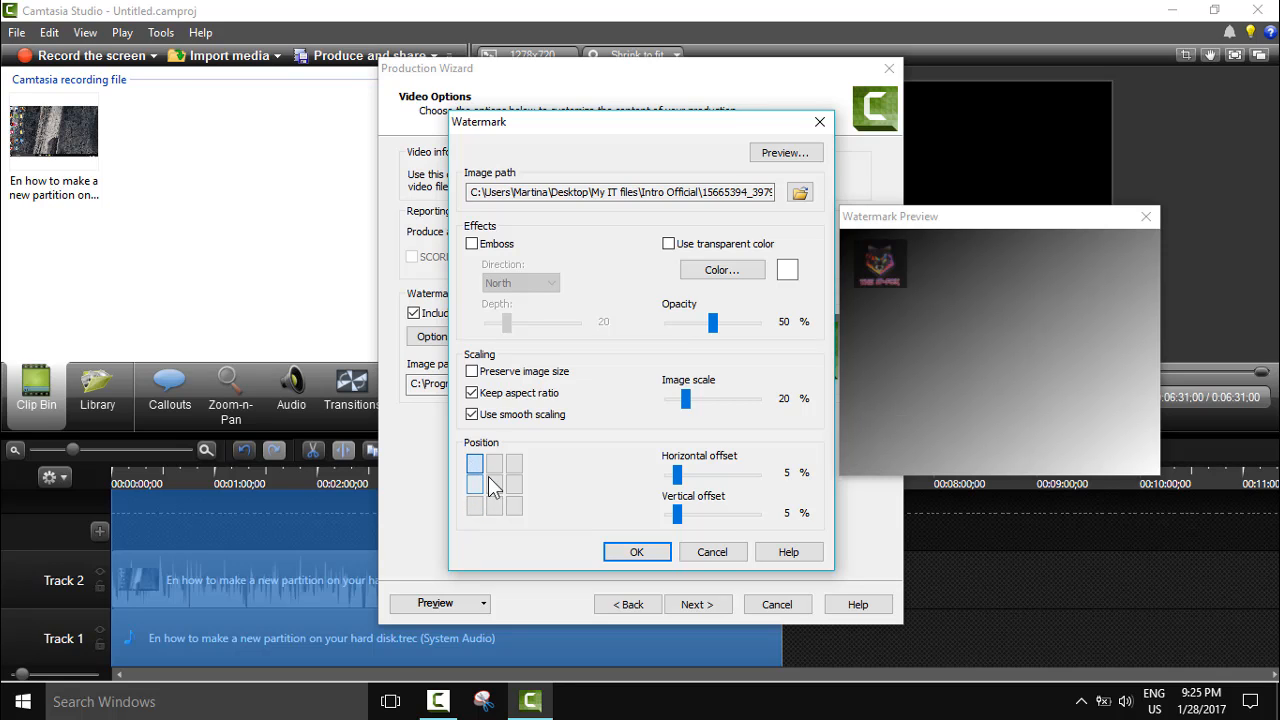
left_click(514, 462)
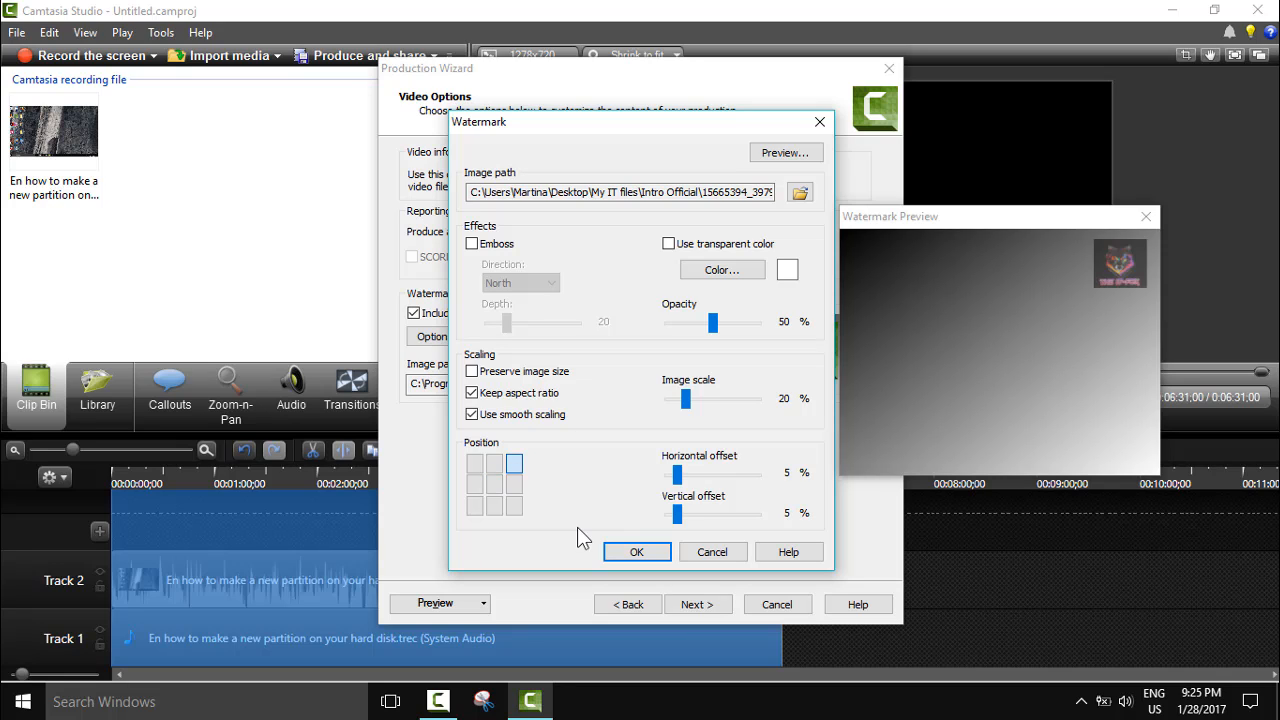
mouse_move(1130, 264)
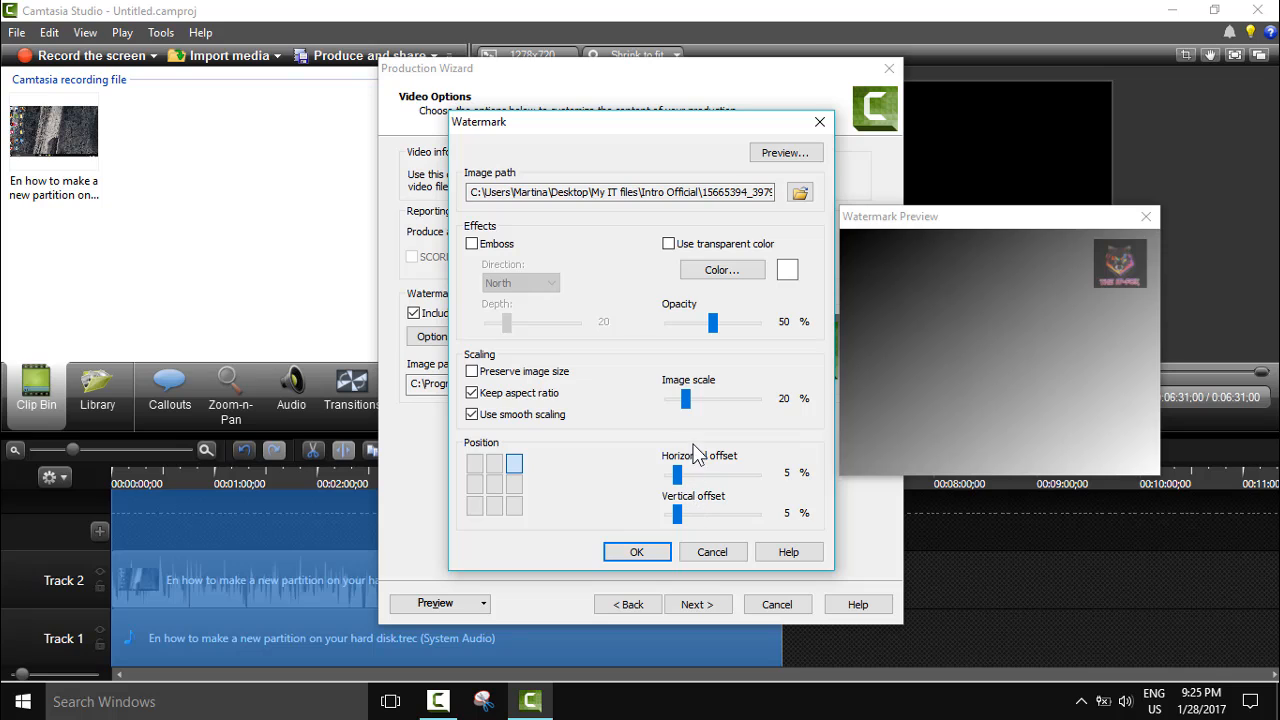
Step: Adjust the watermark opacity slider to about 52% and confirm the Watermark settings
left_click_drag(712, 320, 704, 320)
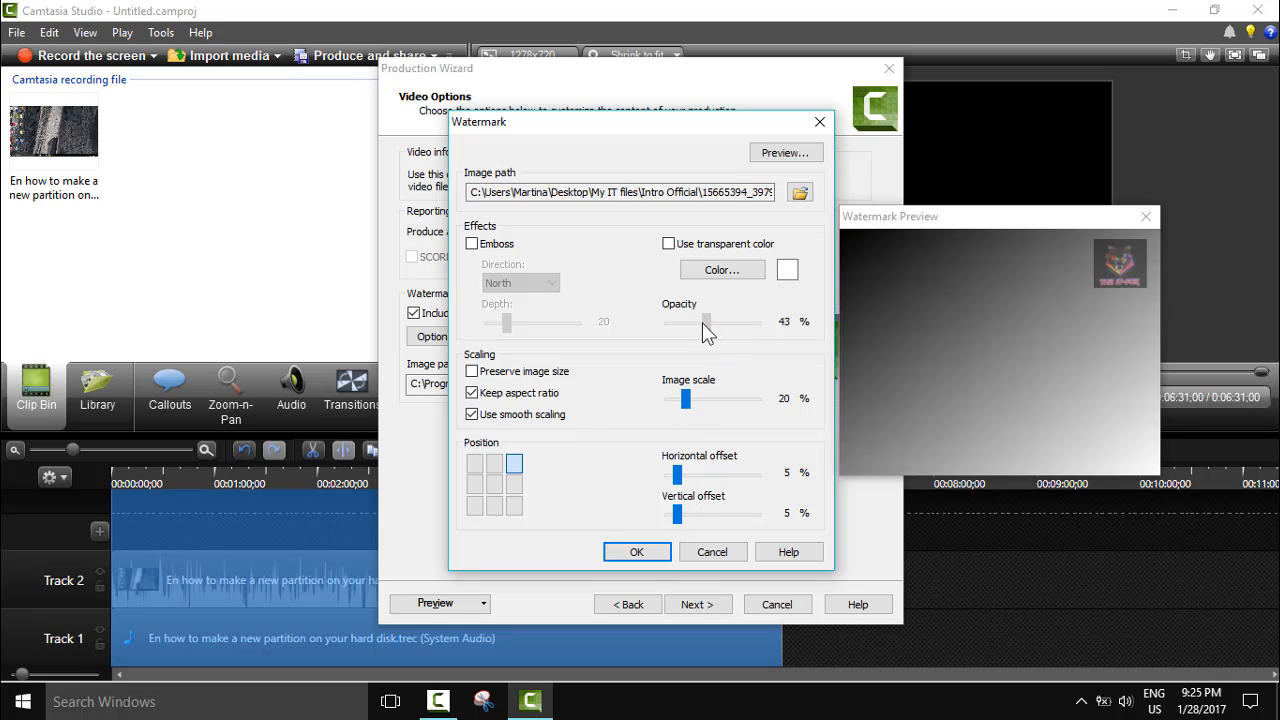
left_click_drag(708, 320, 680, 320)
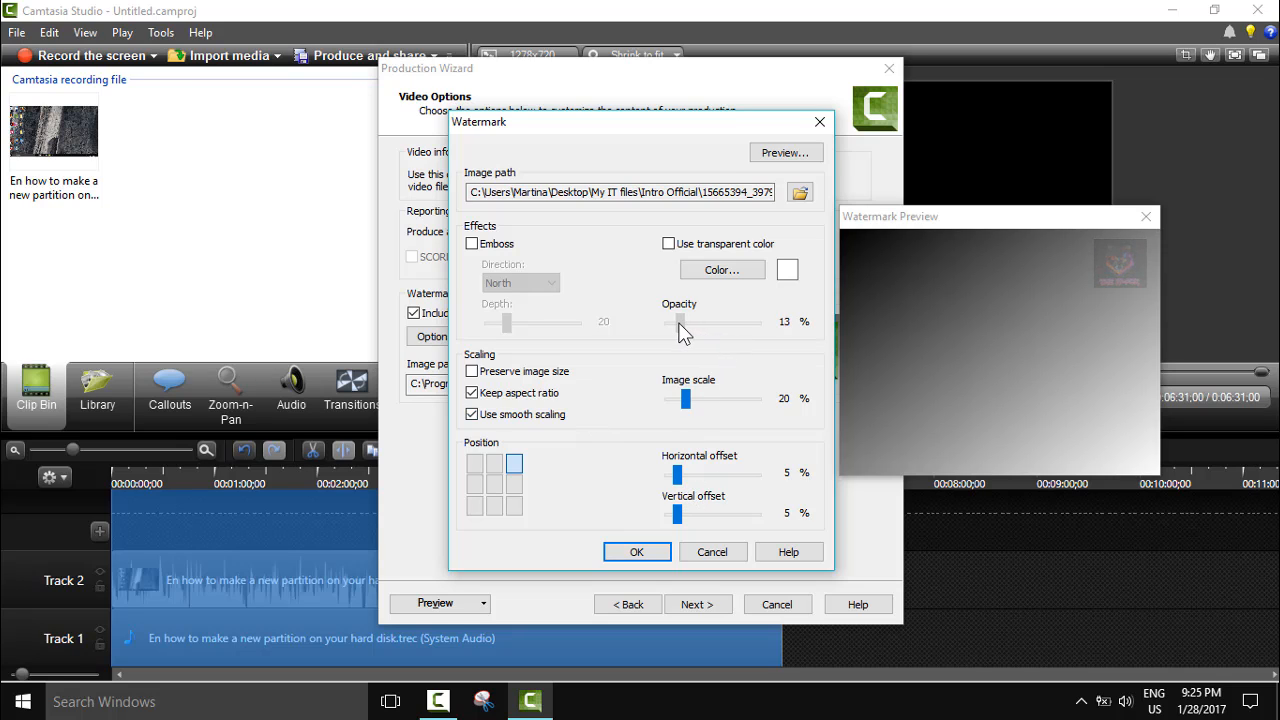
left_click_drag(680, 320, 756, 320)
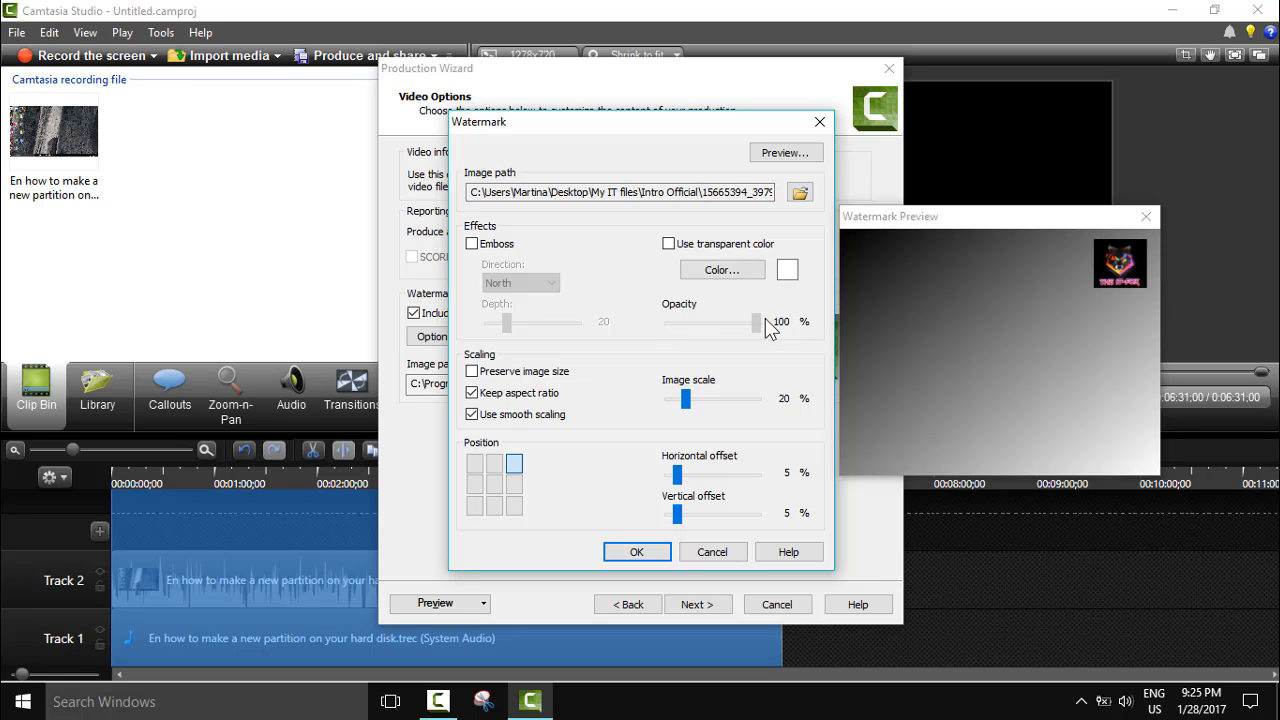
left_click_drag(760, 324, 716, 324)
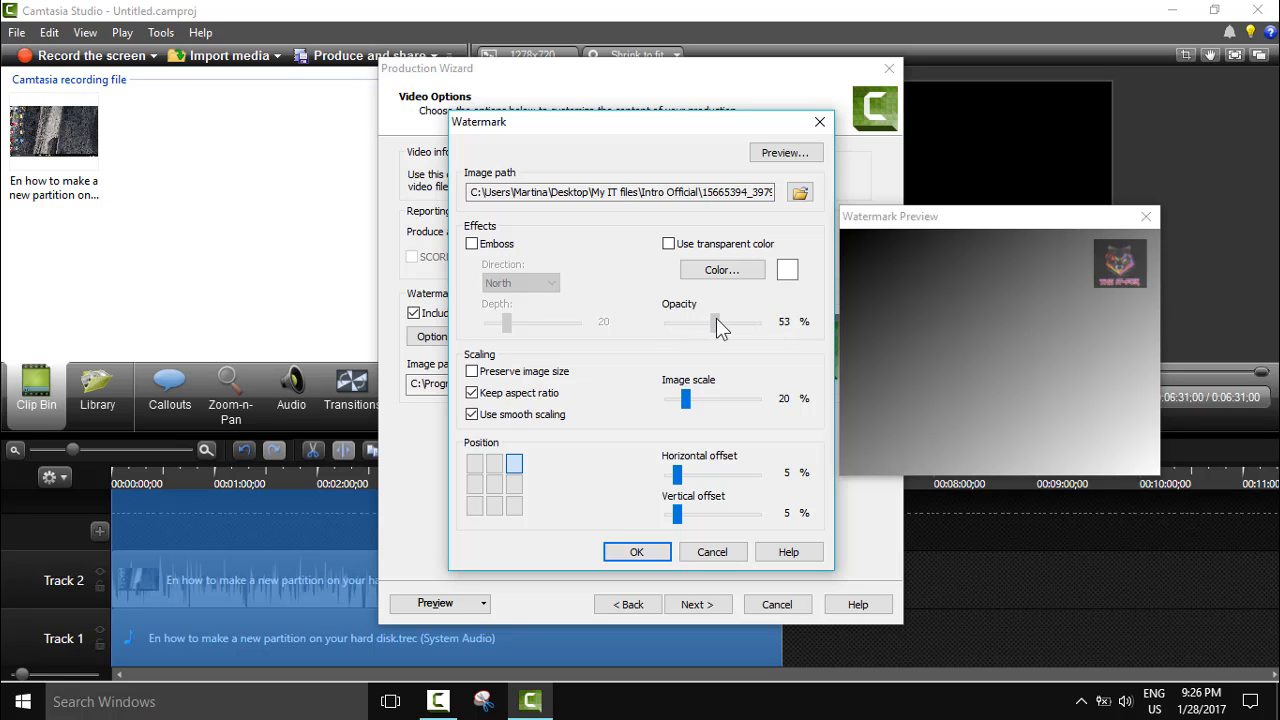
left_click_drag(718, 322, 730, 322)
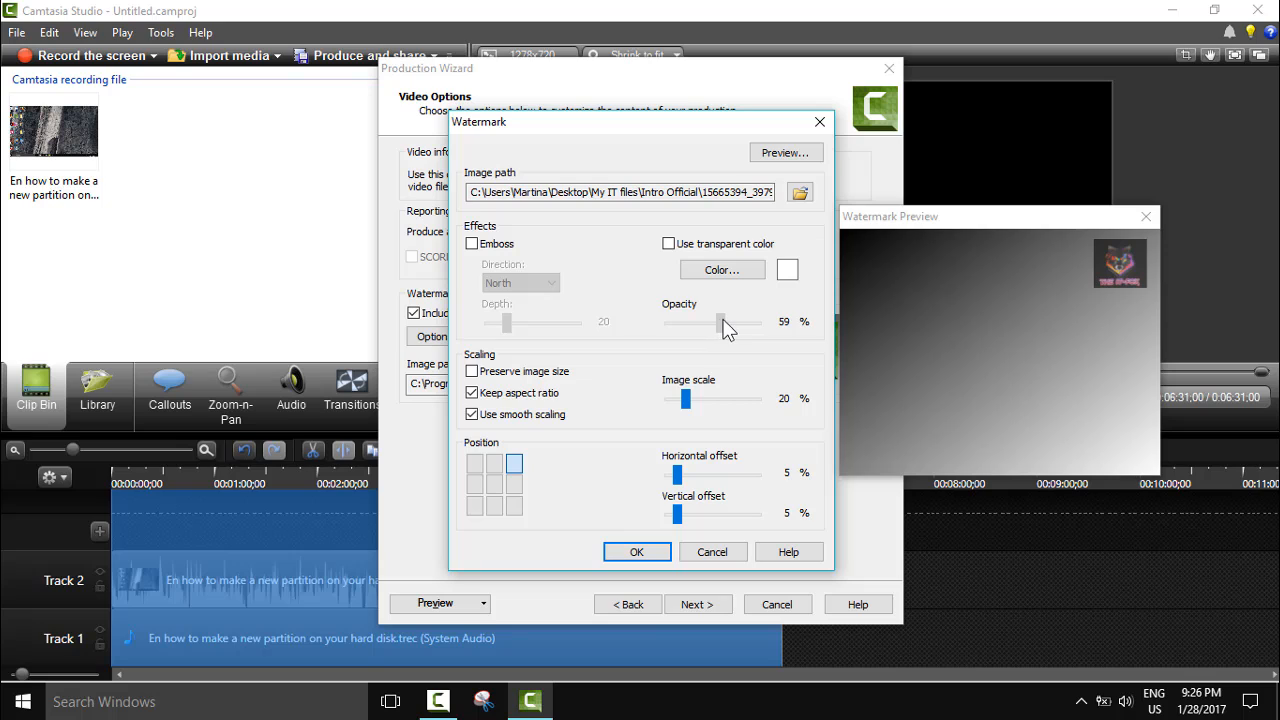
left_click_drag(724, 322, 712, 322)
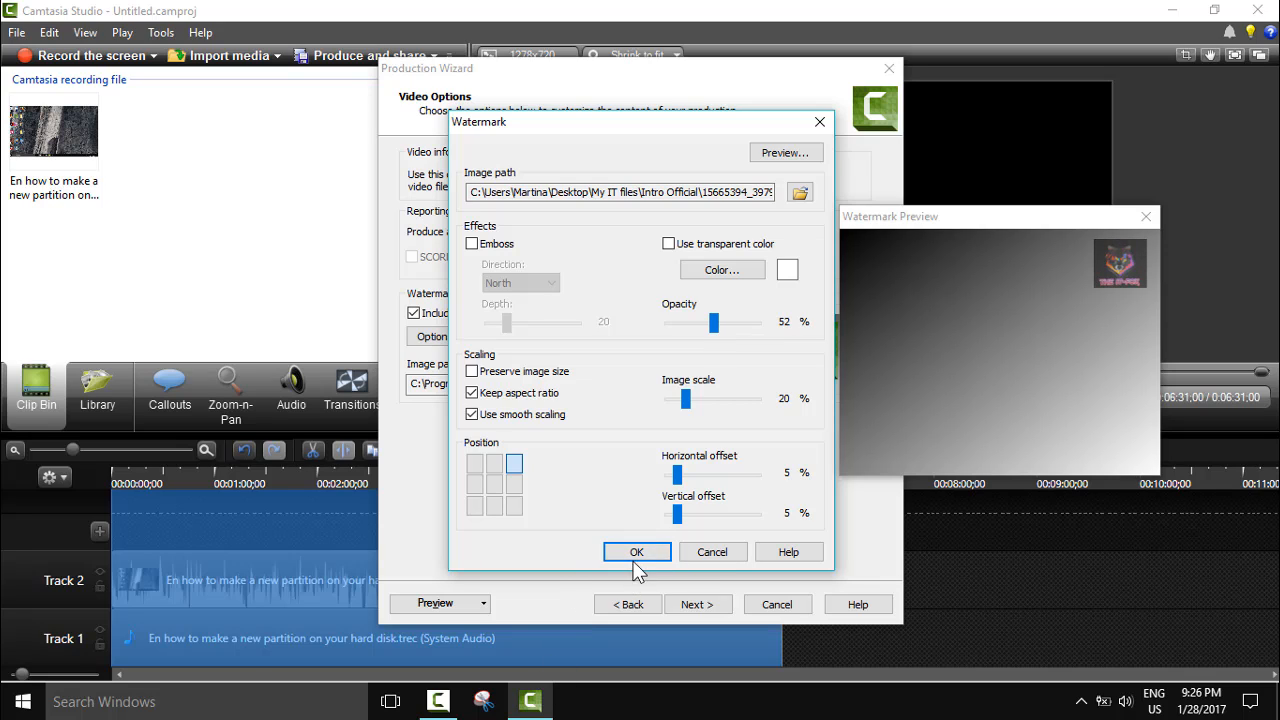
left_click(636, 552)
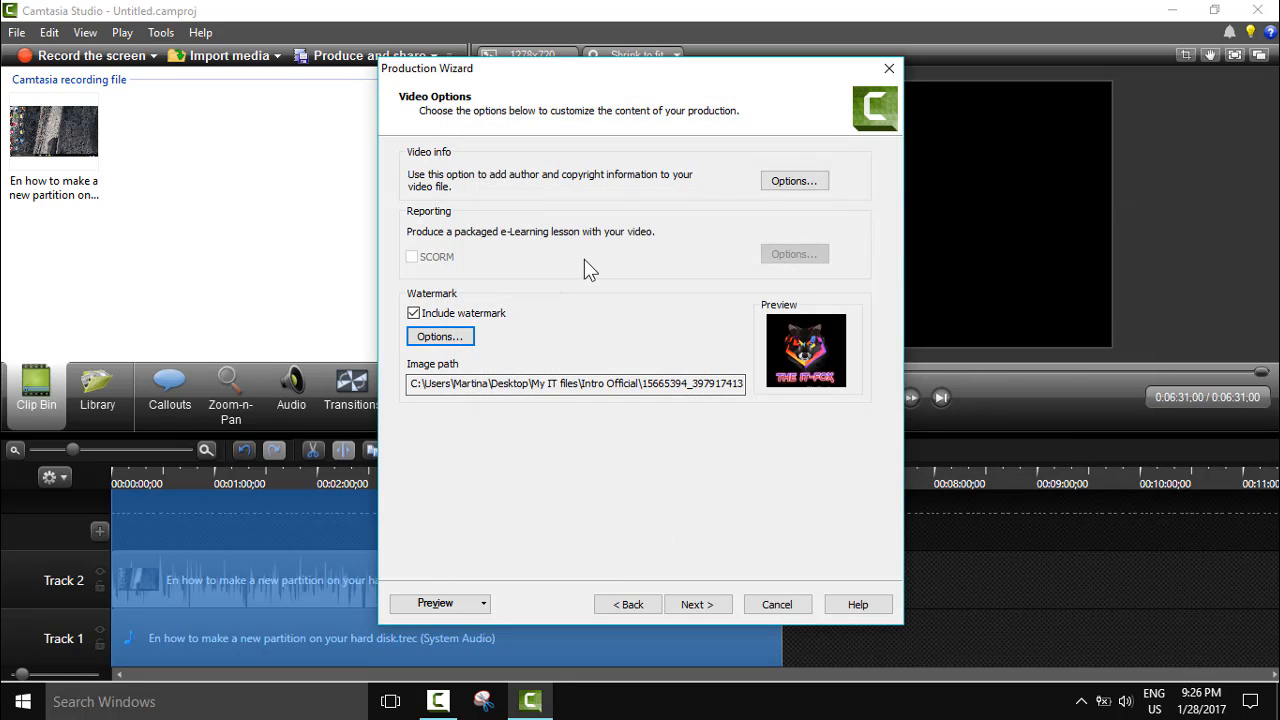
Step: Enter the video title 'EN how to make a new partition in yo...' in the project information
left_click(794, 180)
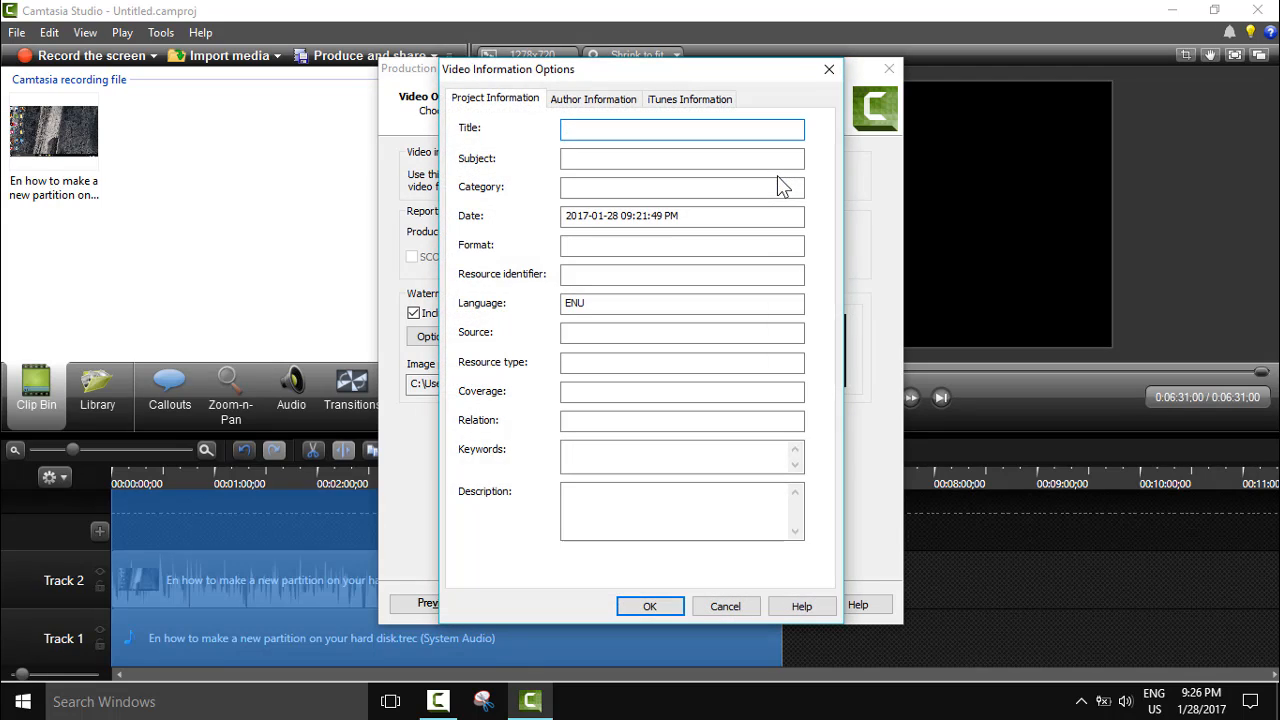
type("E")
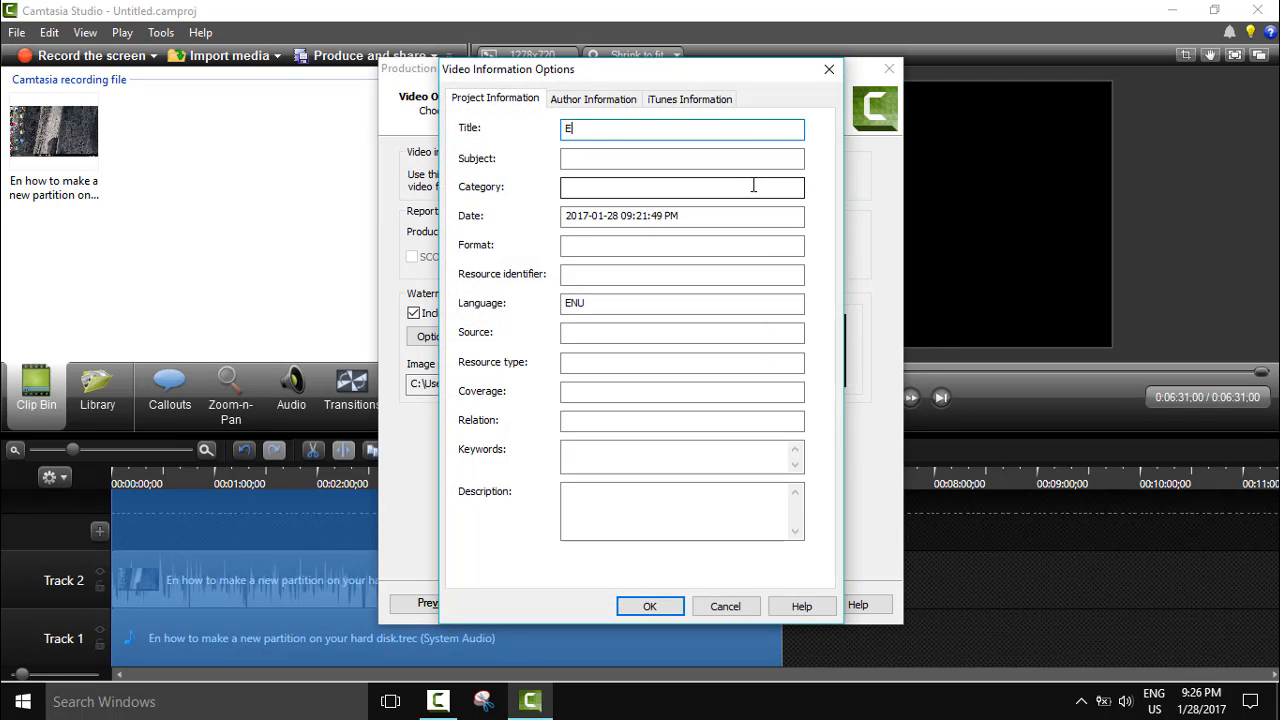
type("N how t")
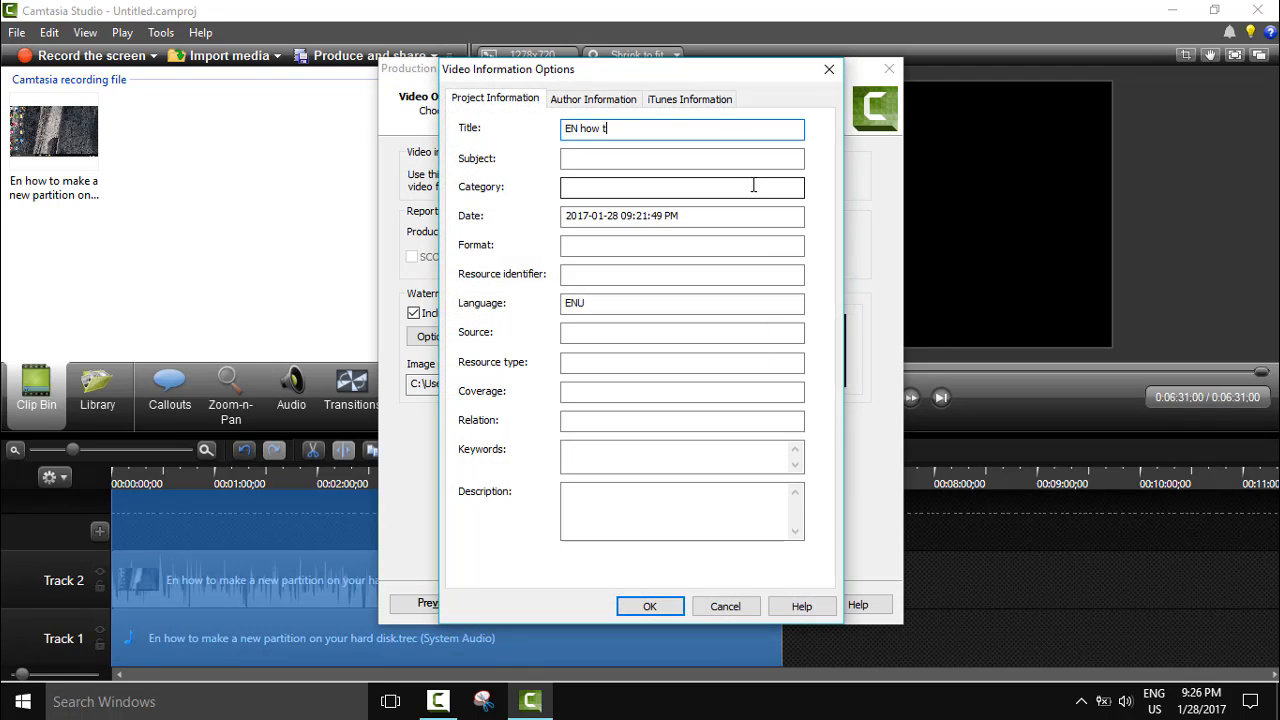
type("o")
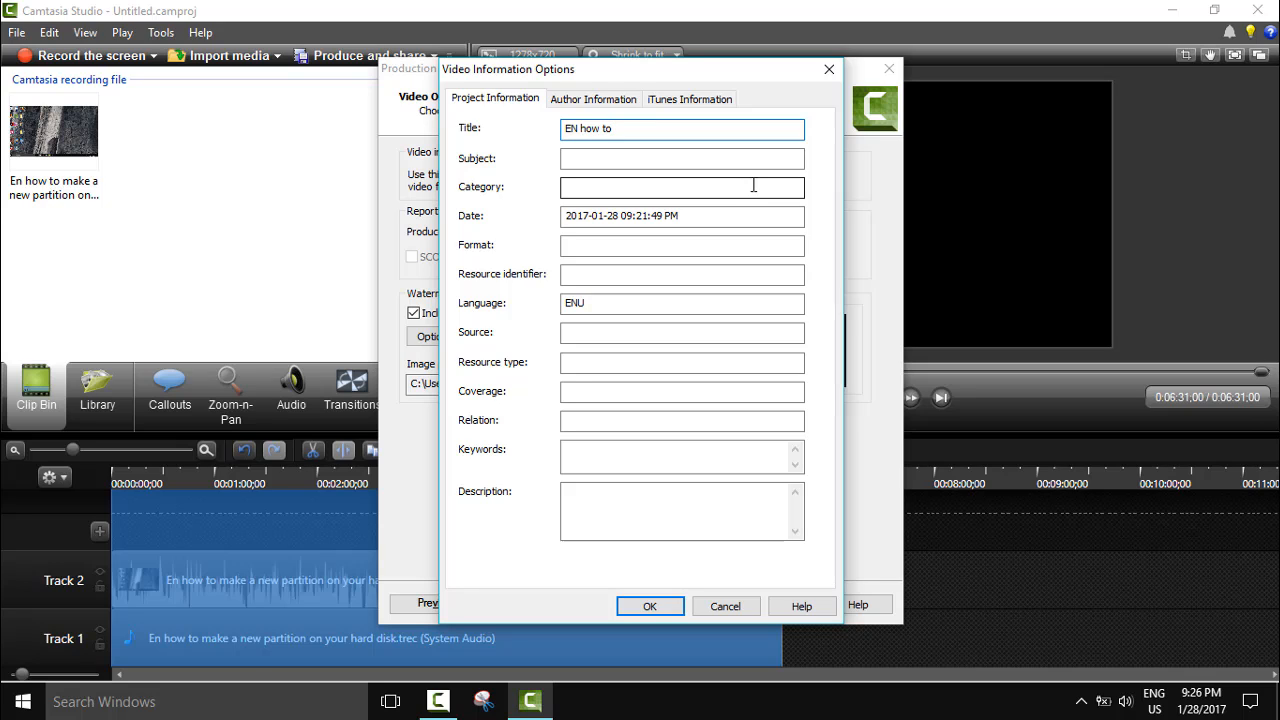
type("make a new")
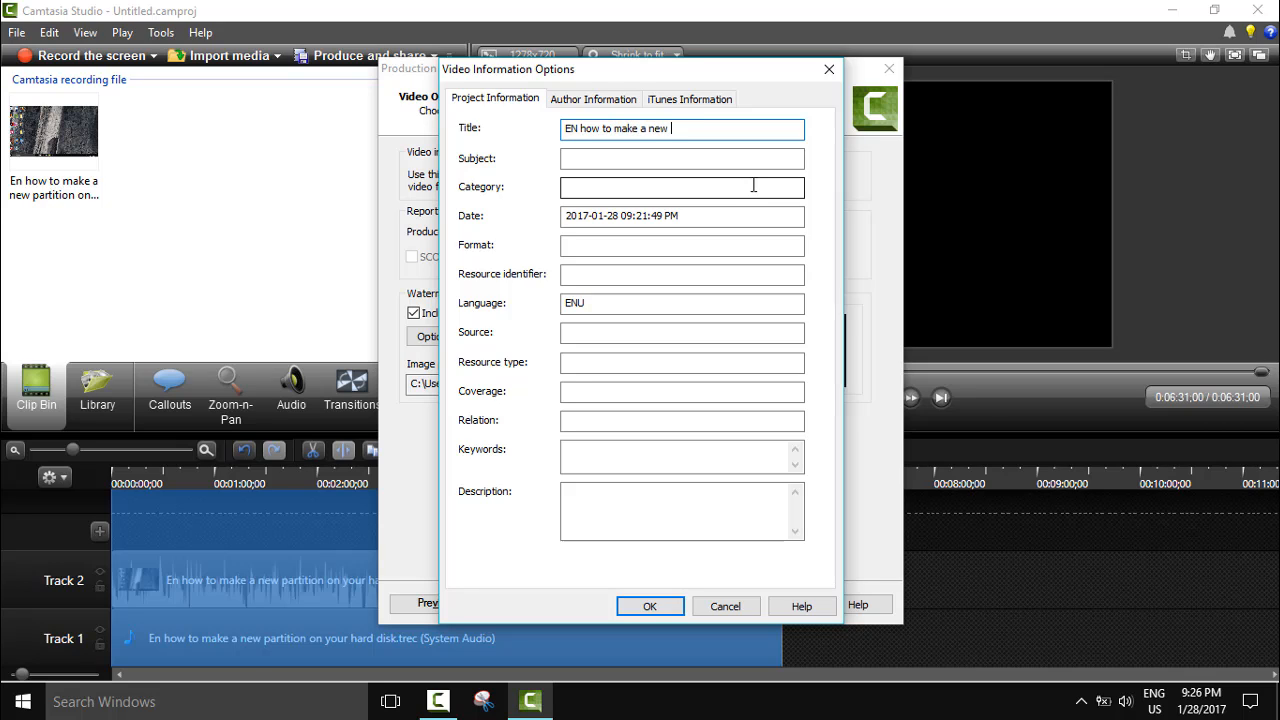
type("partition")
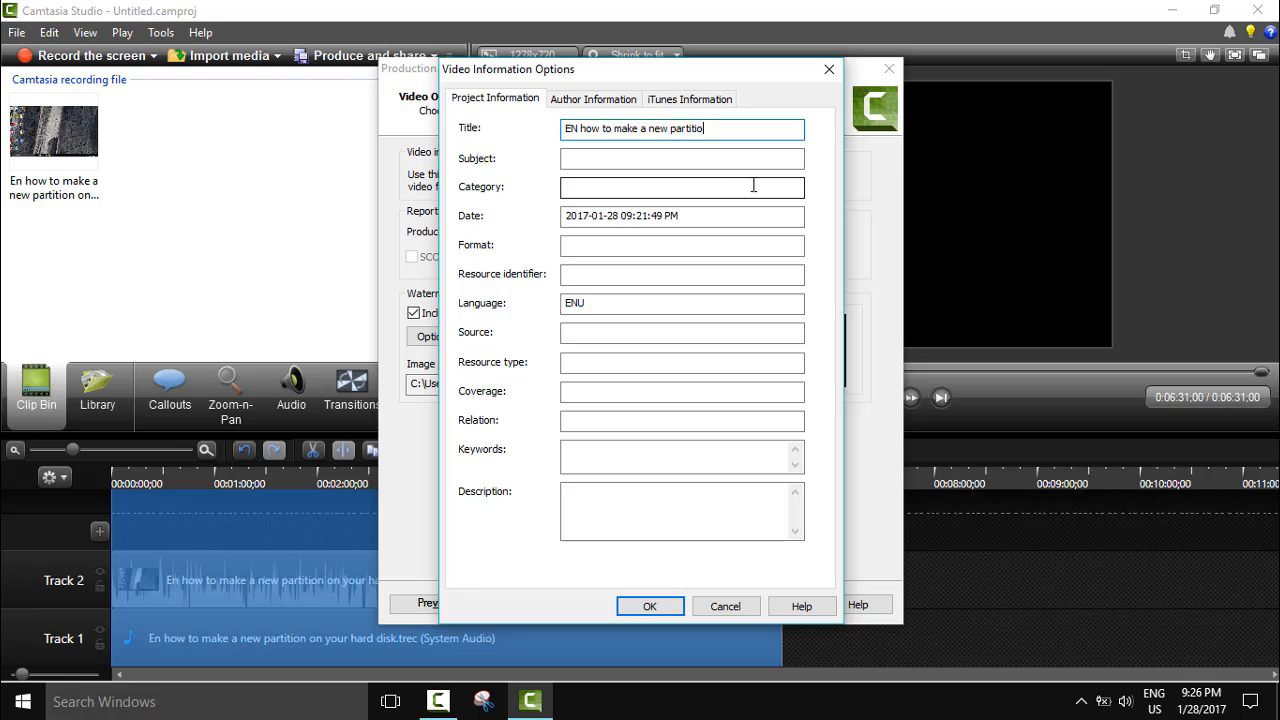
type("in you HDD")
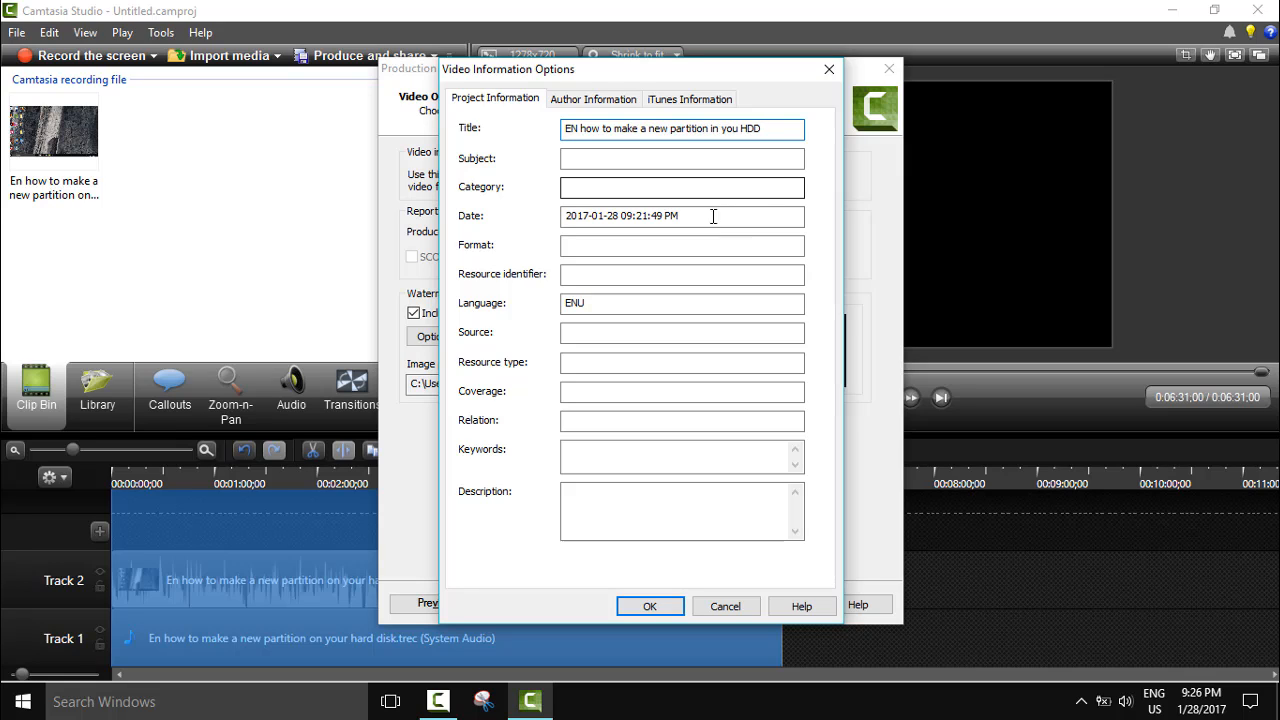
Step: Set subject Tutorial, category How to and format MP4
left_click(682, 158)
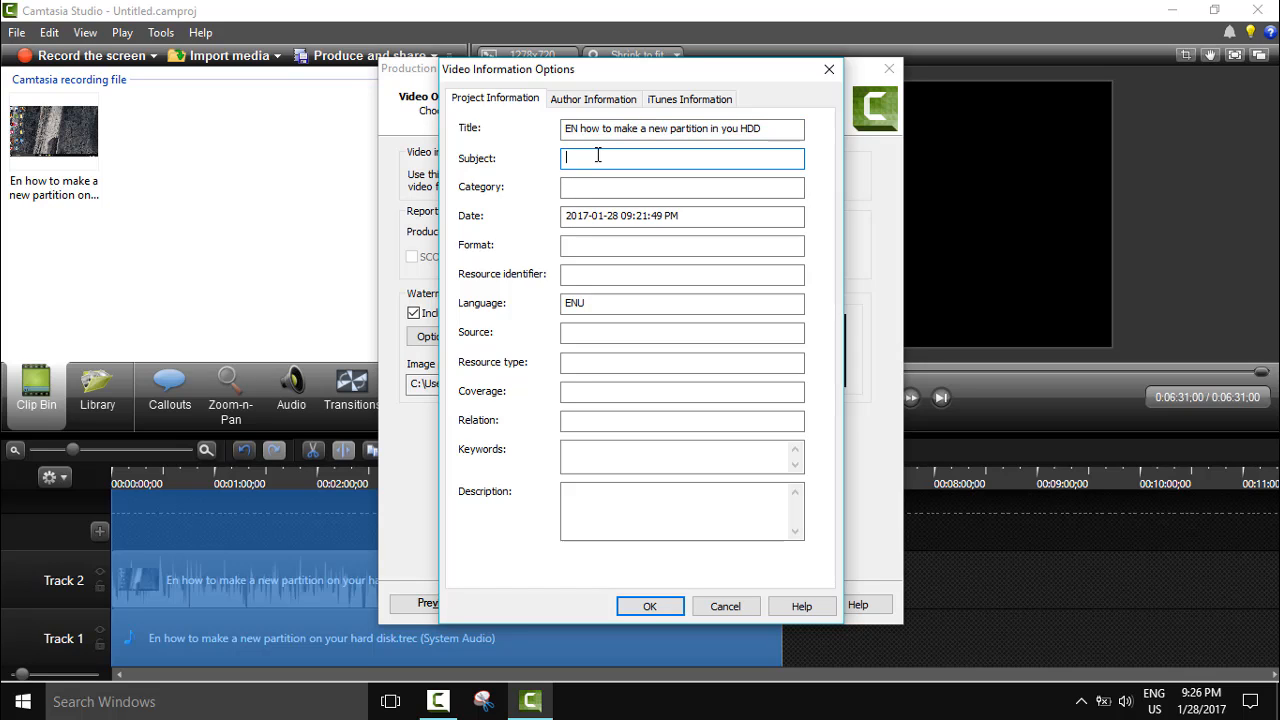
type("Tutorial")
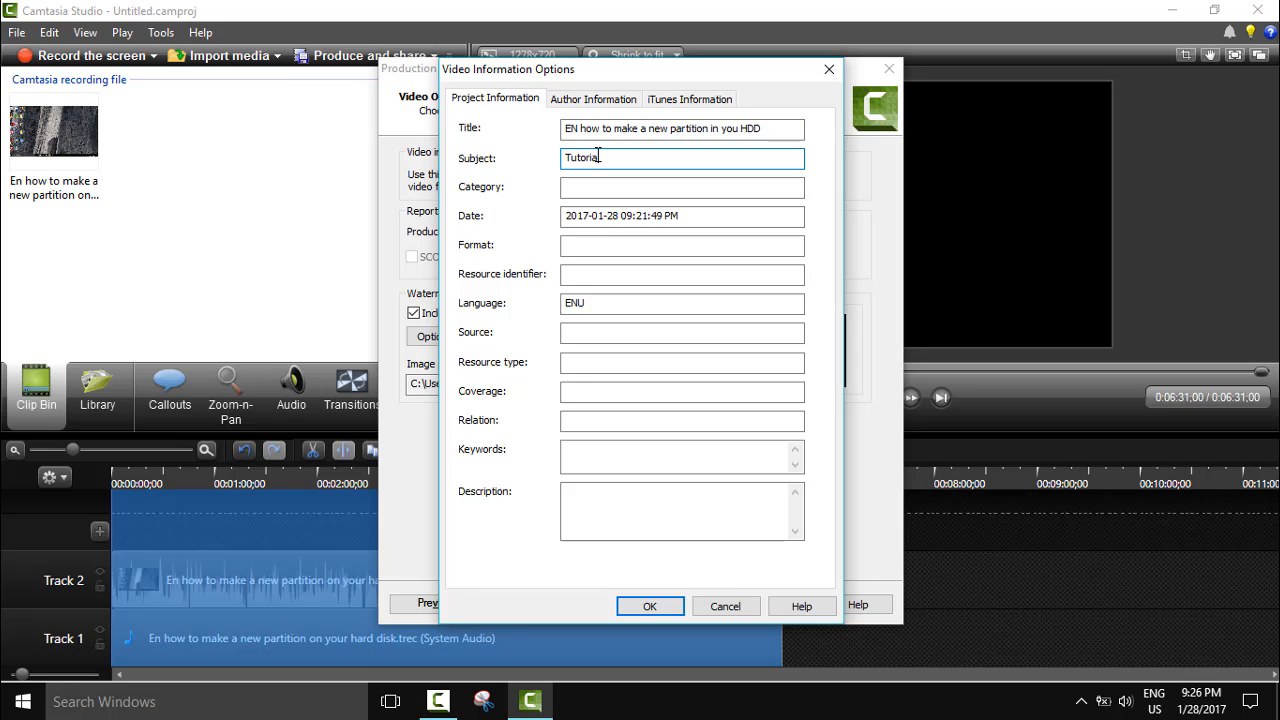
left_click(682, 188)
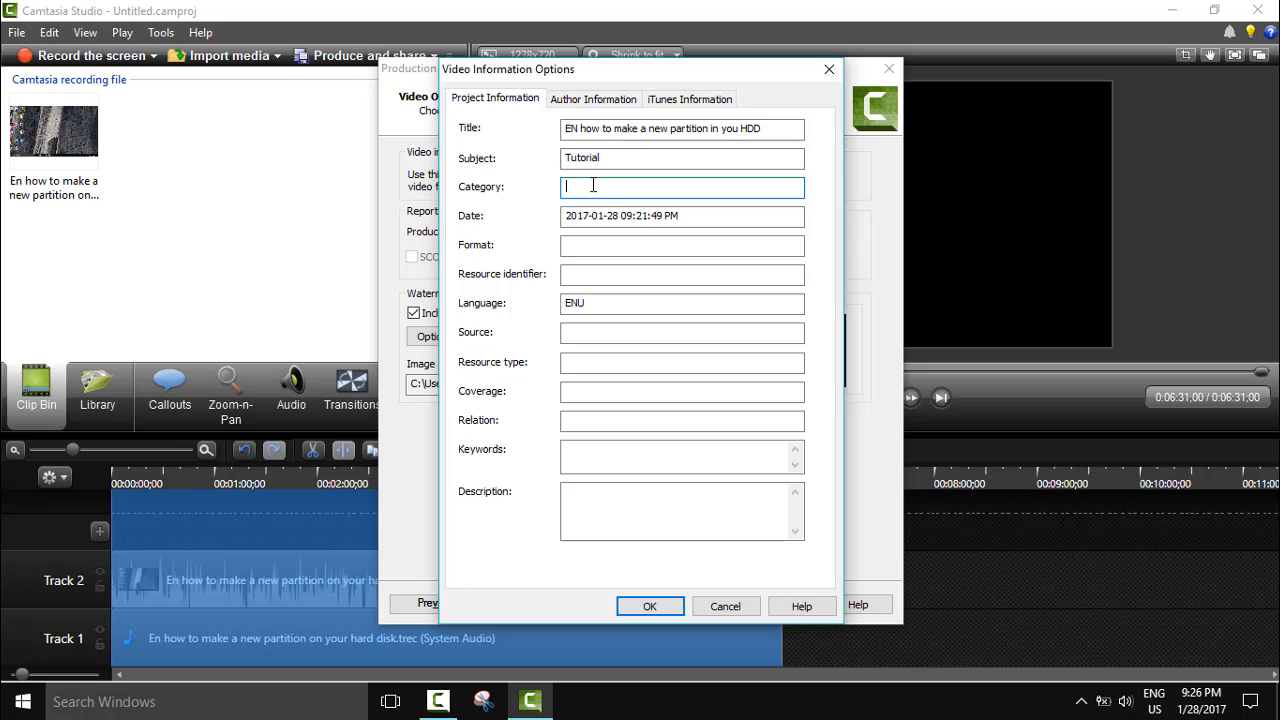
type("How to")
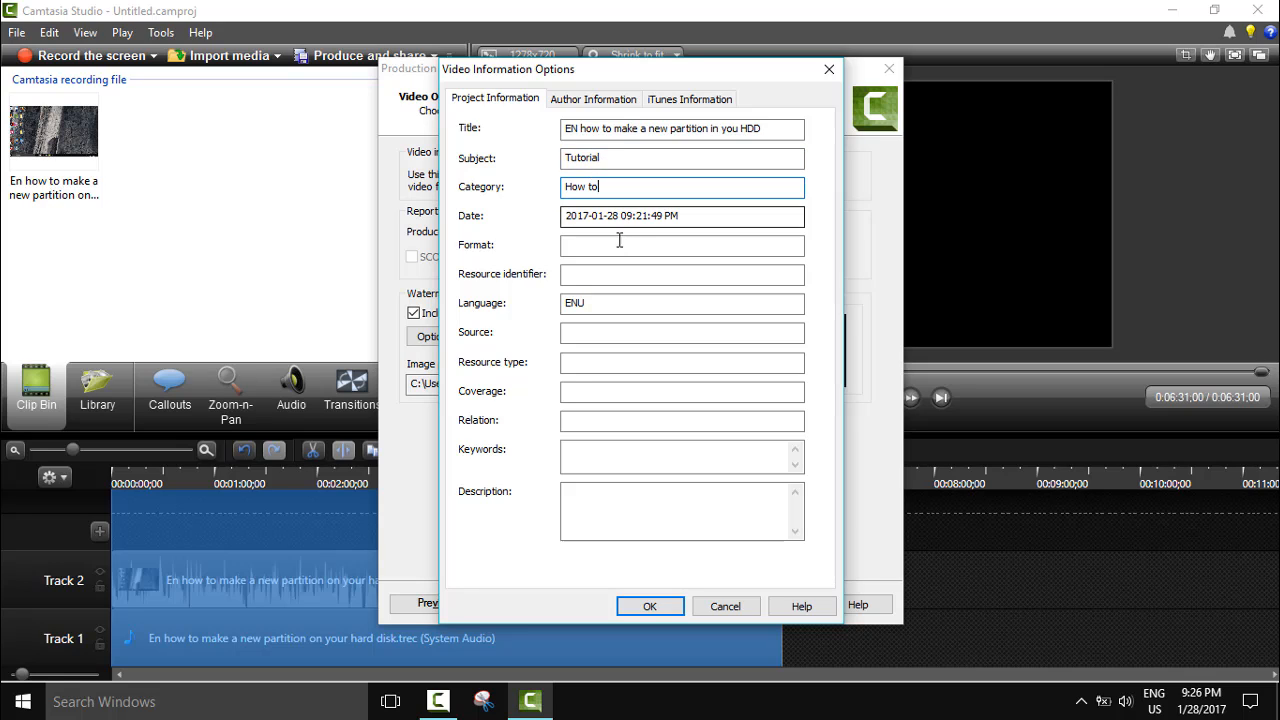
type("MP4")
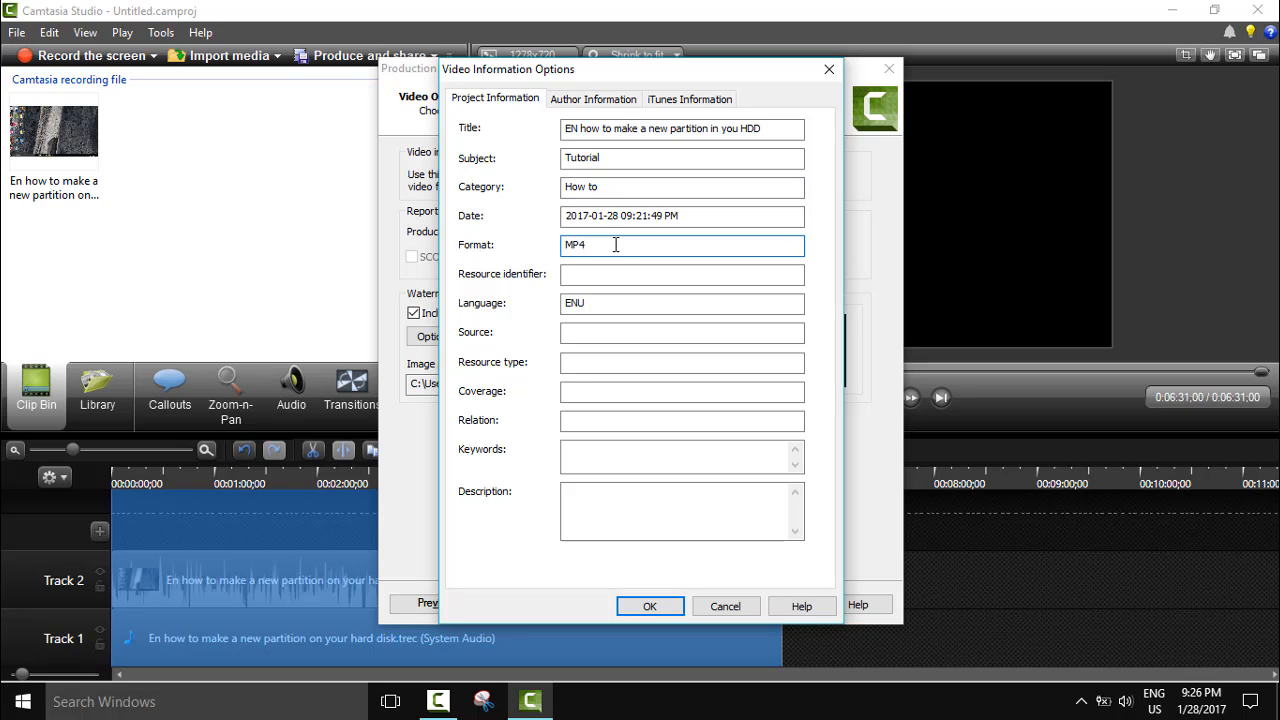
Step: Set resource identifier 'My video' and language EN, leaving source and description for later
left_click(680, 274)
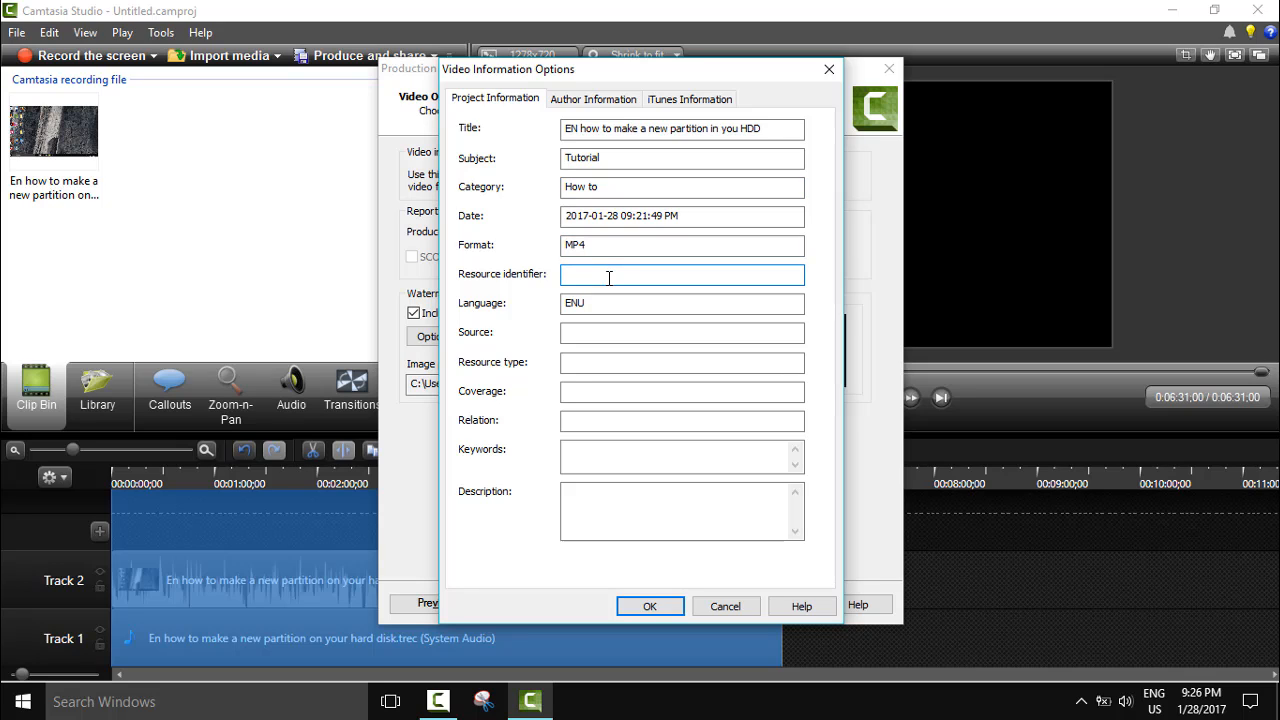
type("My")
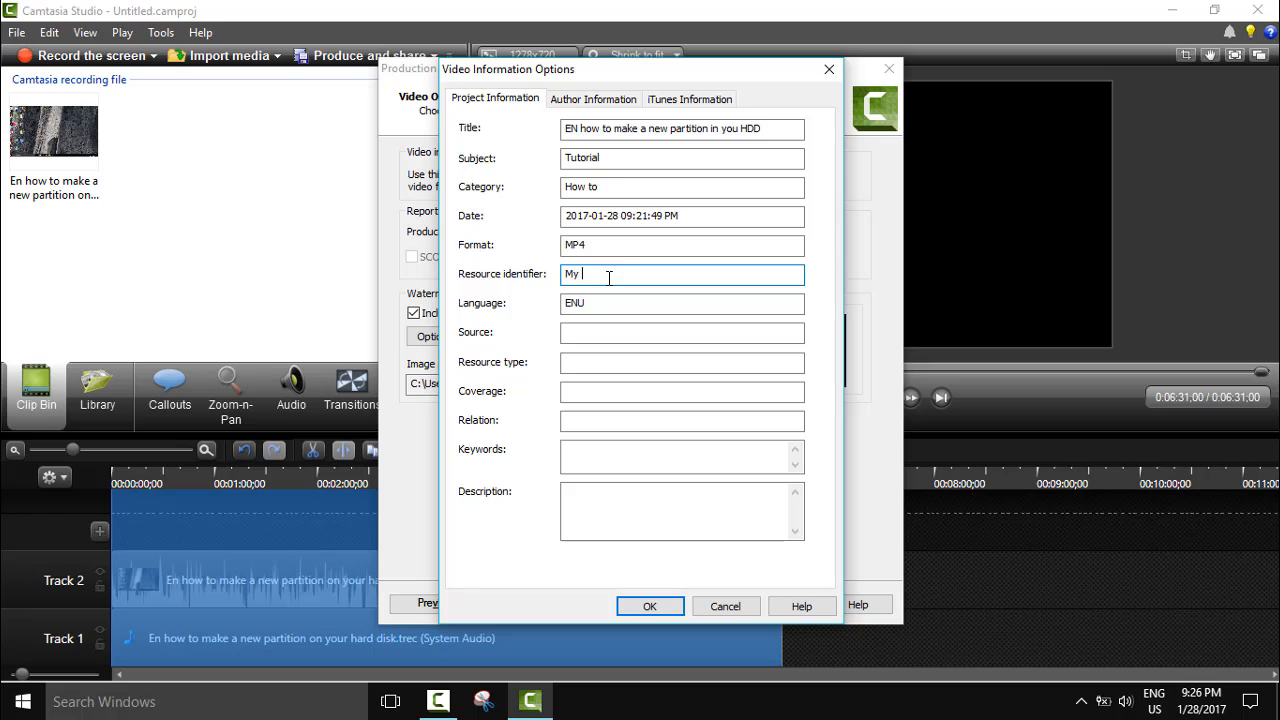
type("video")
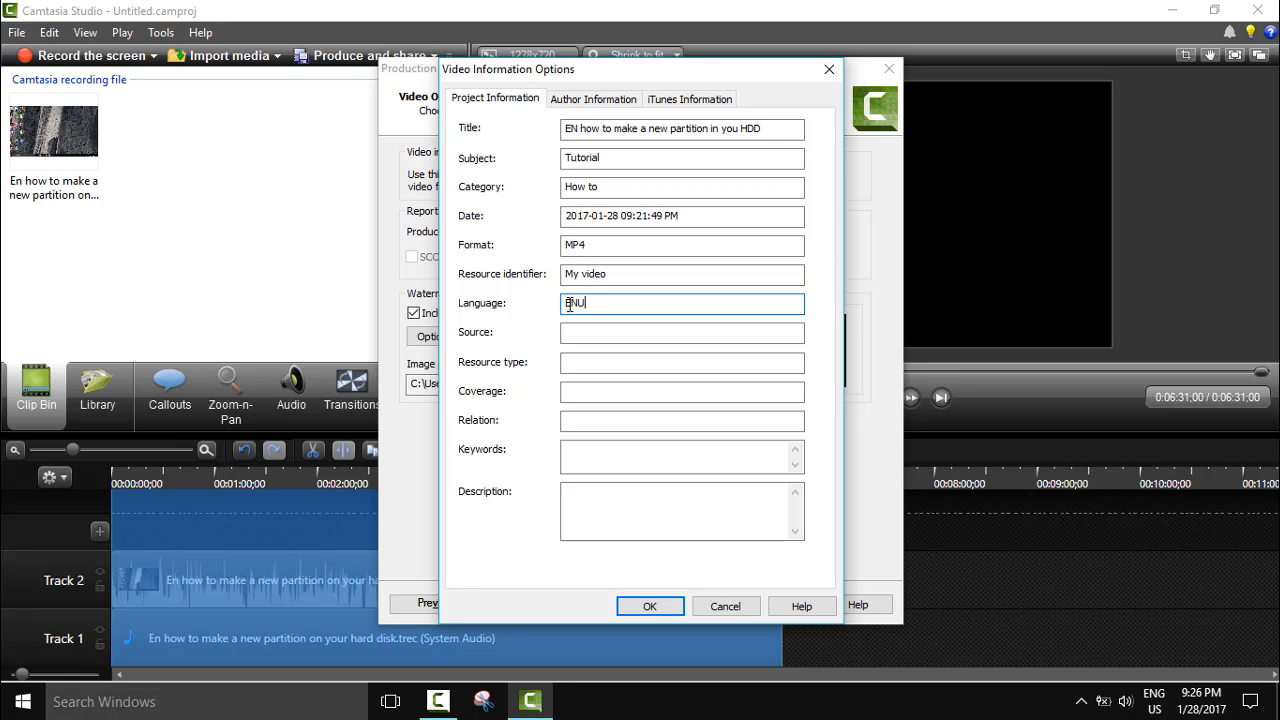
key("BackSpace")
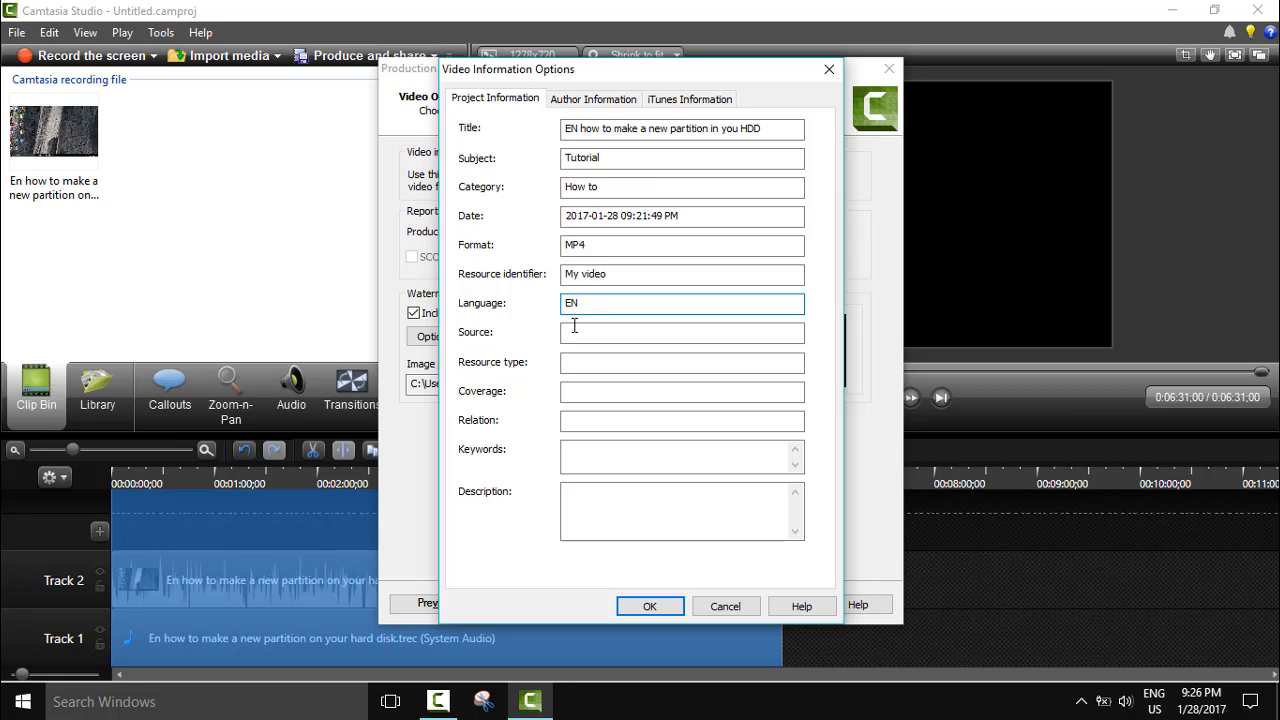
left_click(682, 332)
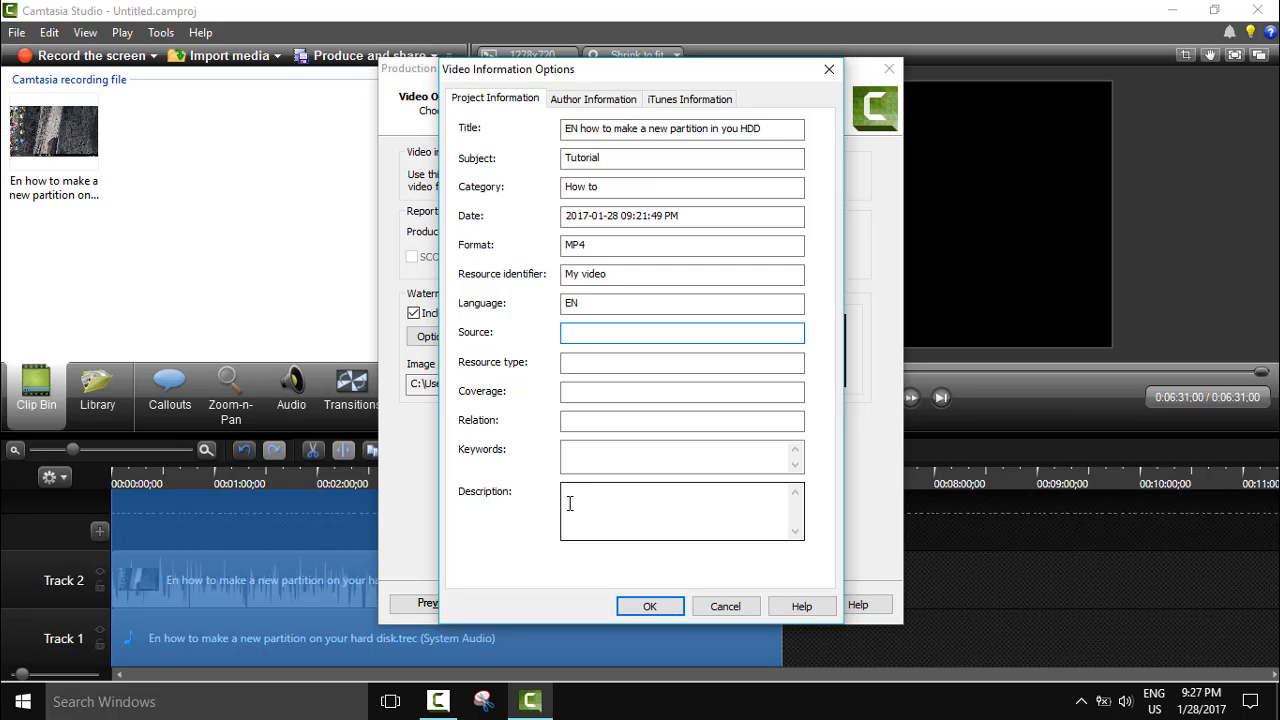
left_click(592, 98)
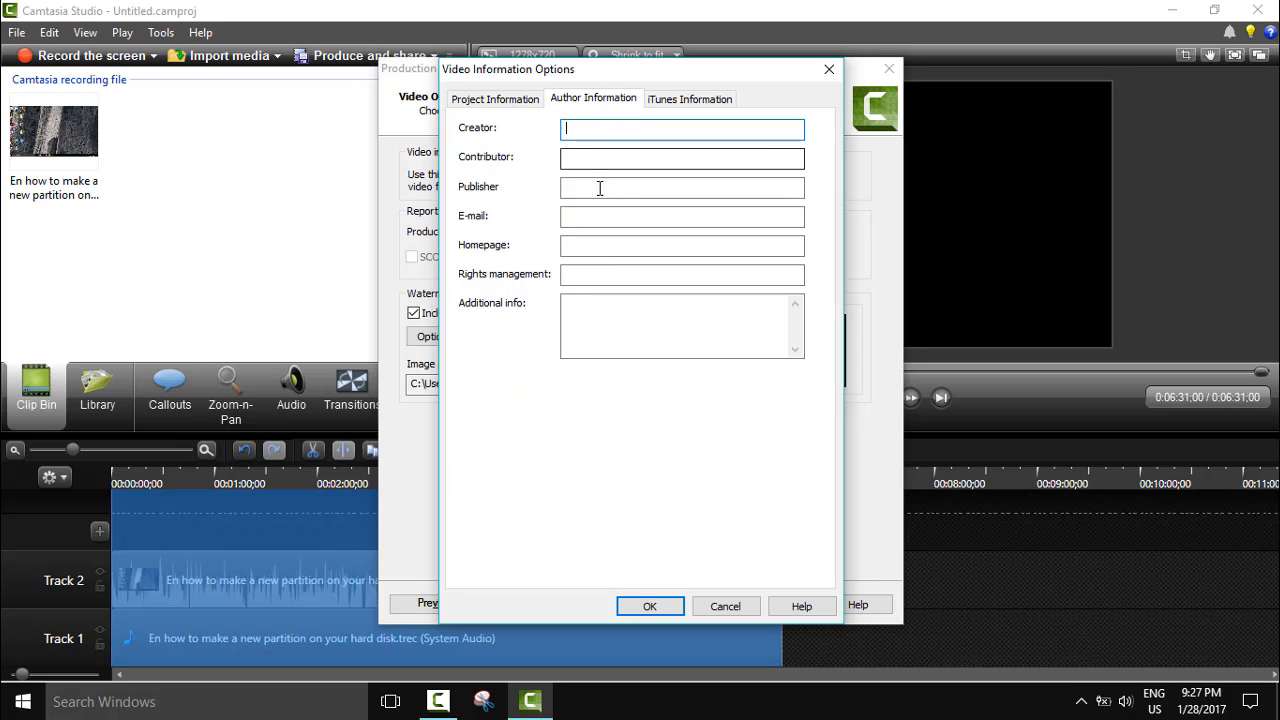
Step: Leave author and iTunes details unchanged, confirm the video information and advance to the output file page
left_click(690, 98)
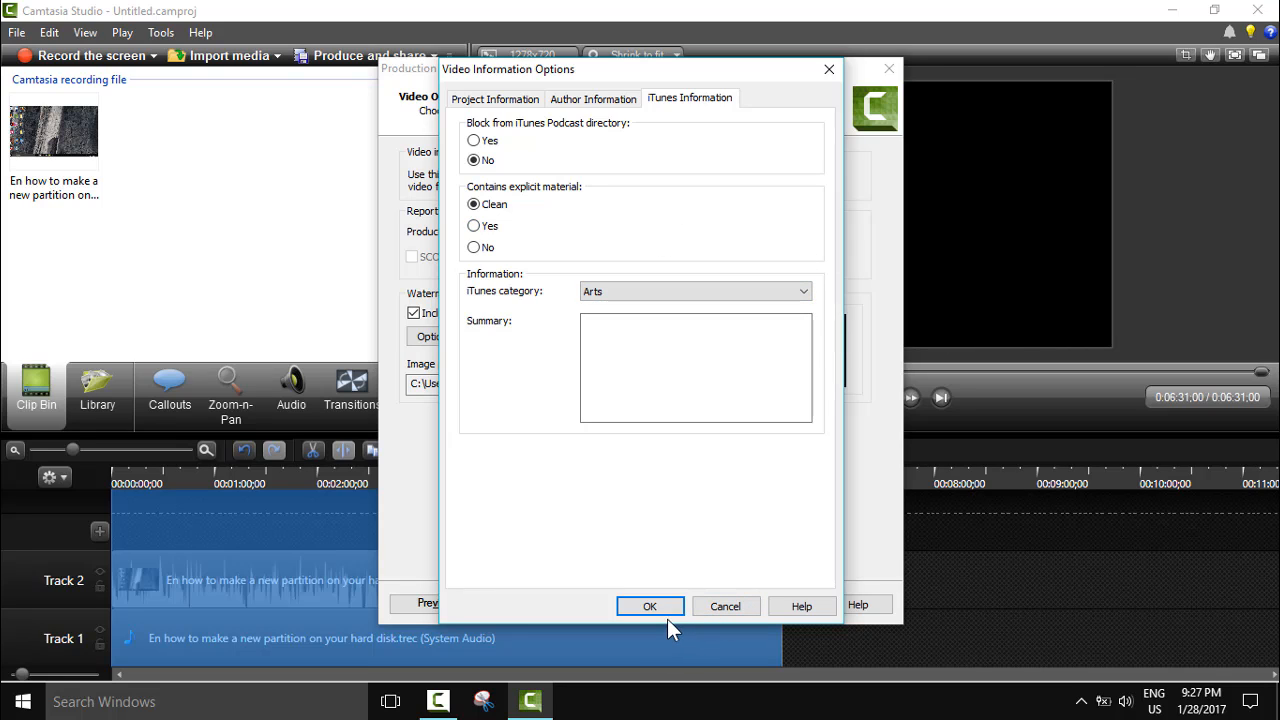
left_click(650, 606)
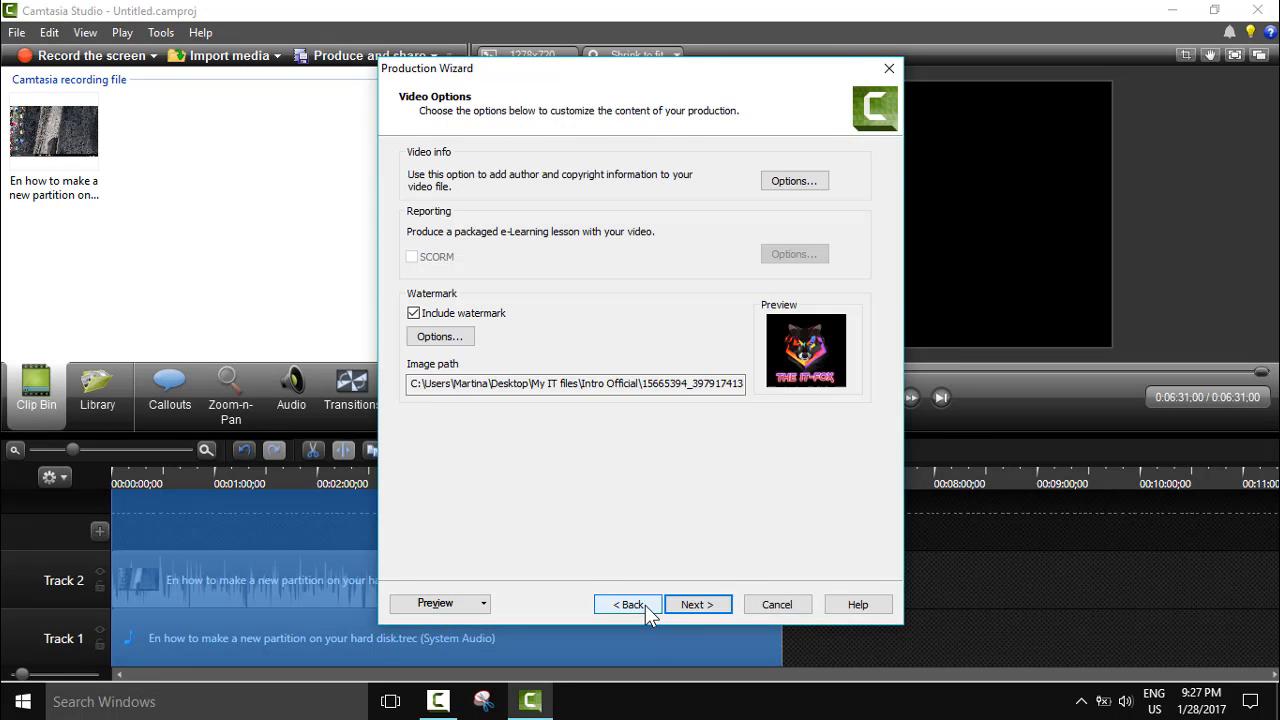
left_click(696, 604)
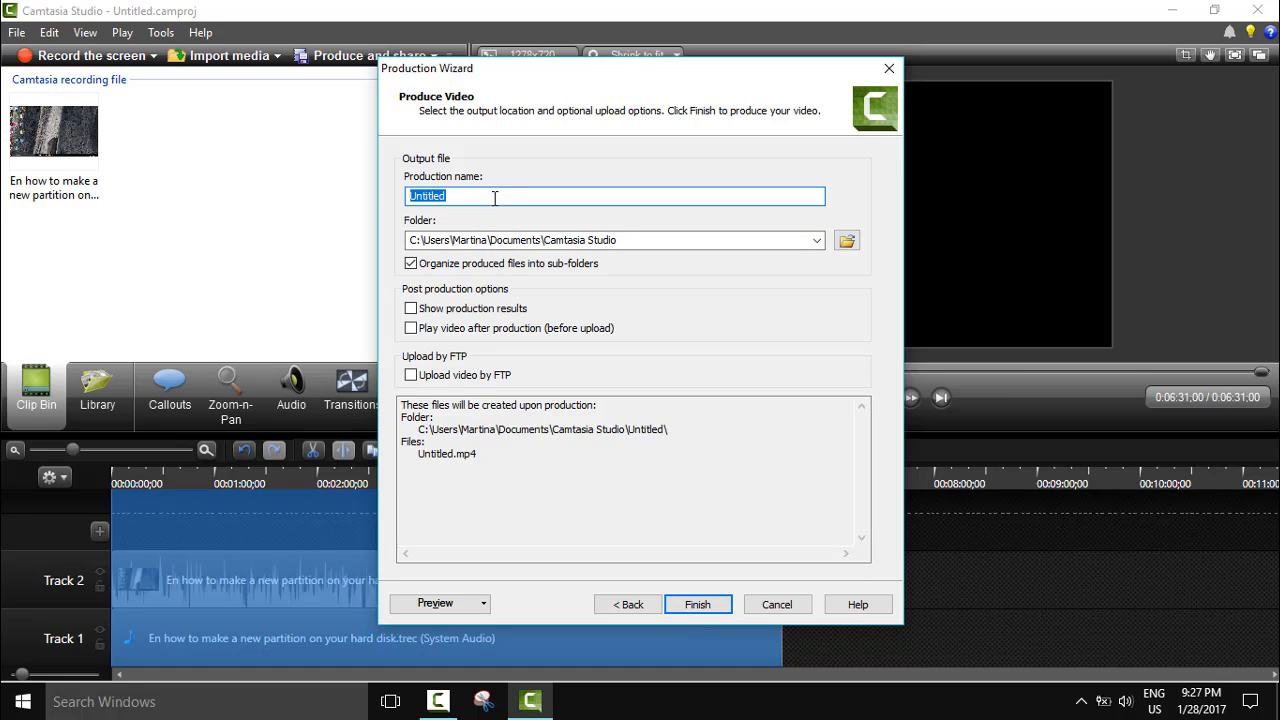
Step: Name the production 'EN How to make a partition in HDD' and stop organizing files into sub-folders
type("EN Hot")
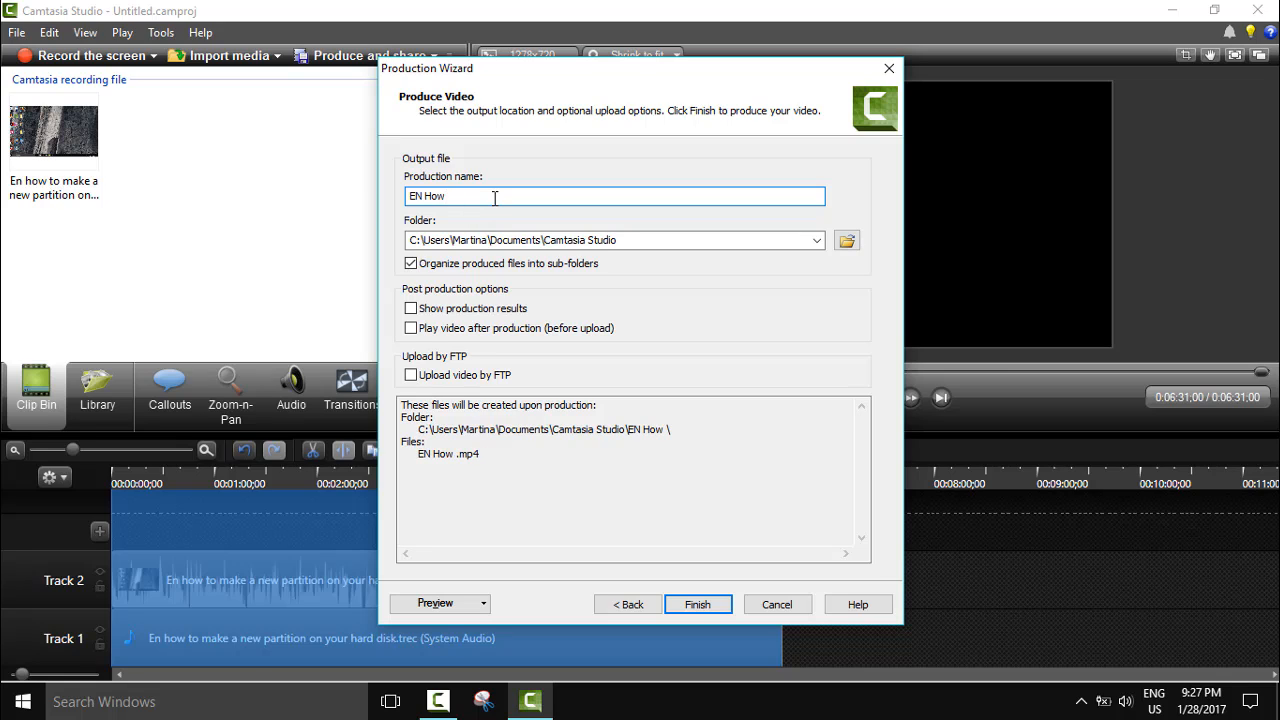
type("to make a")
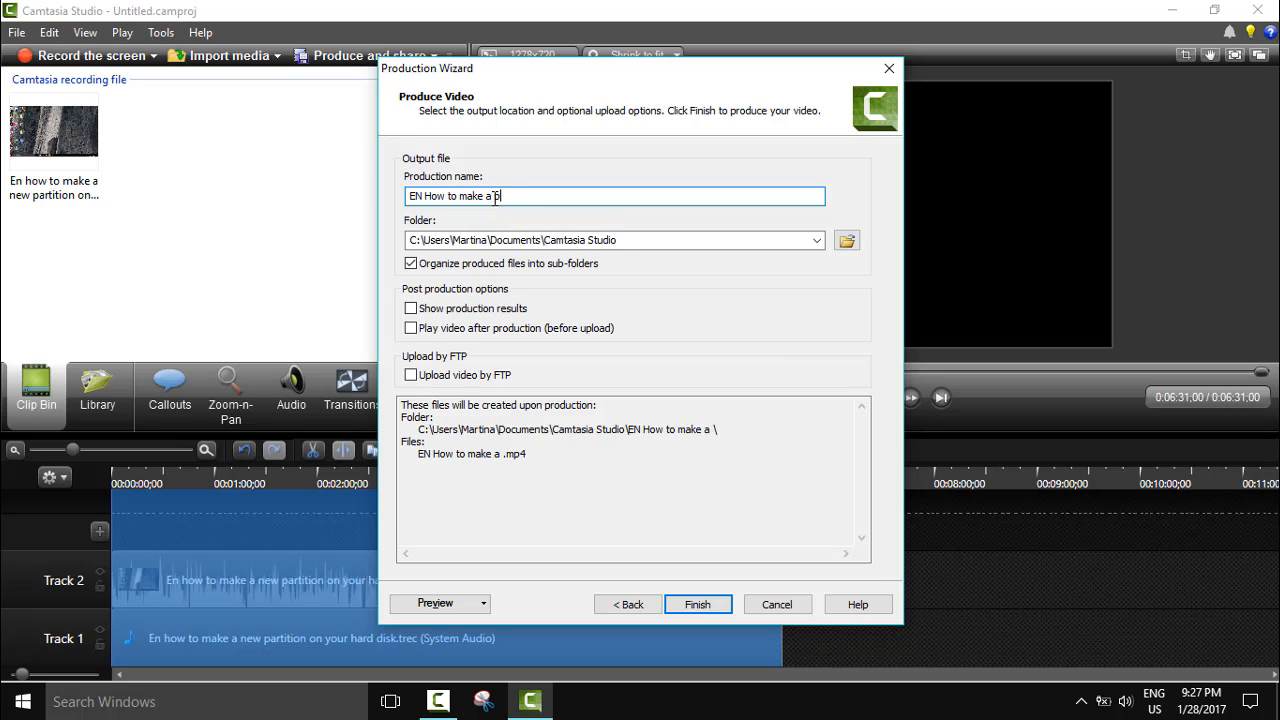
type("partition in")
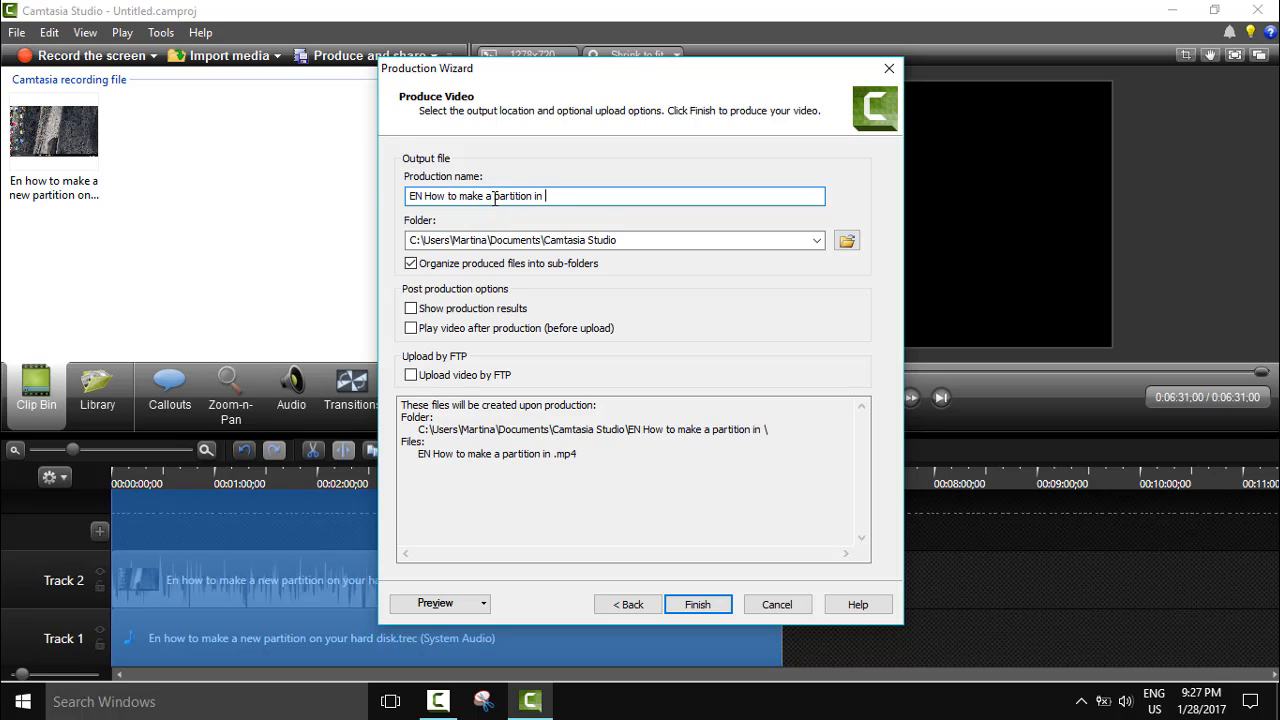
type("HDD")
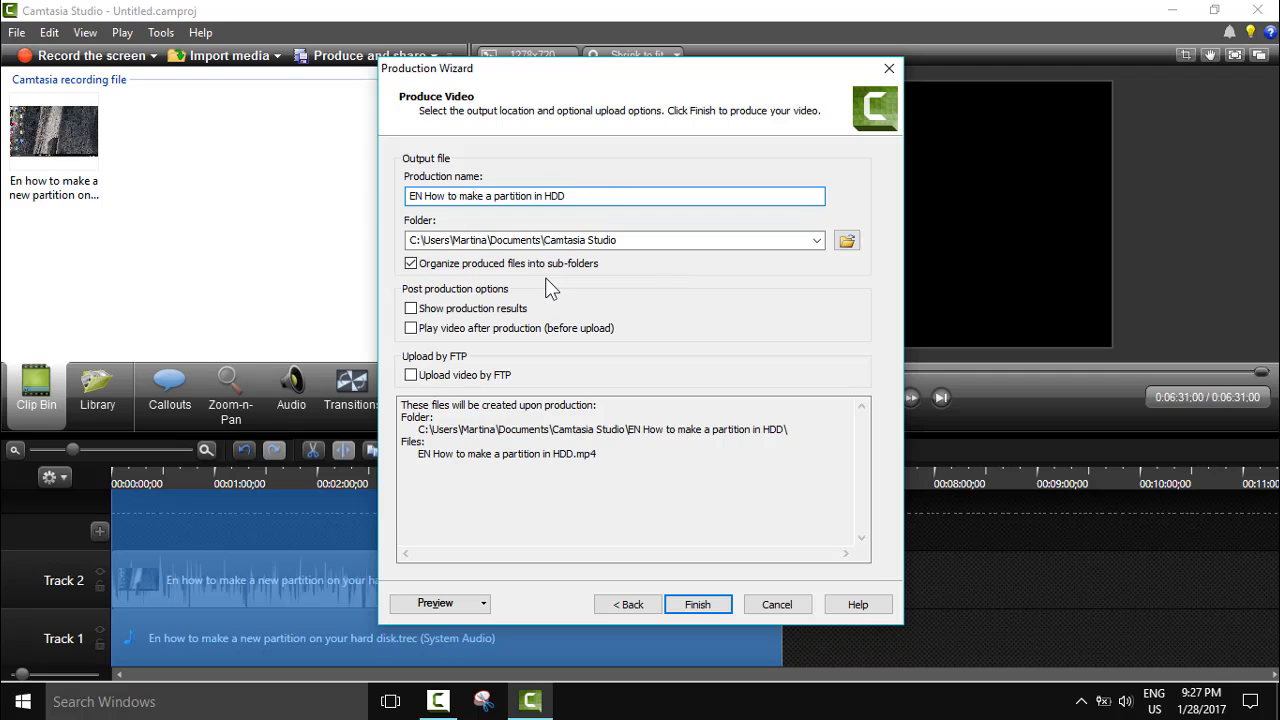
mouse_move(544, 274)
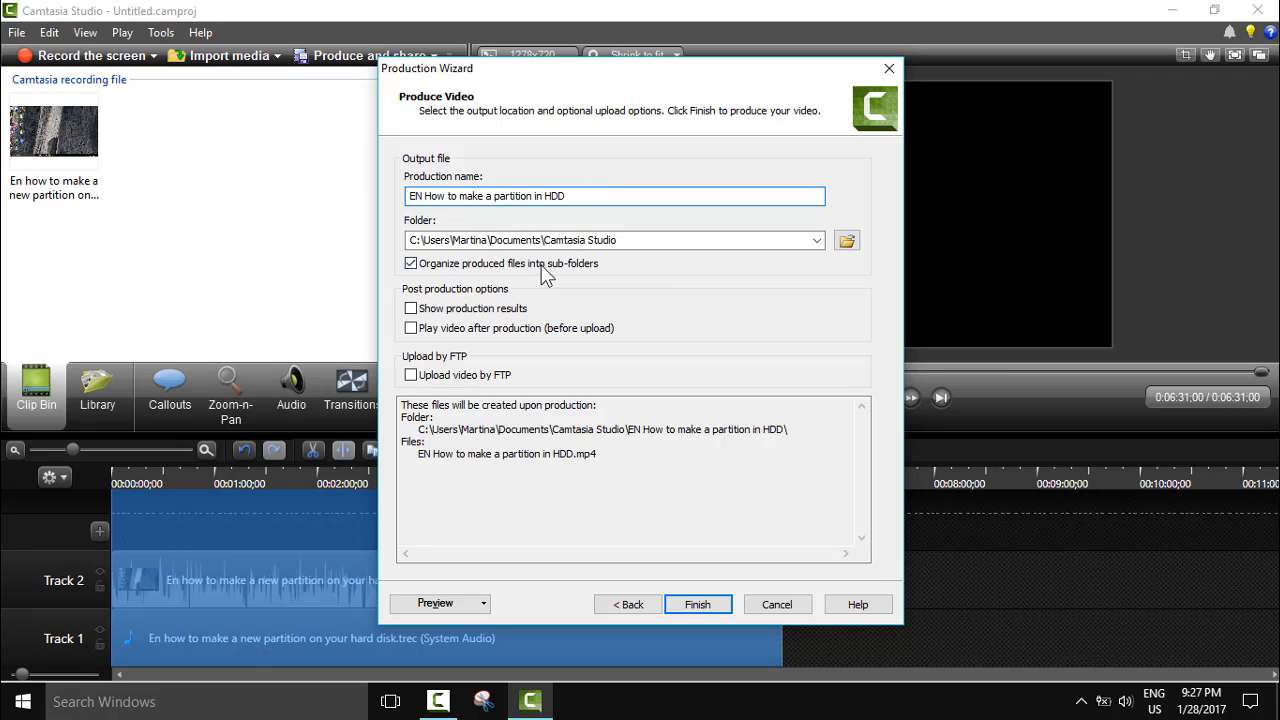
left_click(410, 264)
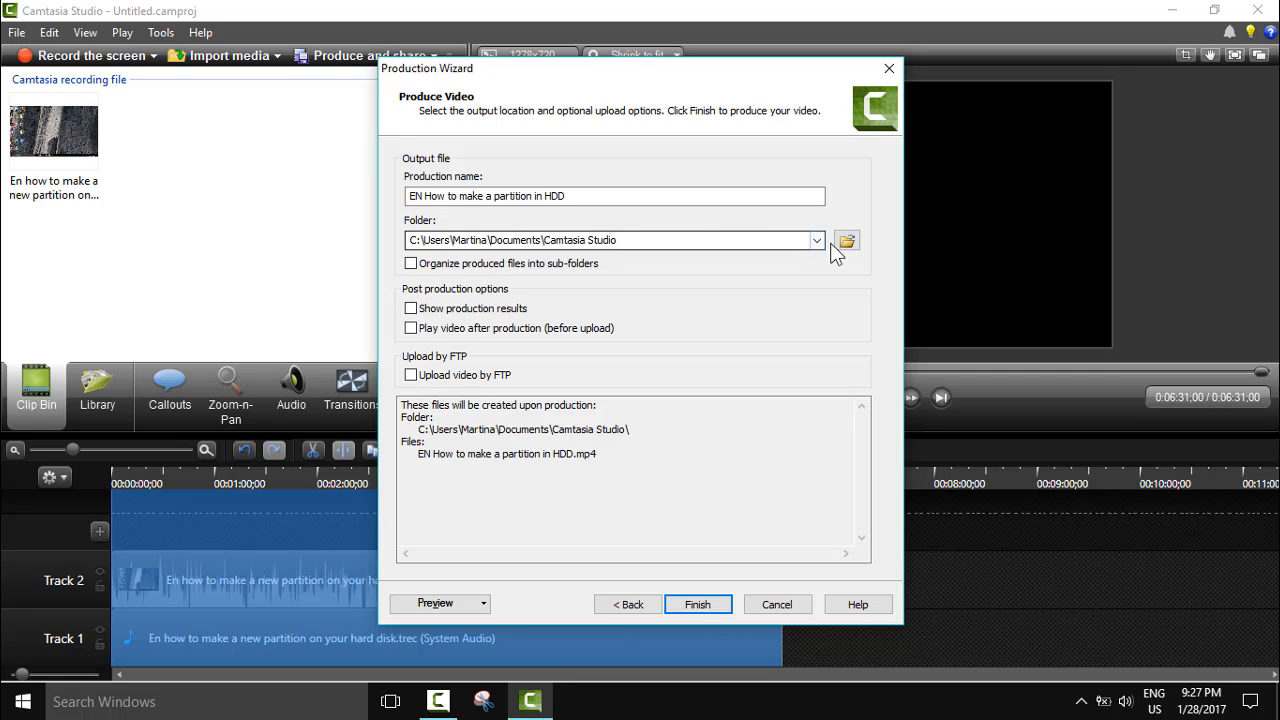
Step: Set the output folder to the Desktop and produce the video
left_click(846, 240)
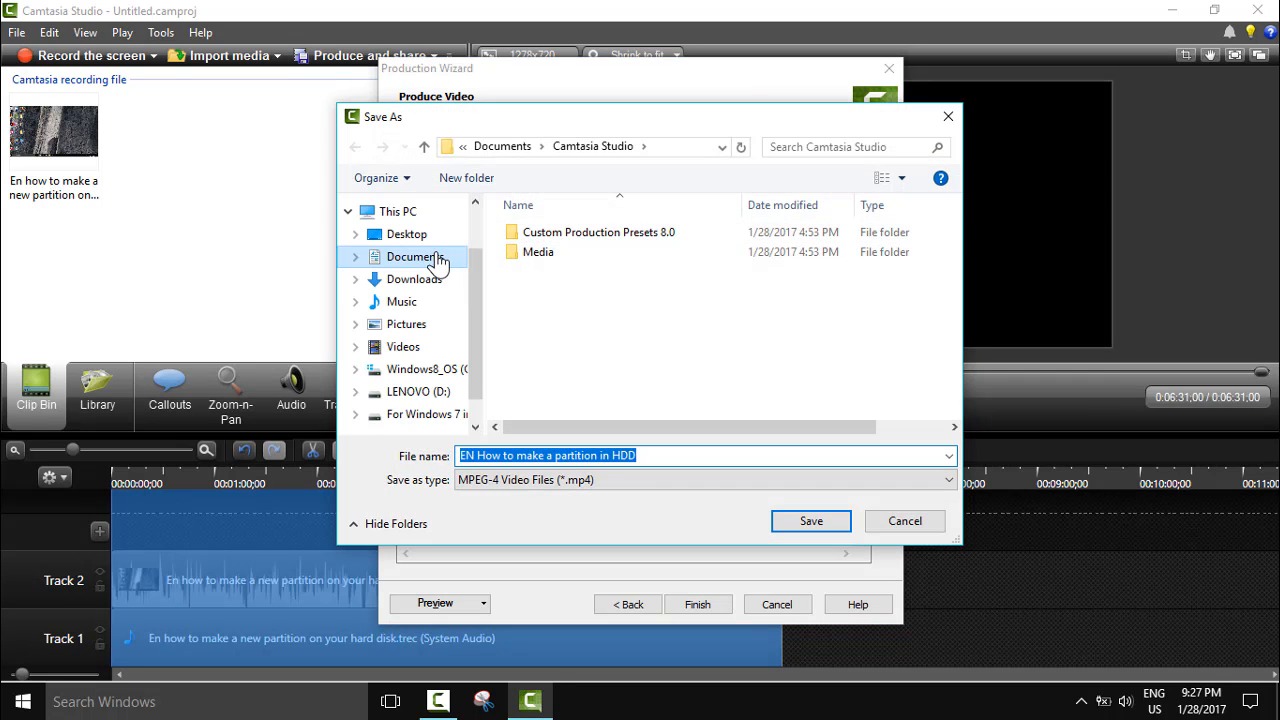
left_click(406, 232)
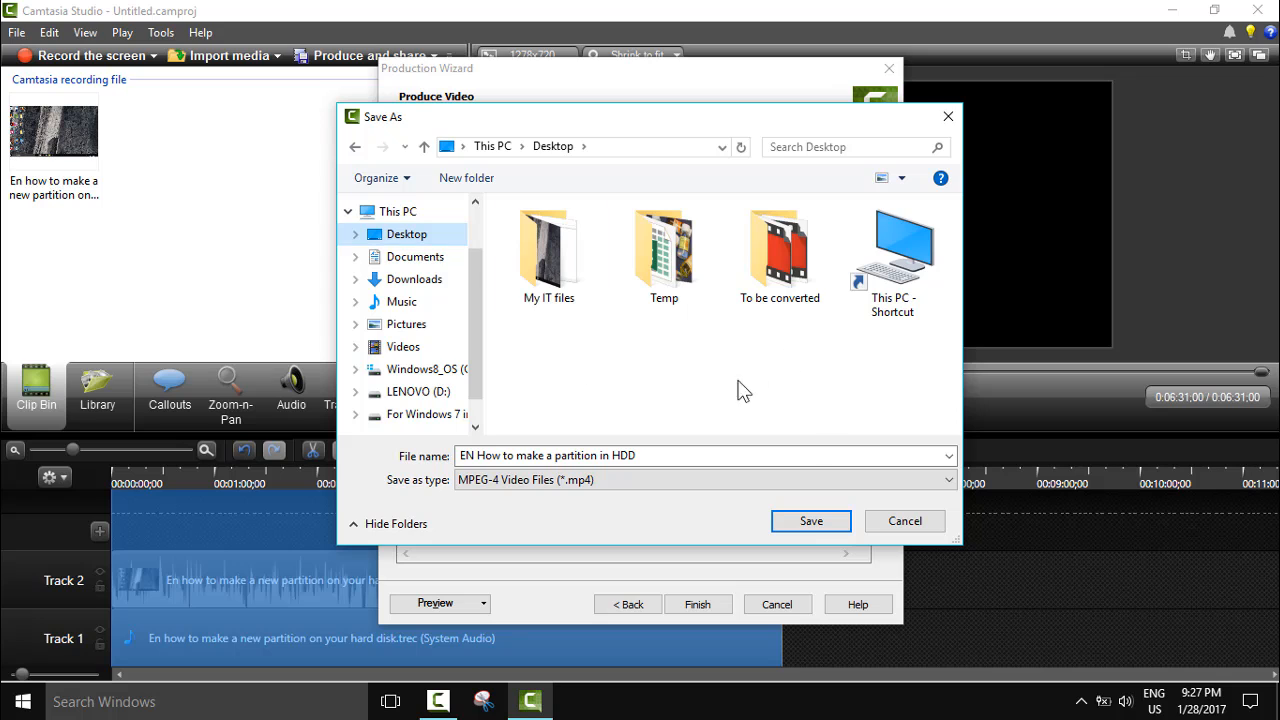
left_click(810, 520)
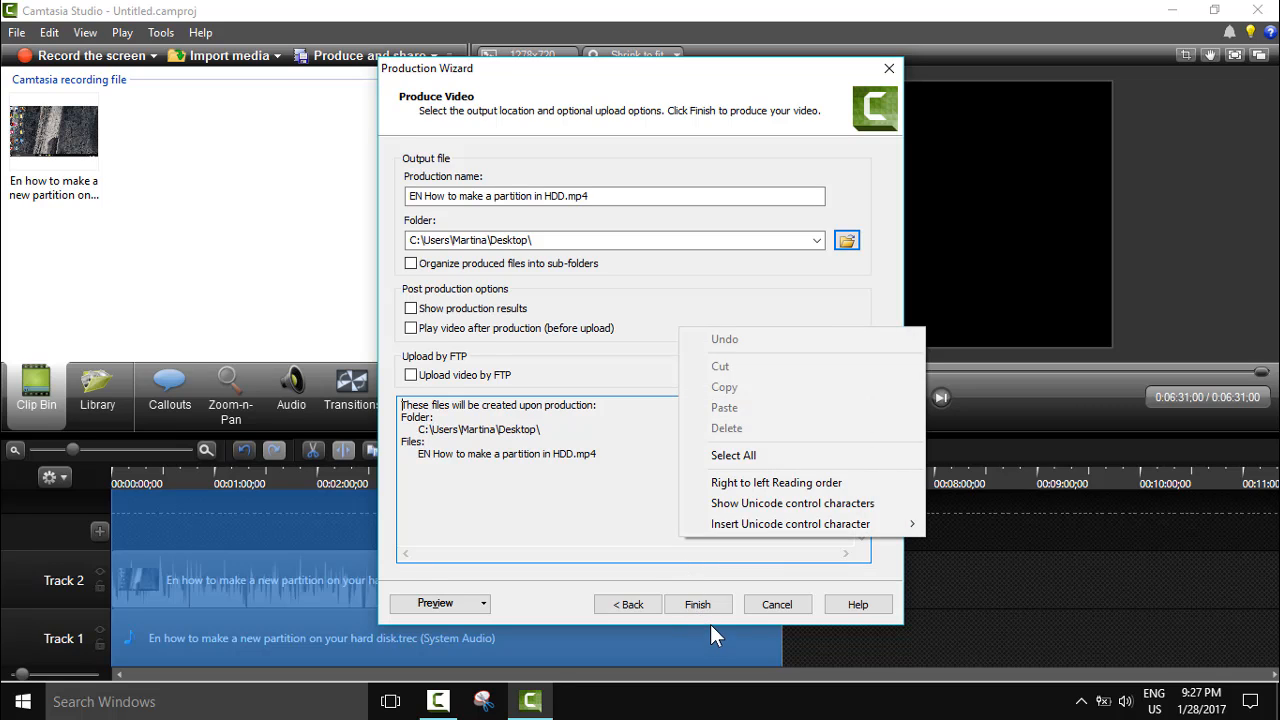
mouse_move(672, 608)
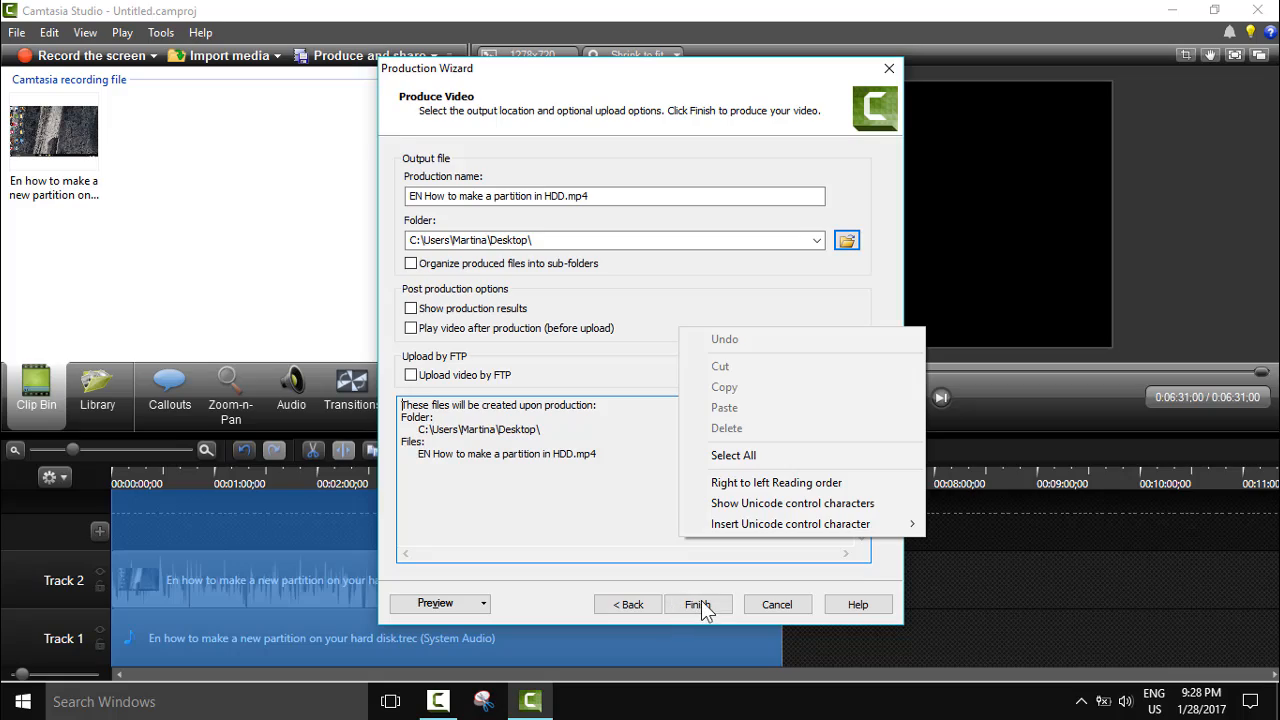
left_click(696, 604)
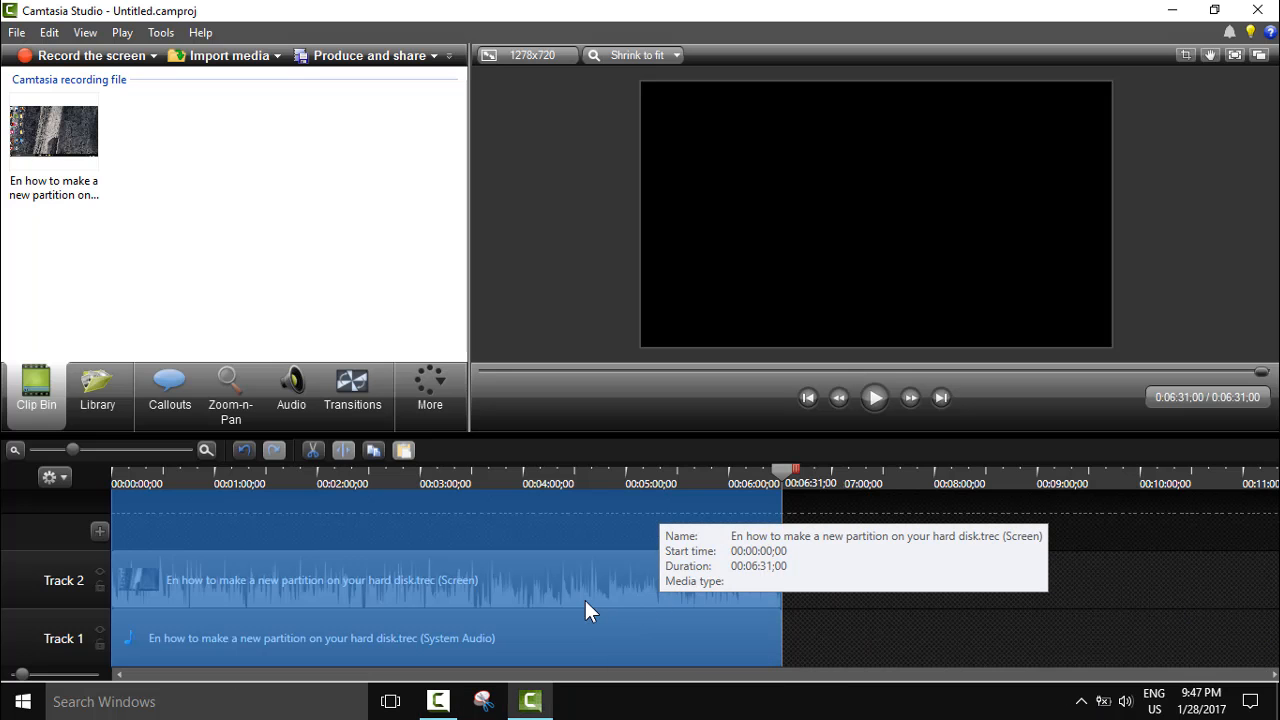
mouse_move(604, 612)
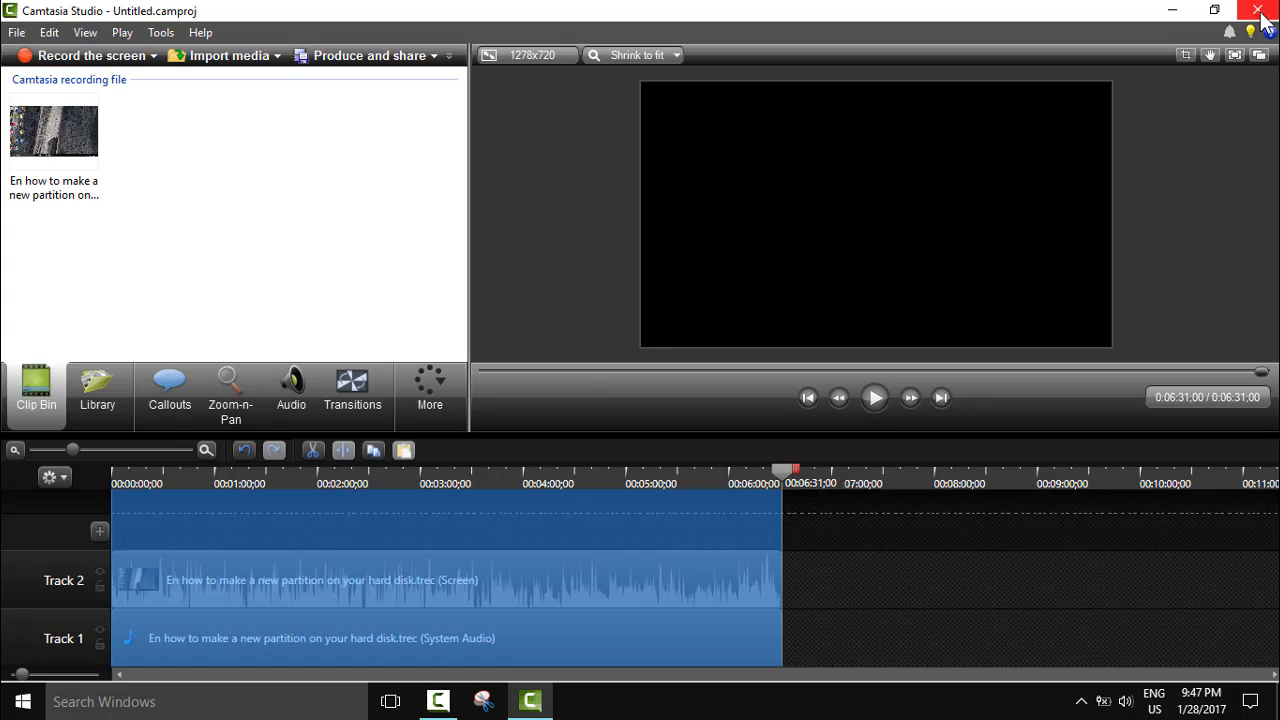
Step: Close Camtasia Studio without saving the project
left_click(1256, 10)
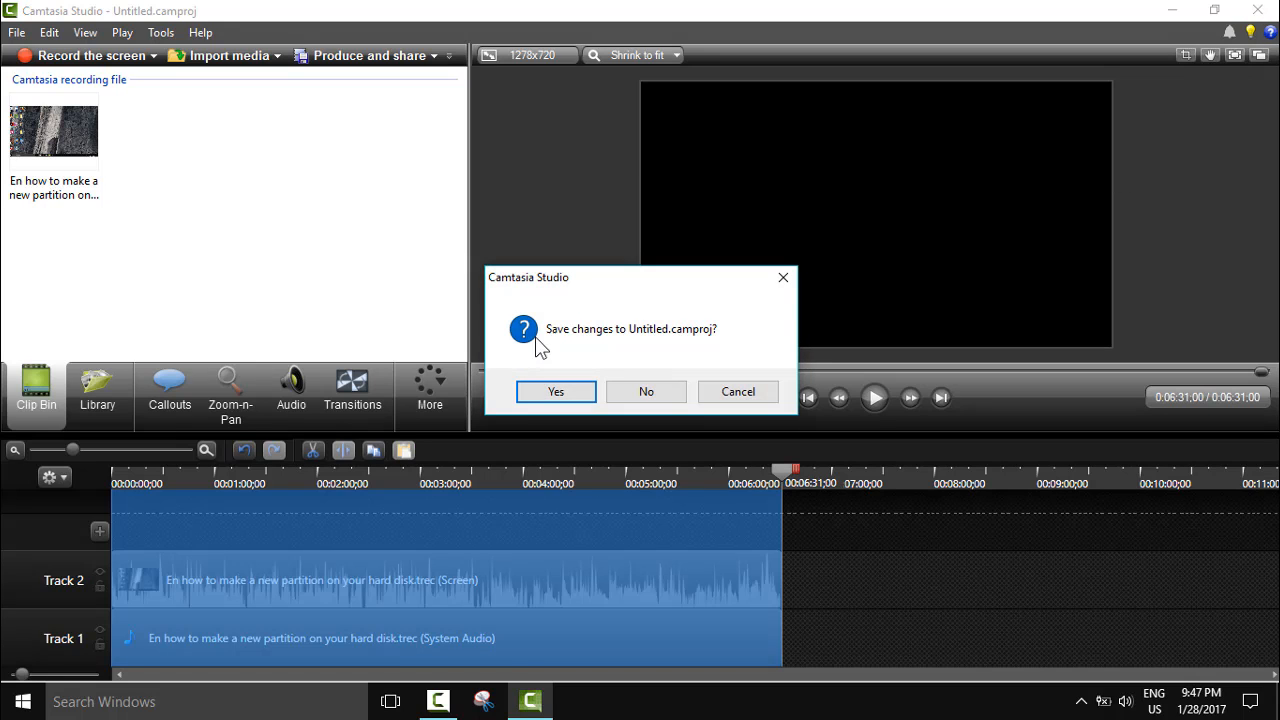
mouse_move(646, 390)
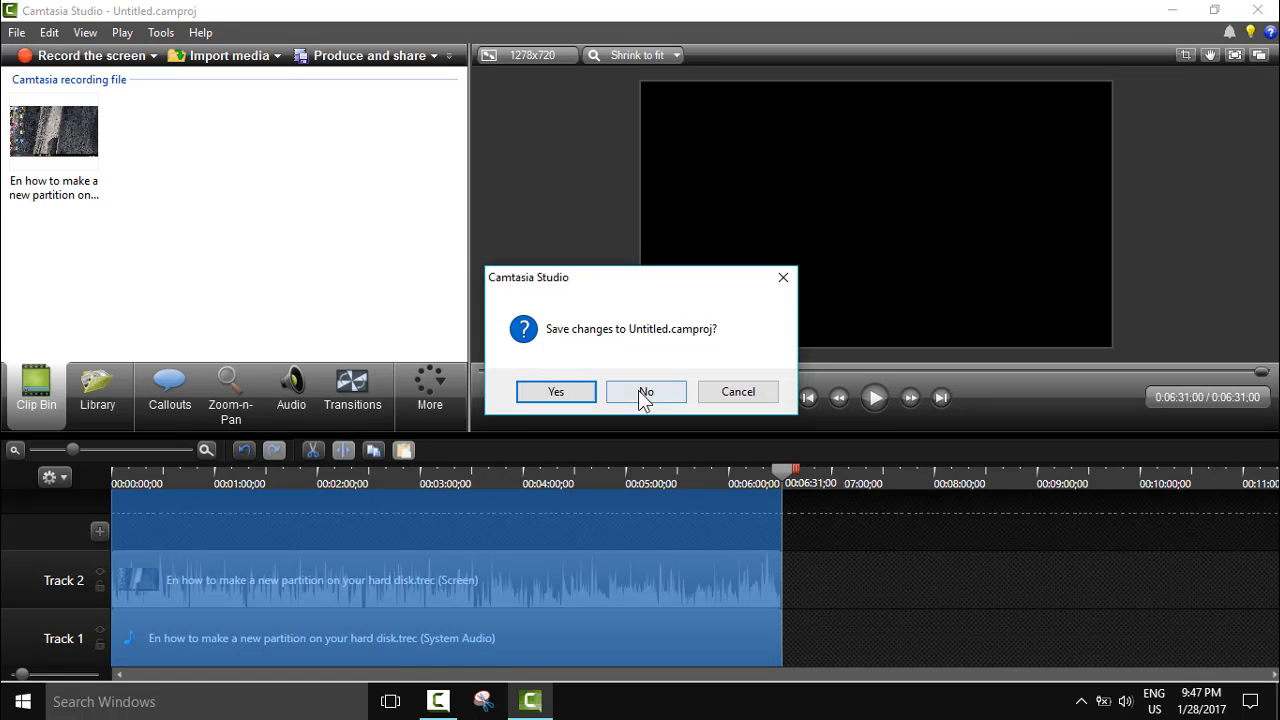
left_click(644, 390)
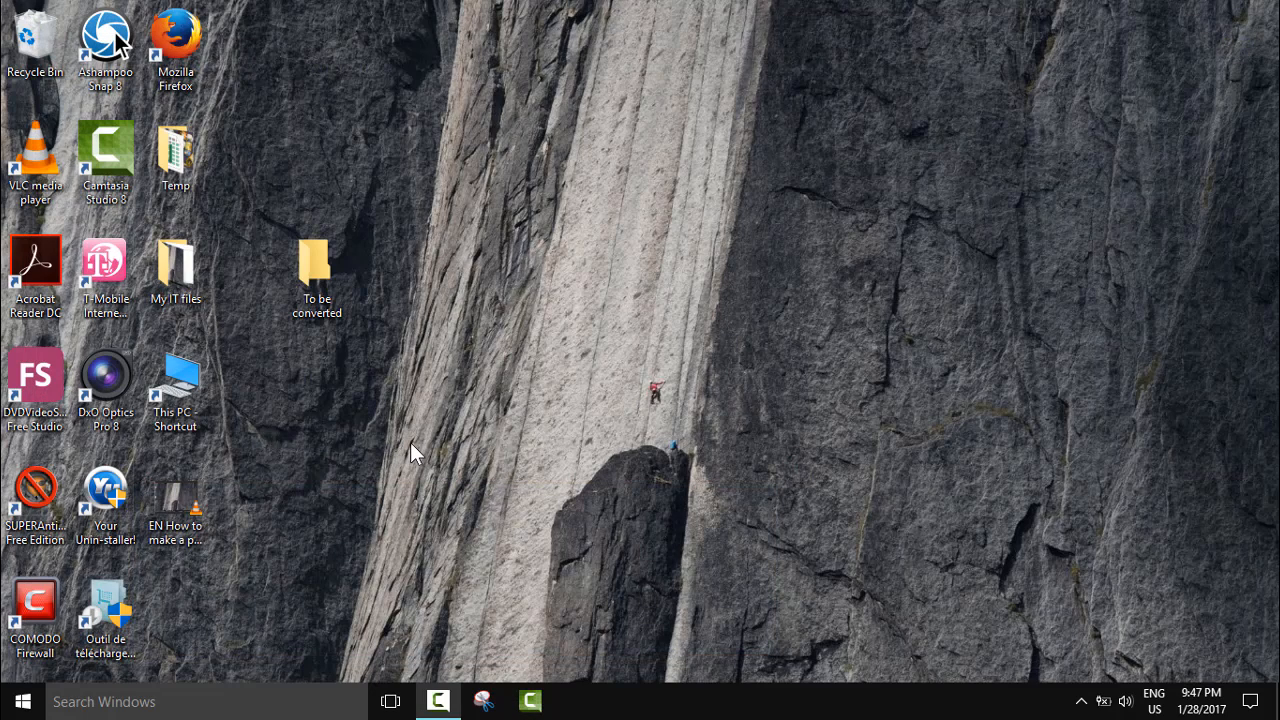
Step: Move the produced MP4 icon to an open spot near the top centre of the desktop
left_click(176, 504)
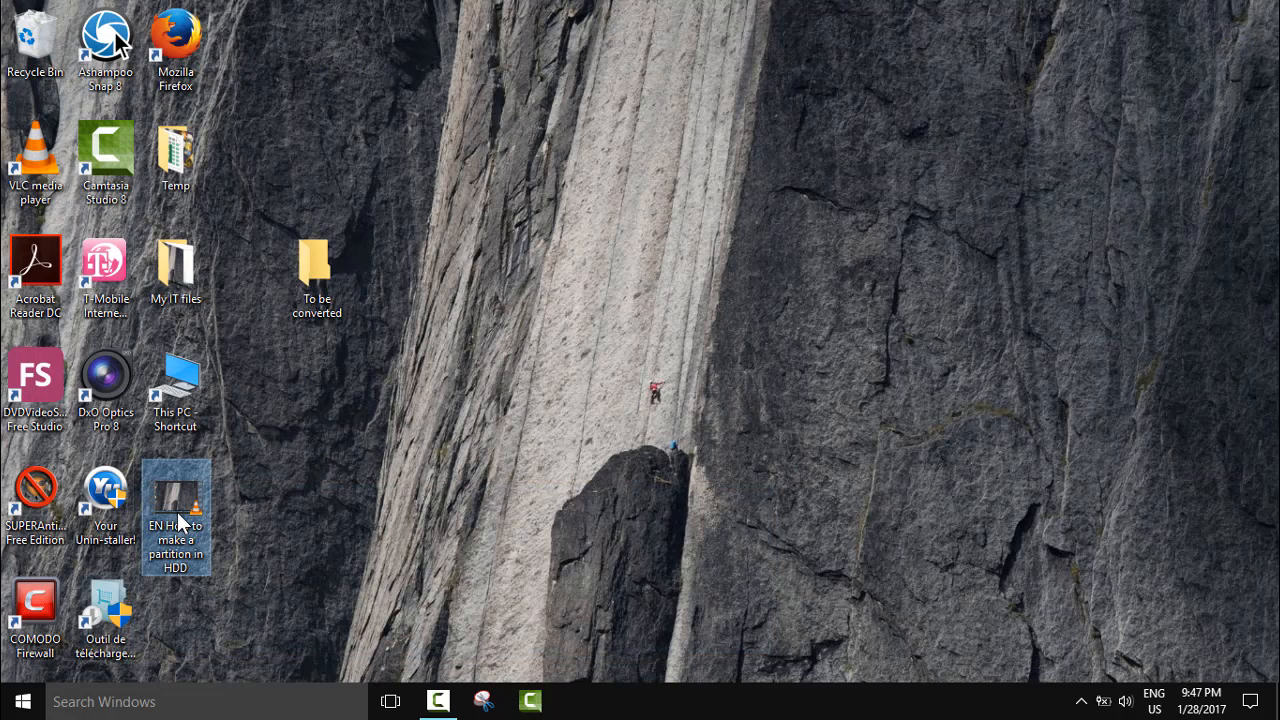
left_click_drag(176, 516, 456, 176)
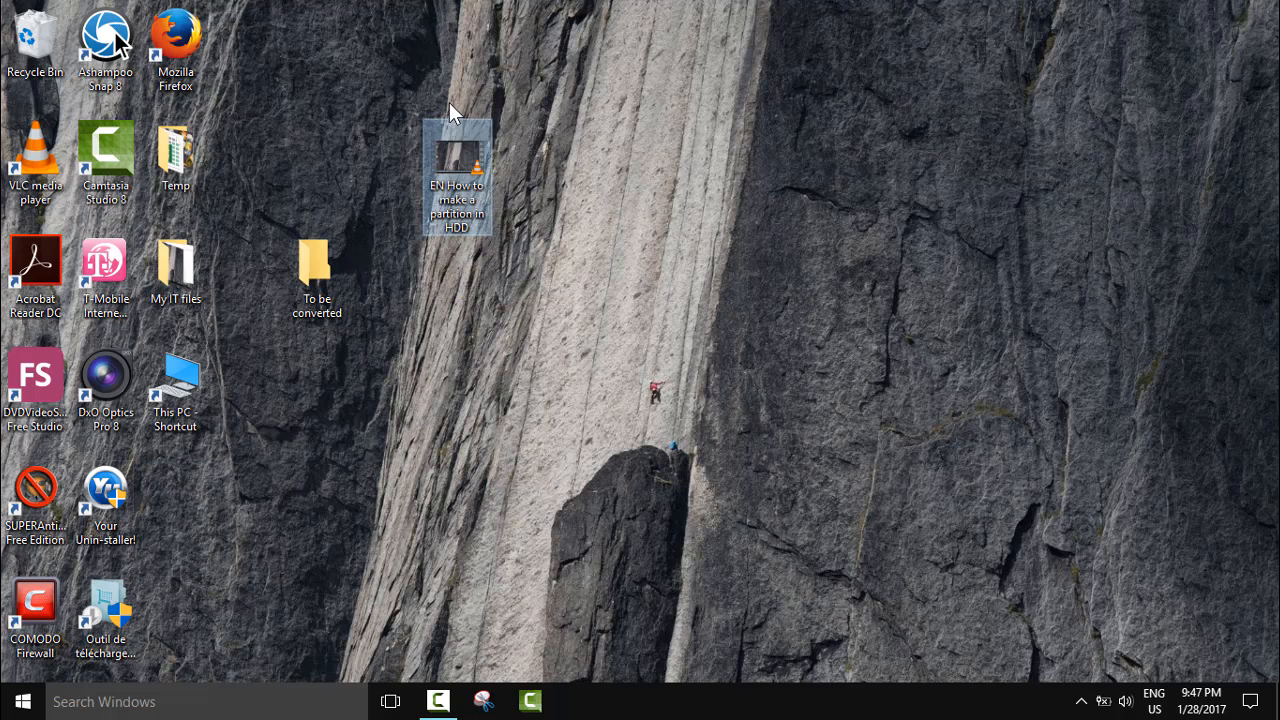
mouse_move(464, 152)
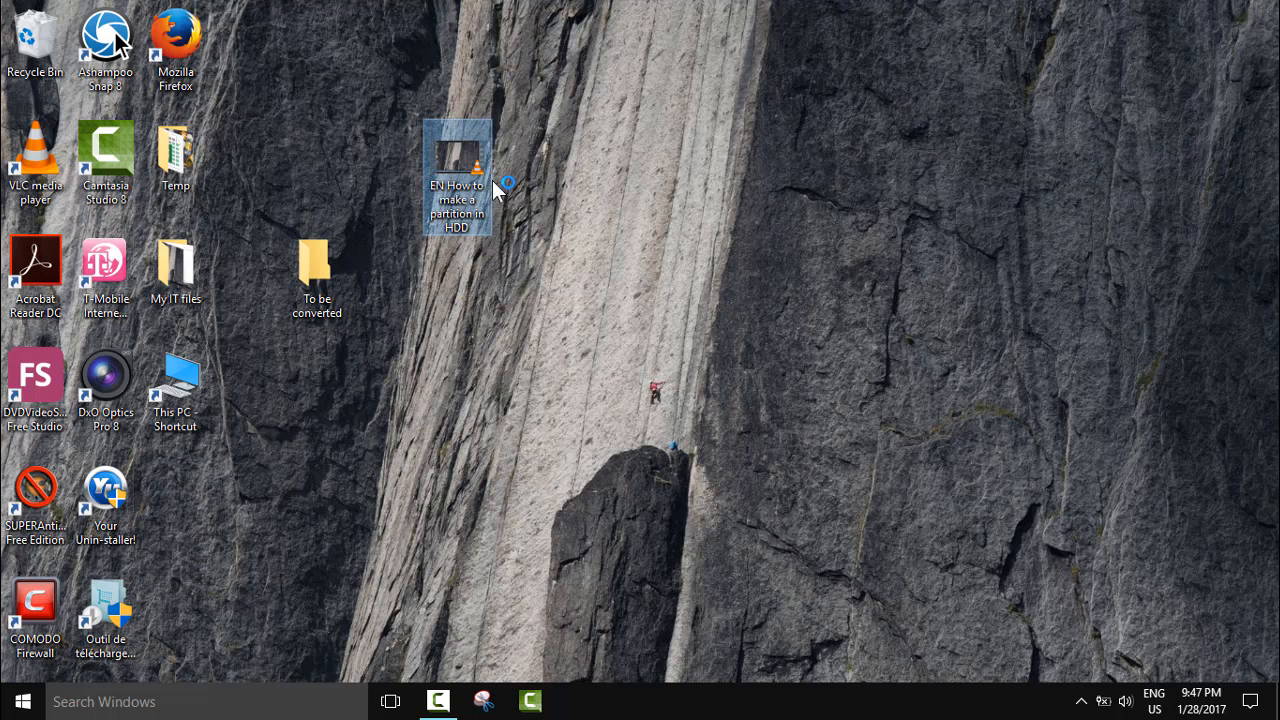
mouse_move(512, 216)
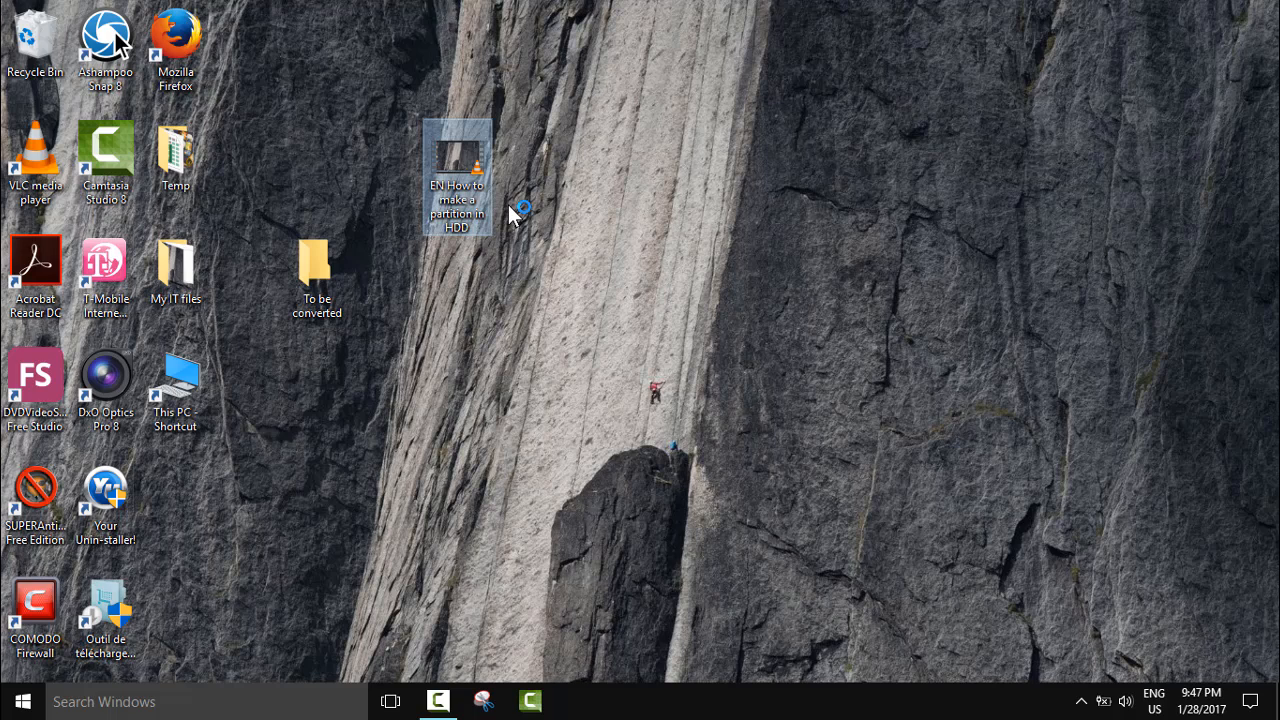
Step: Play the produced MP4 in VLC, skip ahead to check the fox watermark, then close the player
double_click(456, 180)
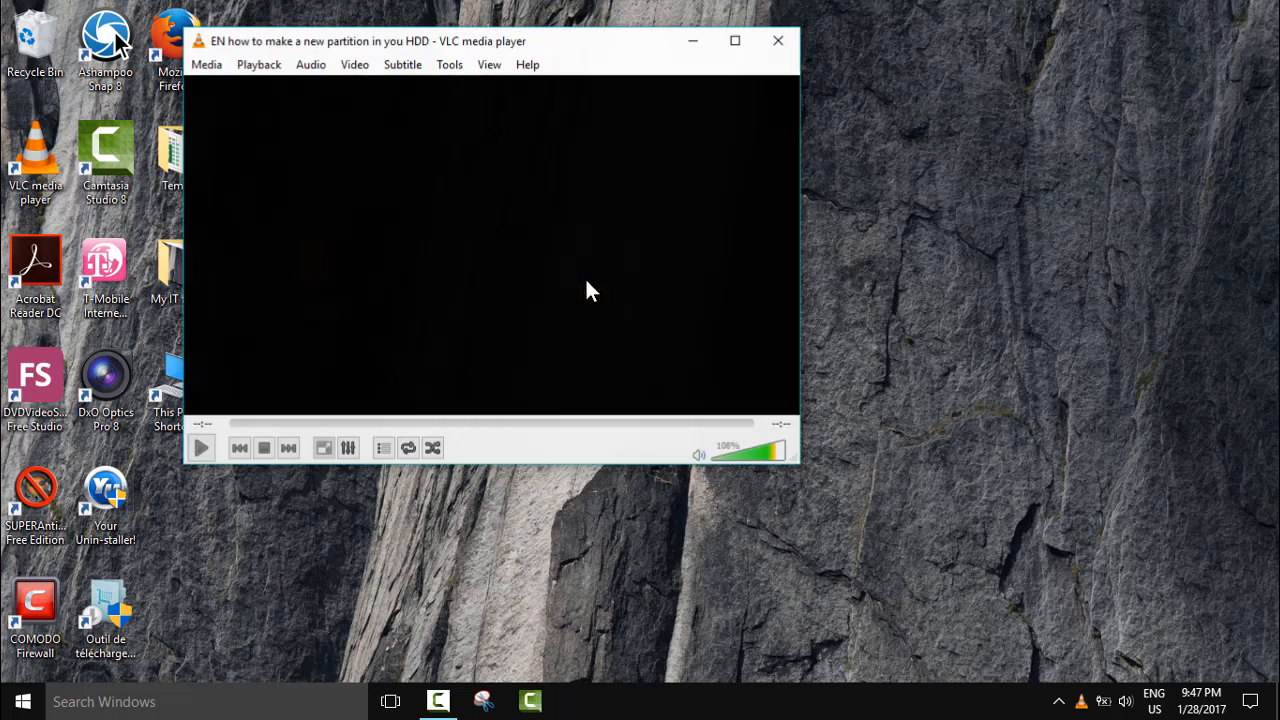
left_click(200, 448)
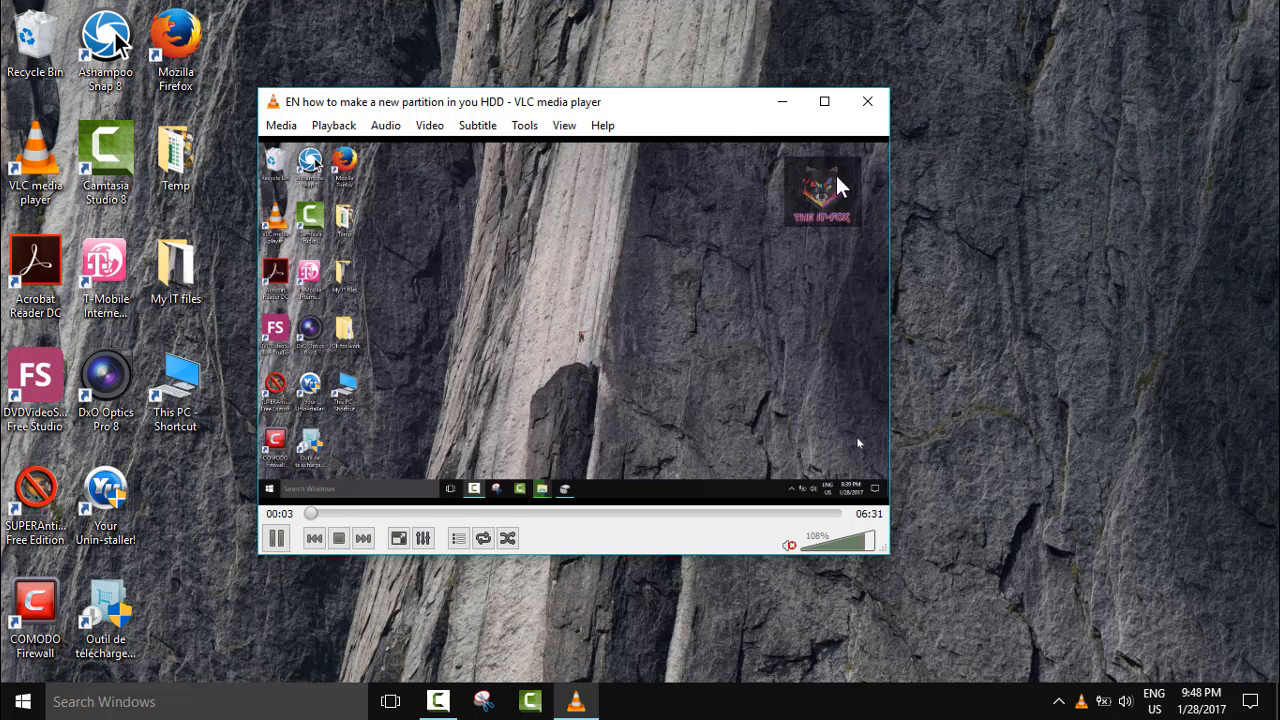
mouse_move(808, 204)
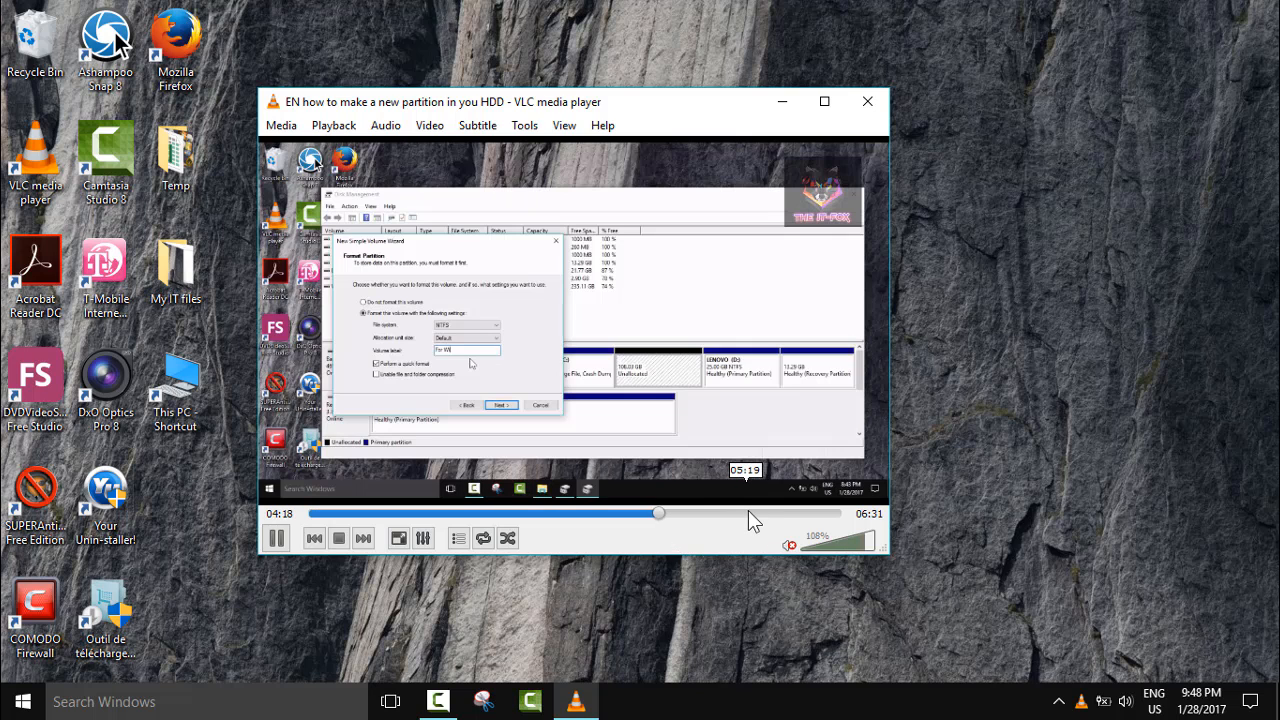
left_click_drag(656, 512, 744, 512)
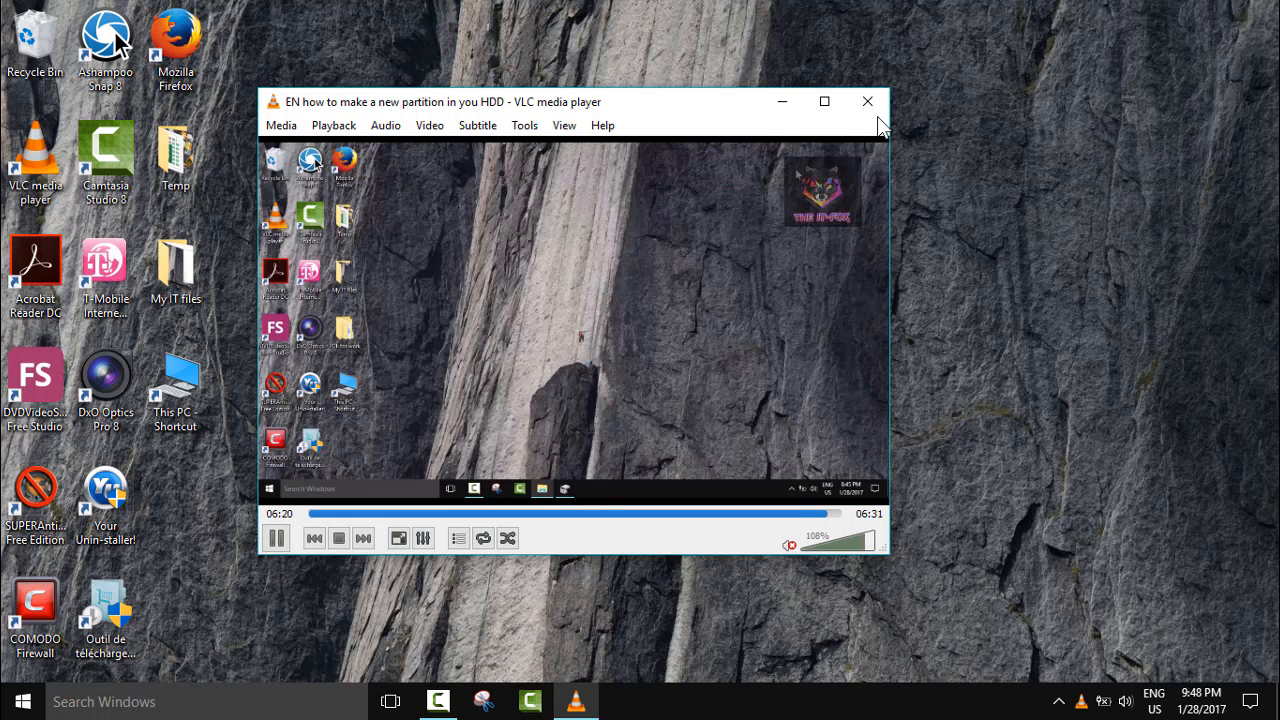
left_click(868, 100)
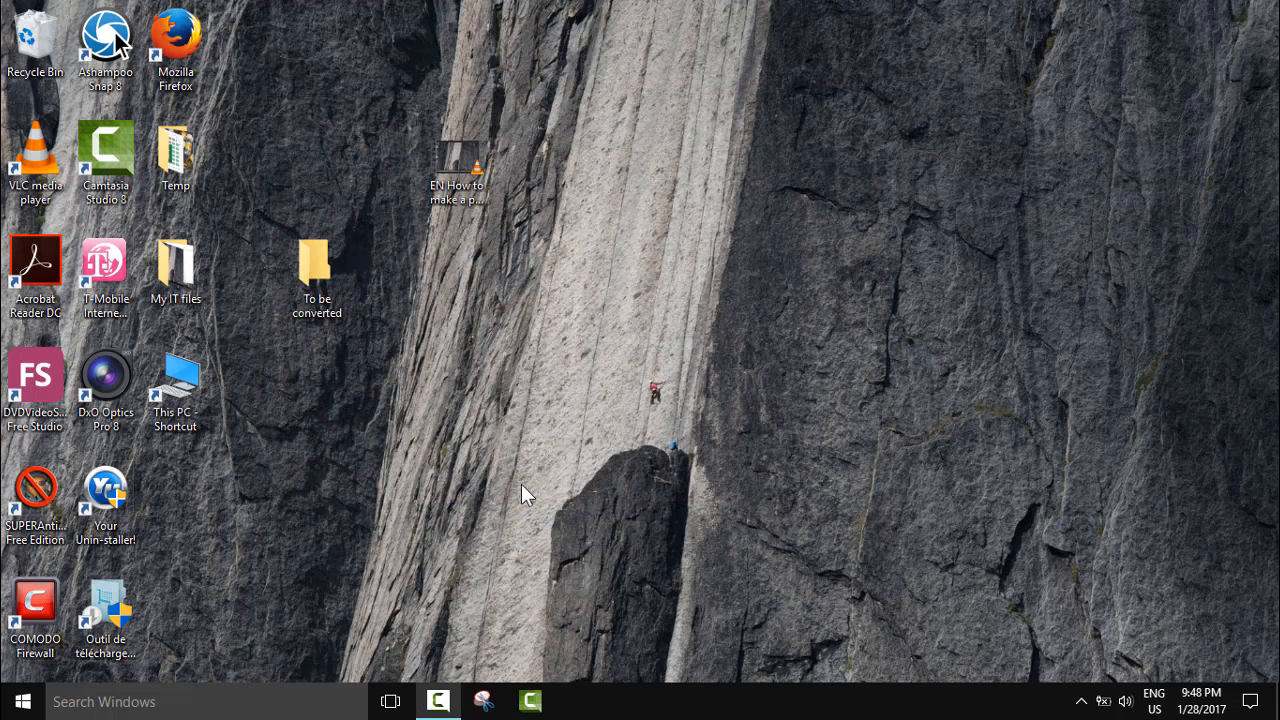